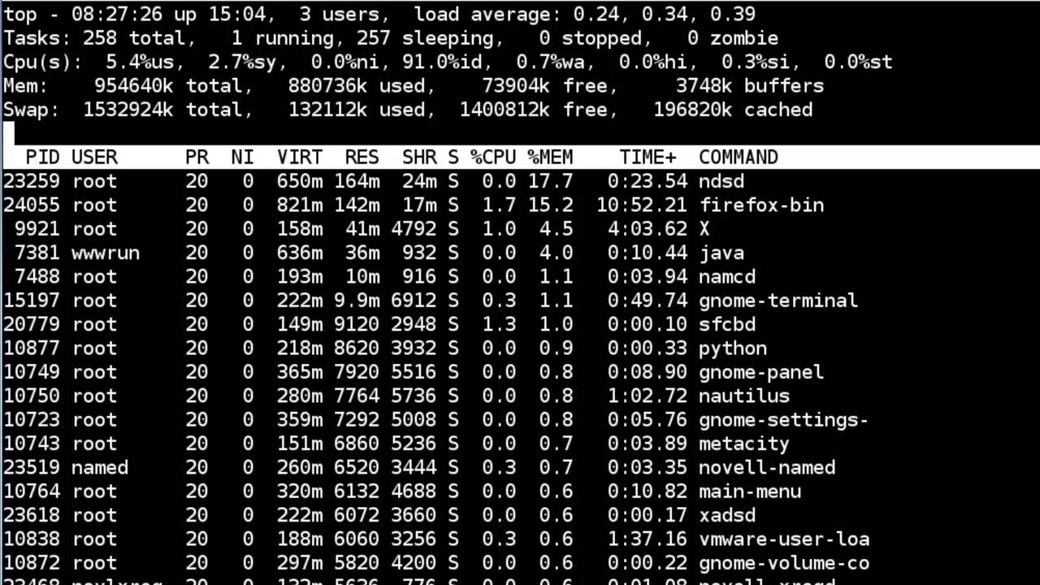
{"action": "mouse_move", "coordinate": [650, 381]}
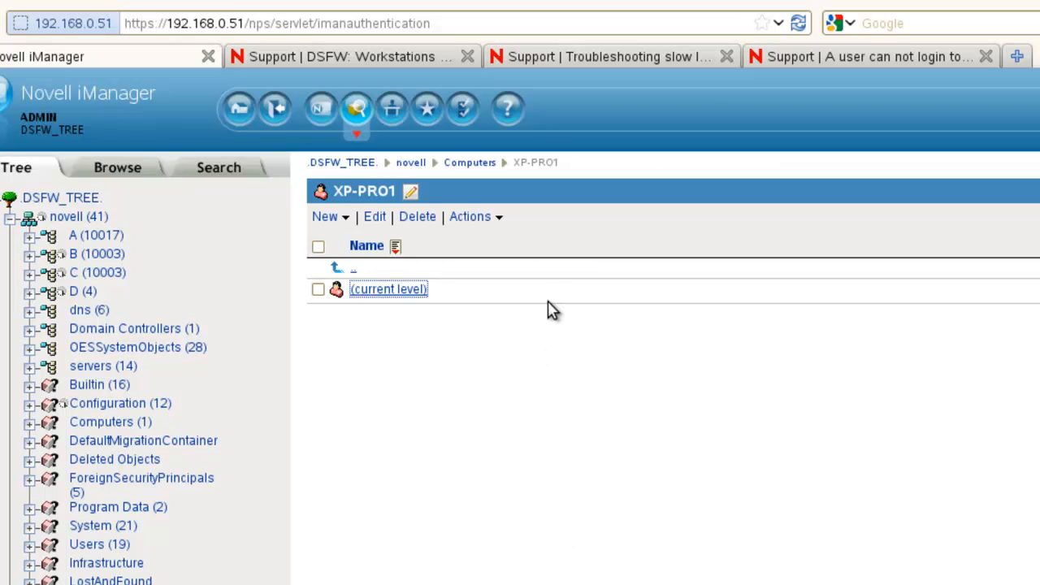
{"action": "mouse_move", "coordinate": [654, 219]}
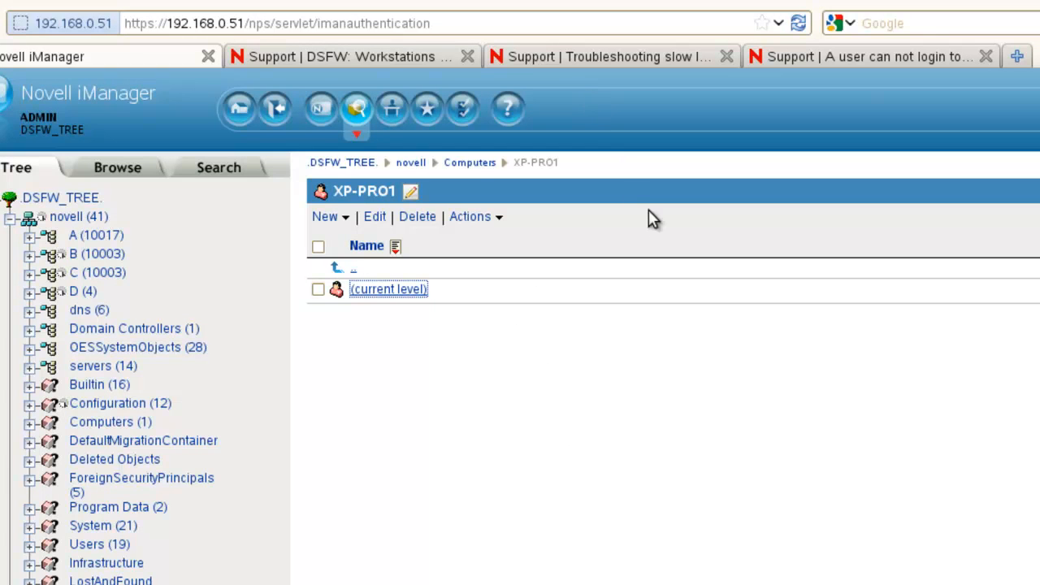
{"action": "mouse_move", "coordinate": [585, 55]}
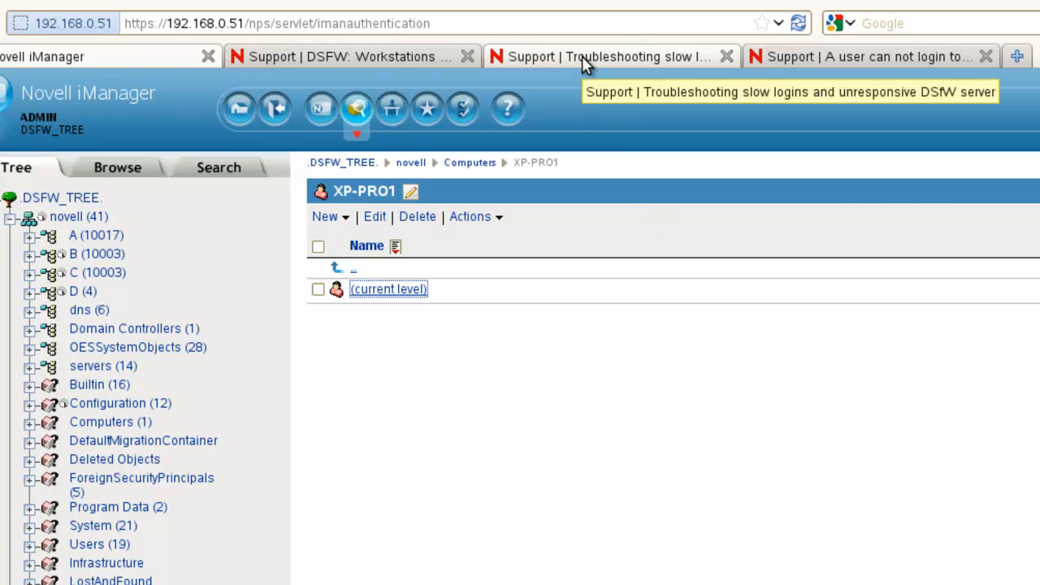
- Bring the Kerberos failed-integrity-check section of the slow logins troubleshooting article into view
{"action": "left_click", "coordinate": [611, 55]}
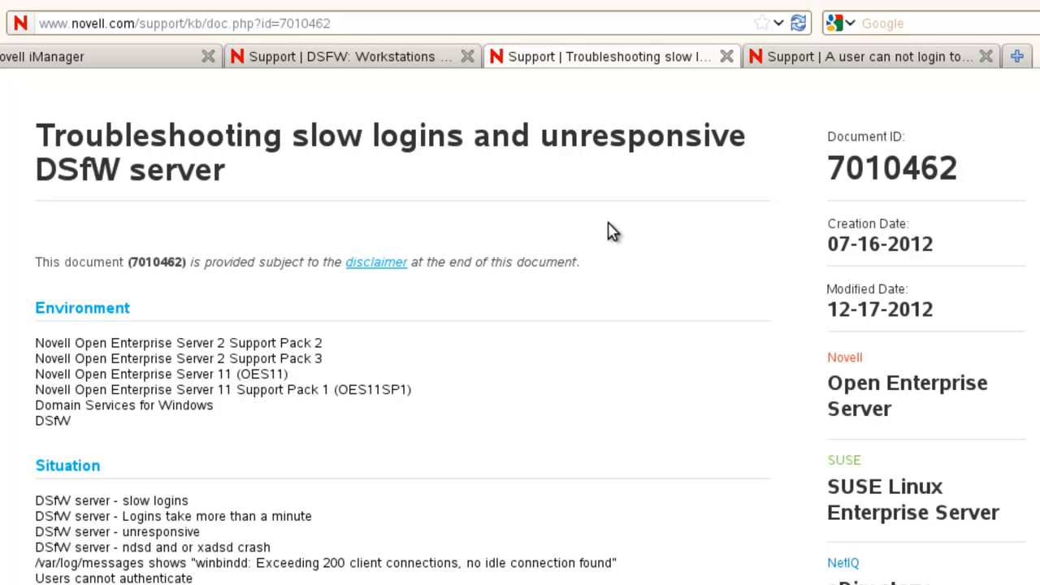
{"action": "mouse_move", "coordinate": [612, 219]}
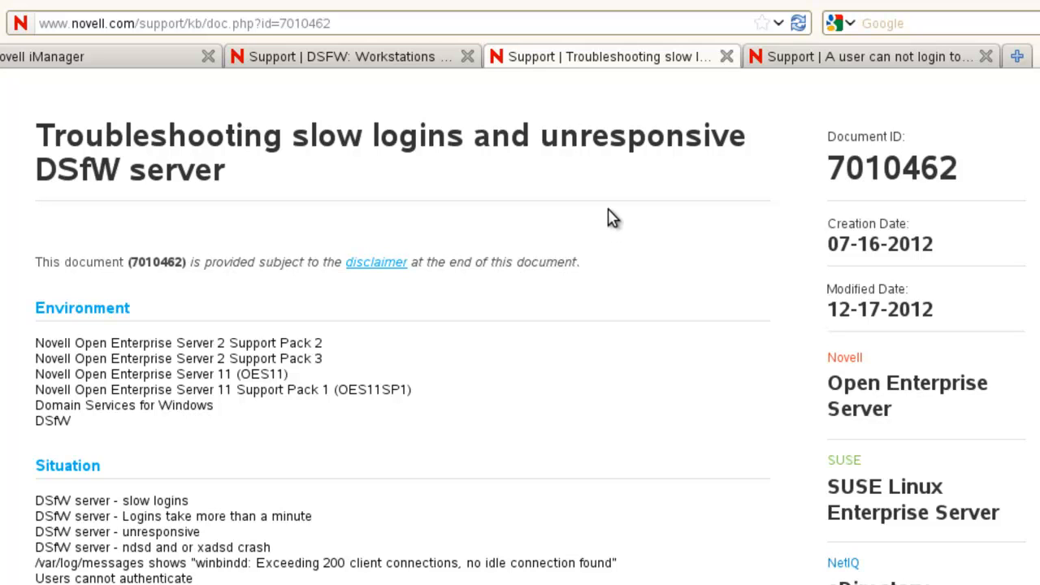
{"action": "mouse_move", "coordinate": [150, 289]}
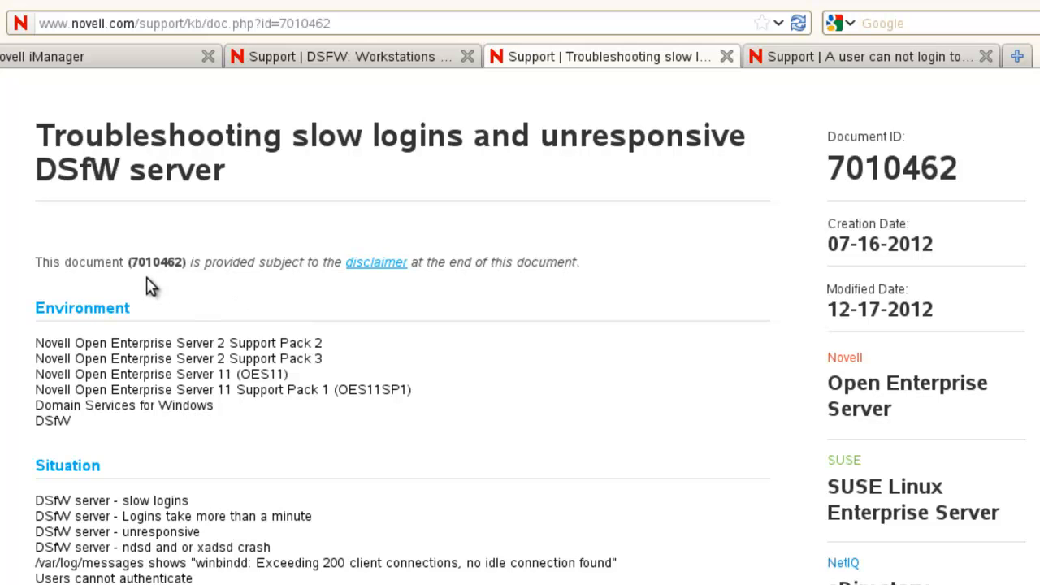
{"action": "scroll", "scroll_direction": "down", "scroll_amount": 3}
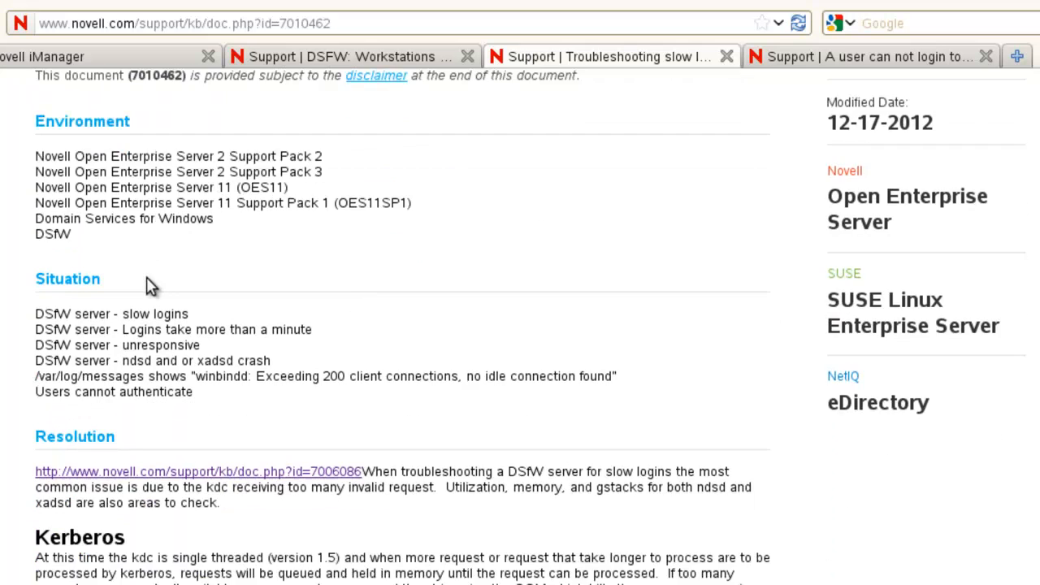
{"action": "scroll", "scroll_direction": "down", "scroll_amount": 3}
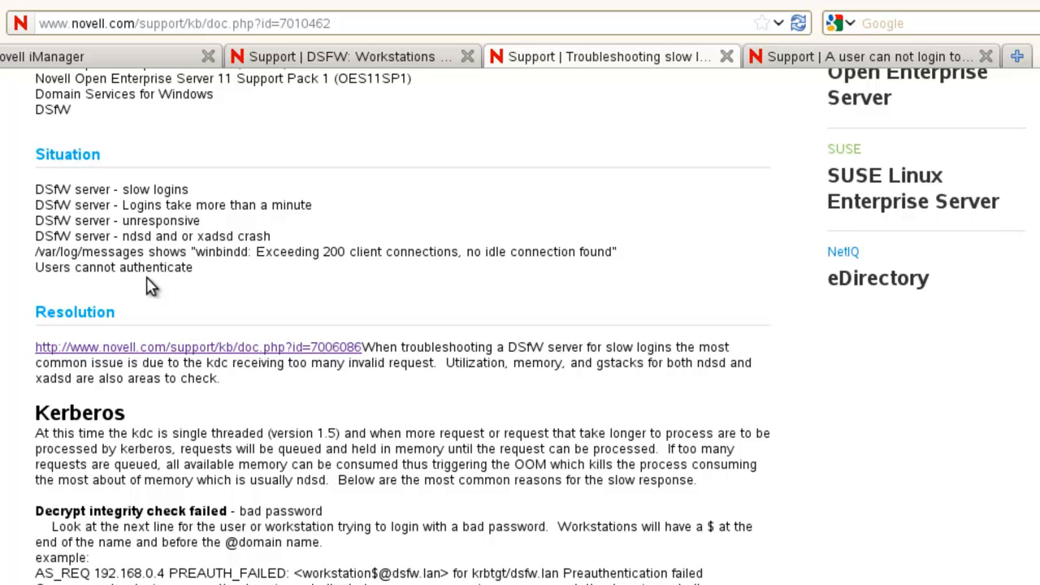
{"action": "mouse_move", "coordinate": [283, 315]}
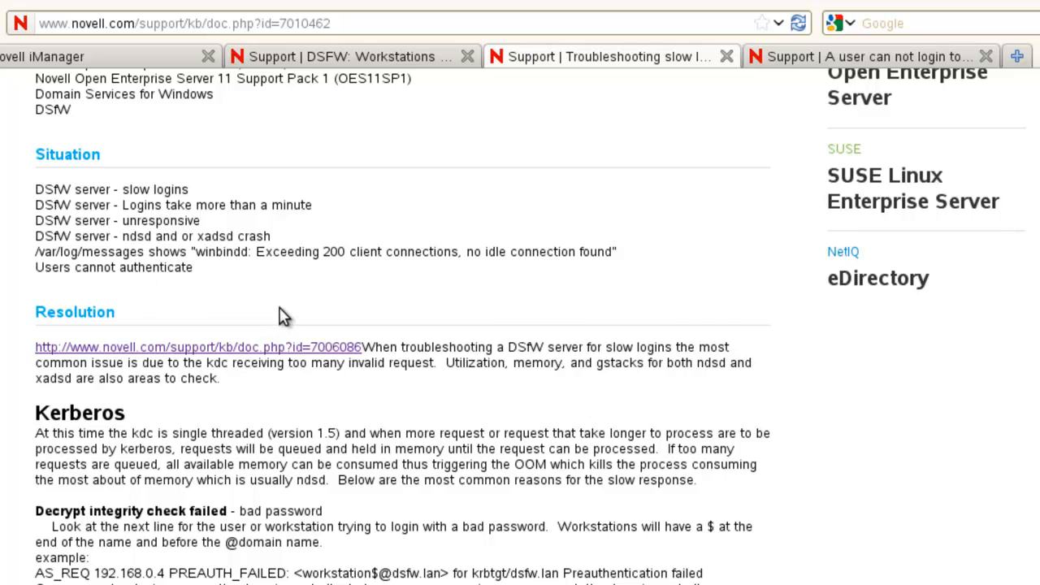
{"action": "mouse_move", "coordinate": [291, 270]}
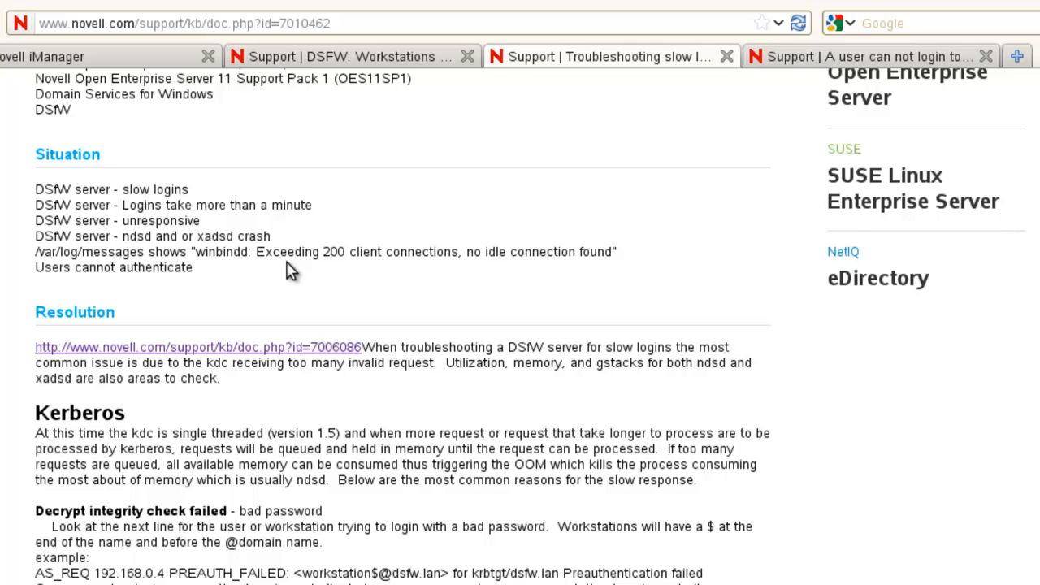
{"action": "scroll", "scroll_direction": "down", "scroll_amount": 3}
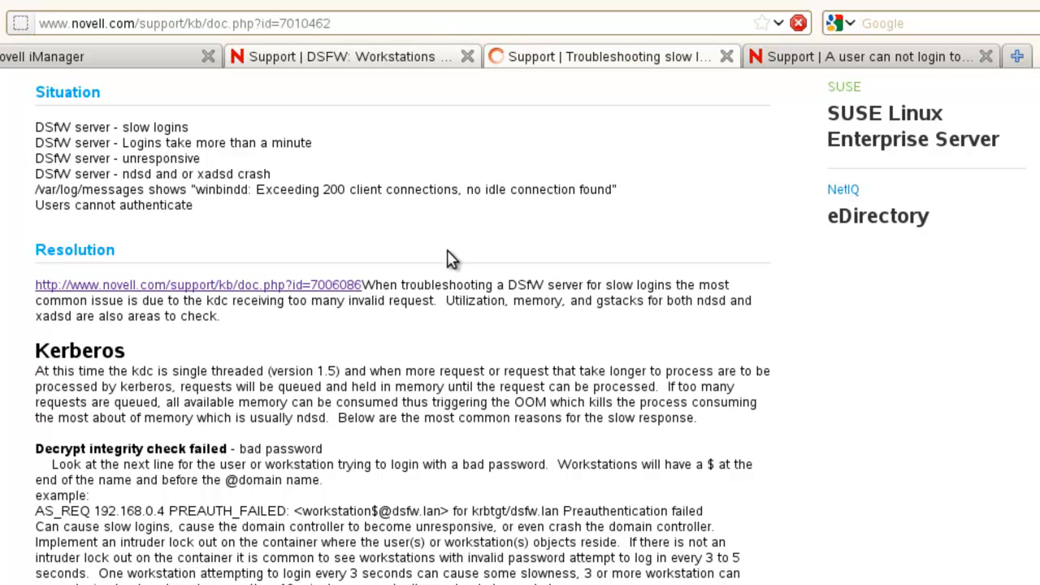
{"action": "scroll", "scroll_direction": "down", "scroll_amount": 3}
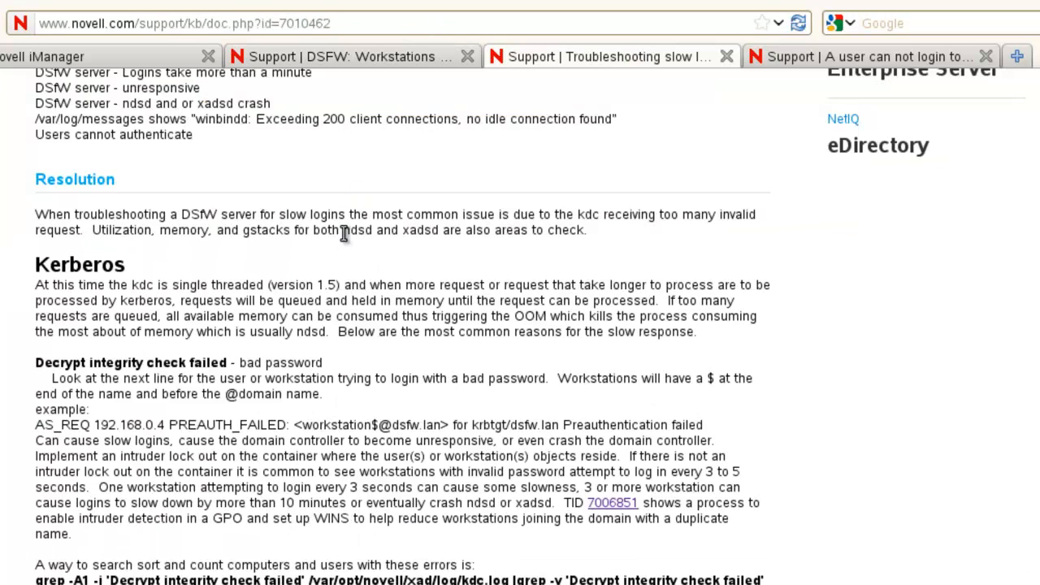
{"action": "scroll", "scroll_direction": "down", "scroll_amount": 3}
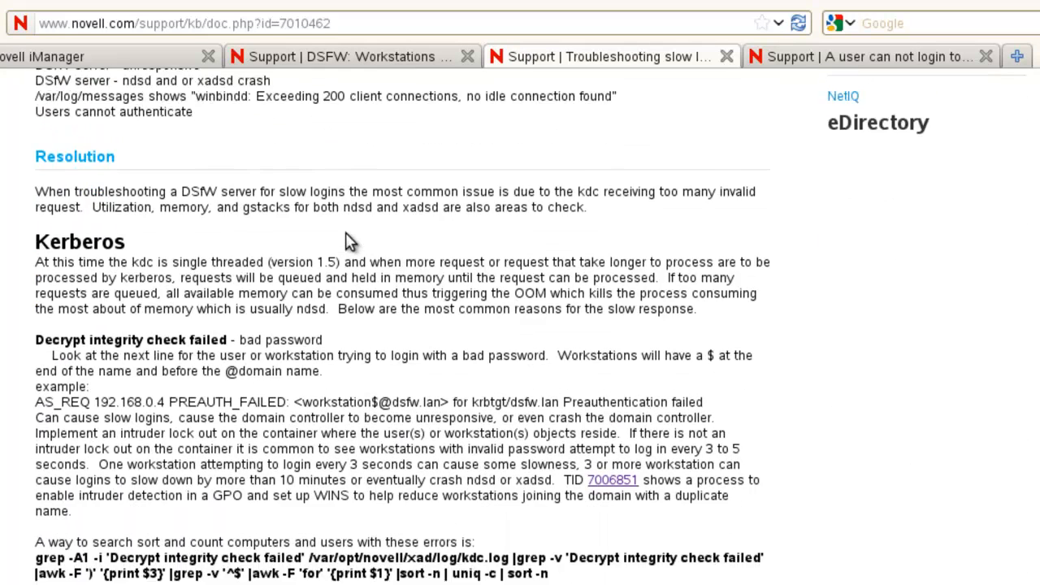
{"action": "scroll", "scroll_direction": "down", "scroll_amount": 3}
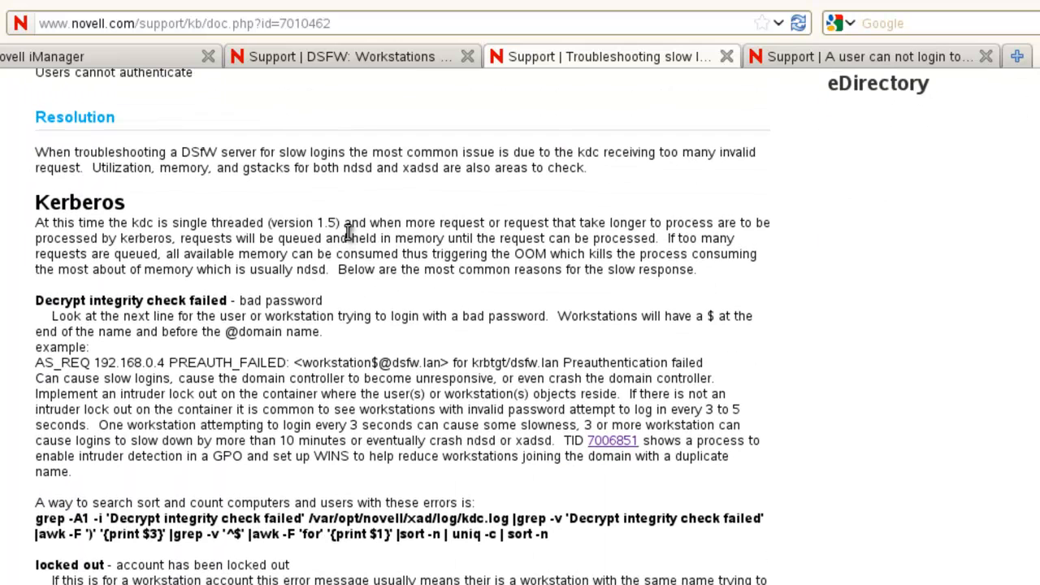
{"action": "mouse_move", "coordinate": [284, 208]}
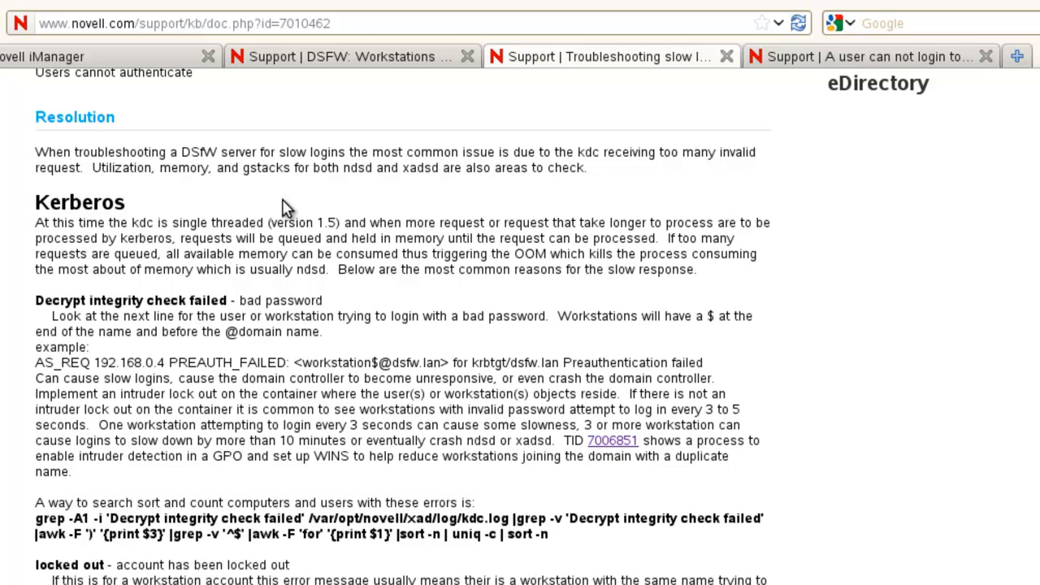
{"action": "scroll", "scroll_direction": "down", "scroll_amount": 3}
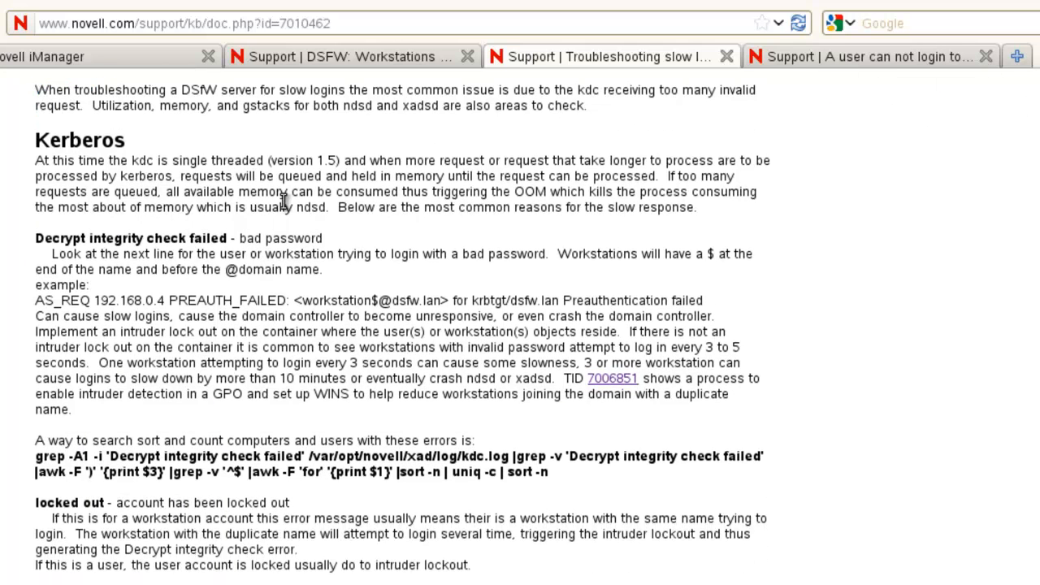
{"action": "scroll", "scroll_direction": "down", "scroll_amount": 3}
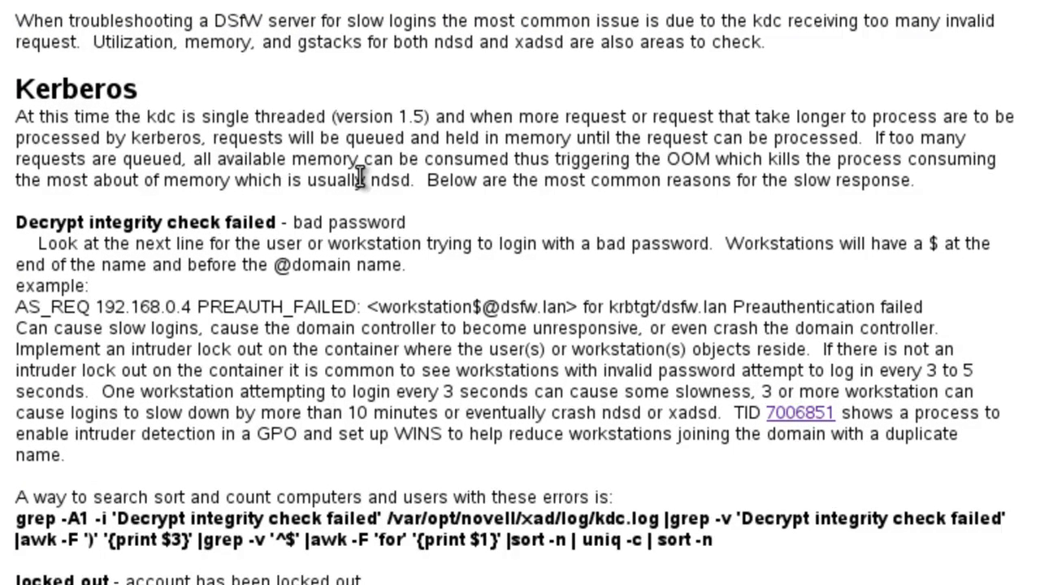
{"action": "scroll", "scroll_direction": "down", "scroll_amount": 3}
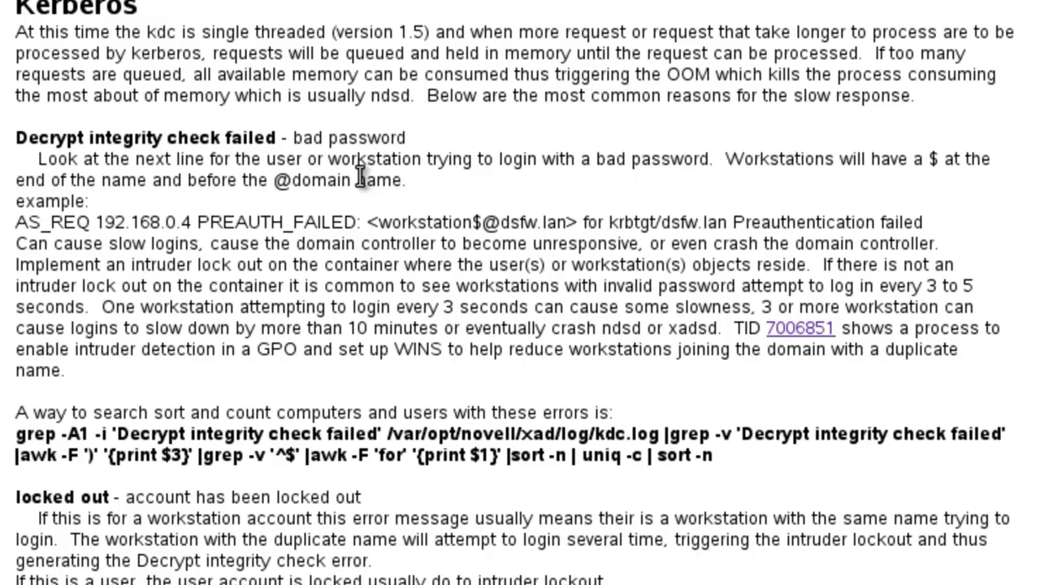
{"action": "mouse_move", "coordinate": [435, 286]}
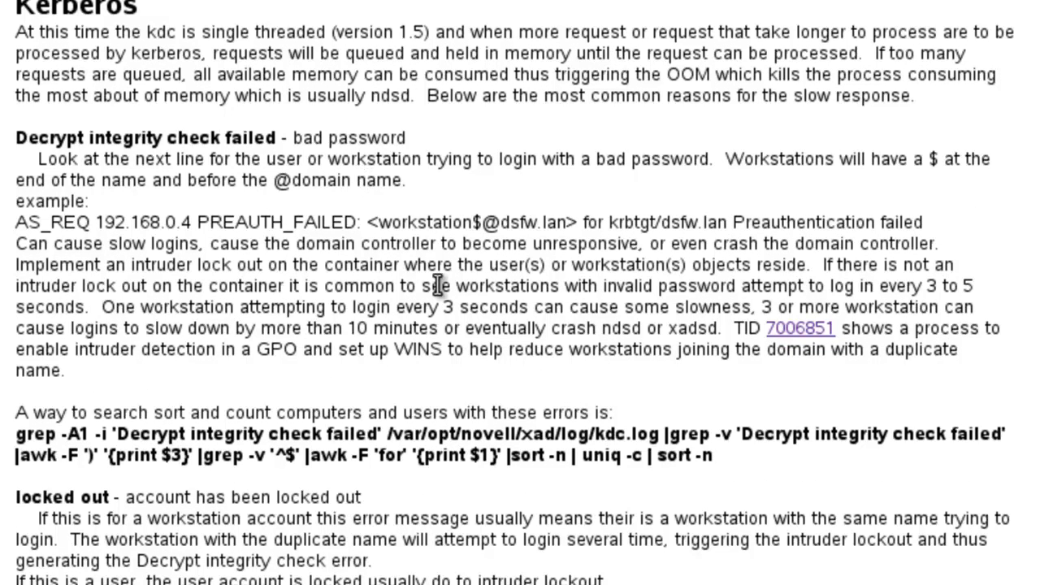
{"action": "mouse_move", "coordinate": [415, 273]}
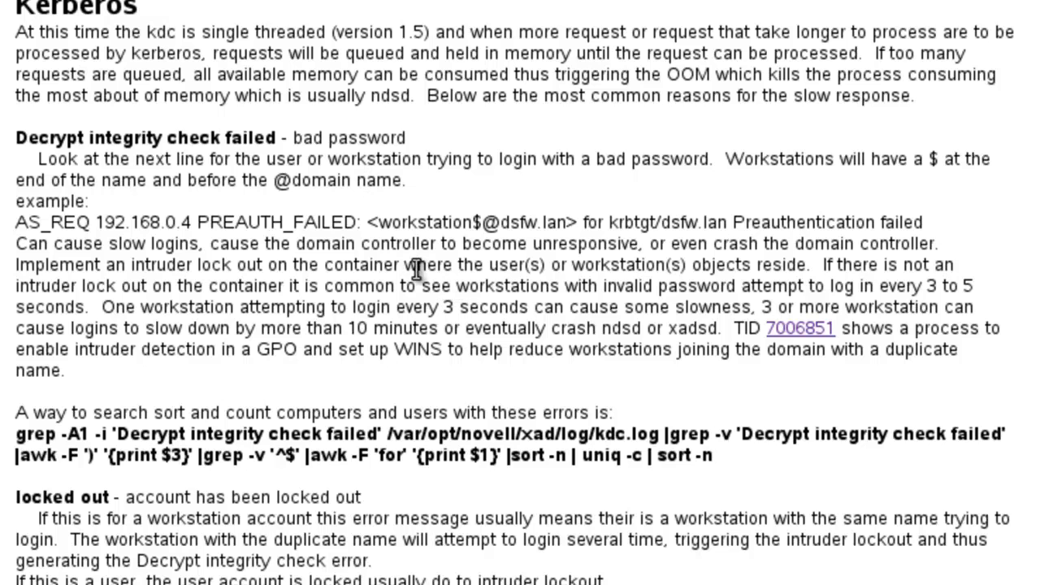
{"action": "mouse_move", "coordinate": [316, 203]}
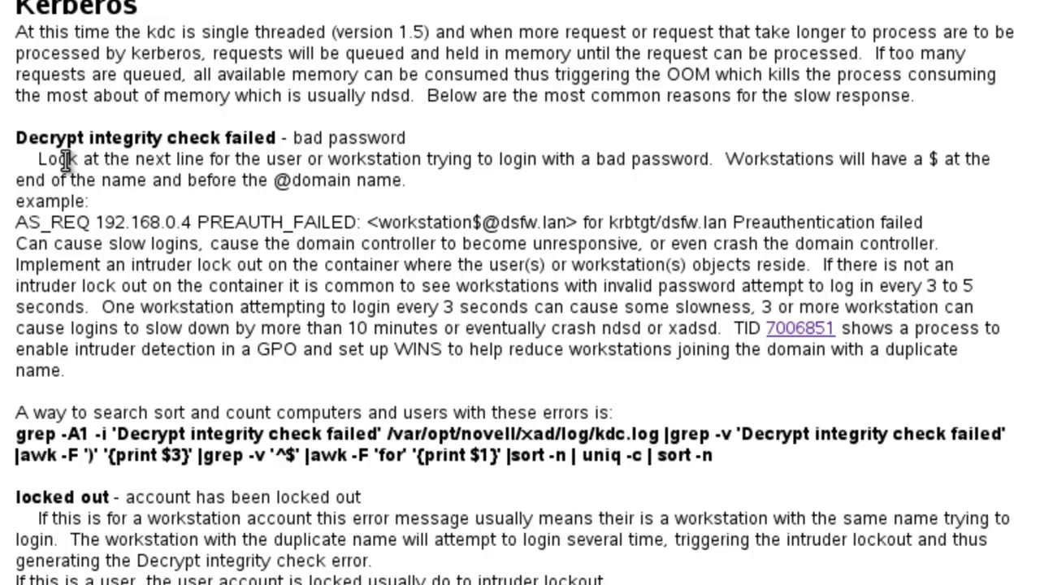
{"action": "mouse_move", "coordinate": [113, 164]}
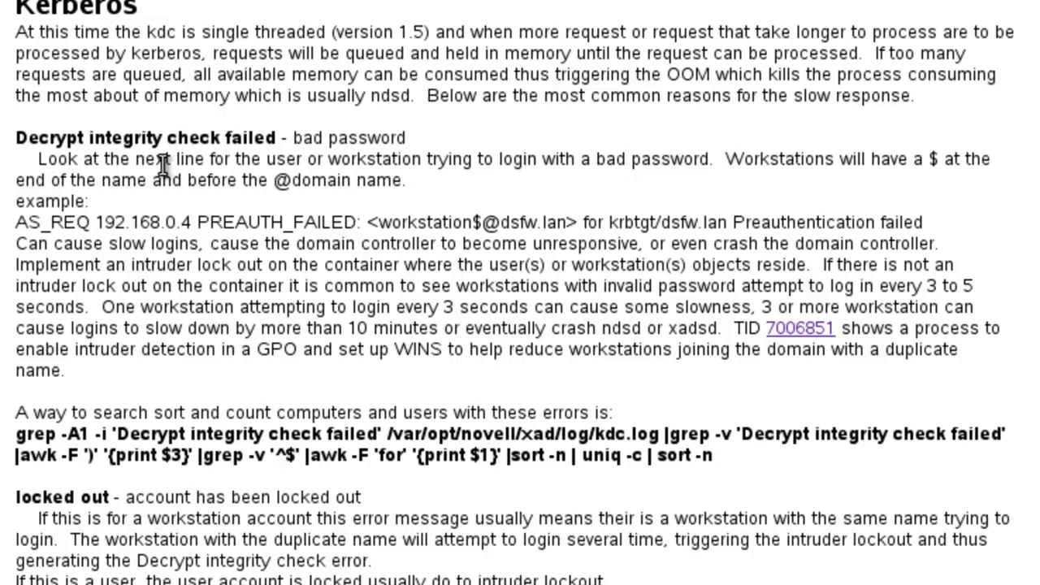
{"action": "scroll", "scroll_direction": "down", "scroll_amount": 3}
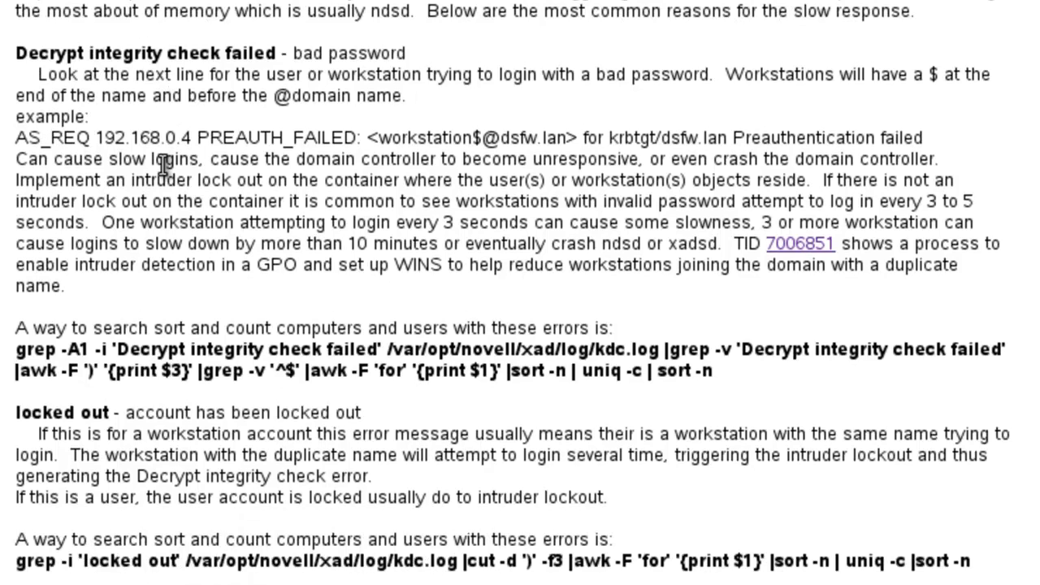
{"action": "scroll", "scroll_direction": "down", "scroll_amount": 3}
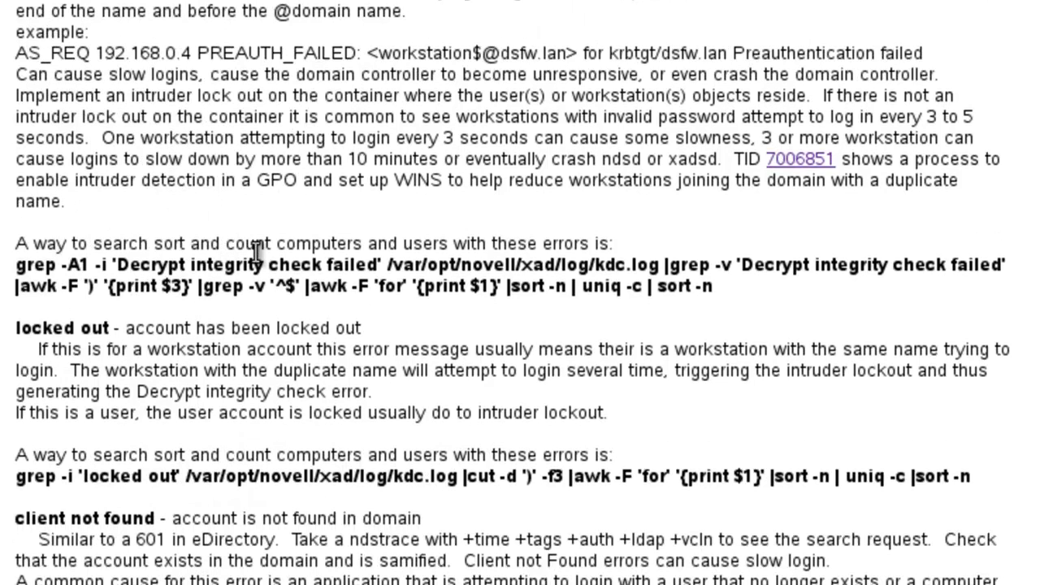
{"action": "mouse_move", "coordinate": [799, 159]}
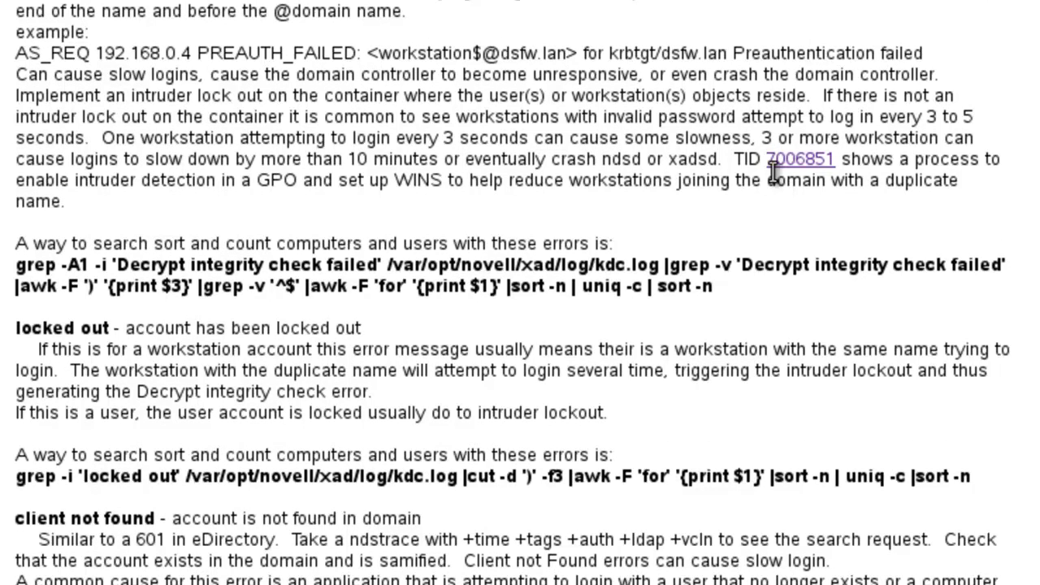
{"action": "mouse_move", "coordinate": [810, 182]}
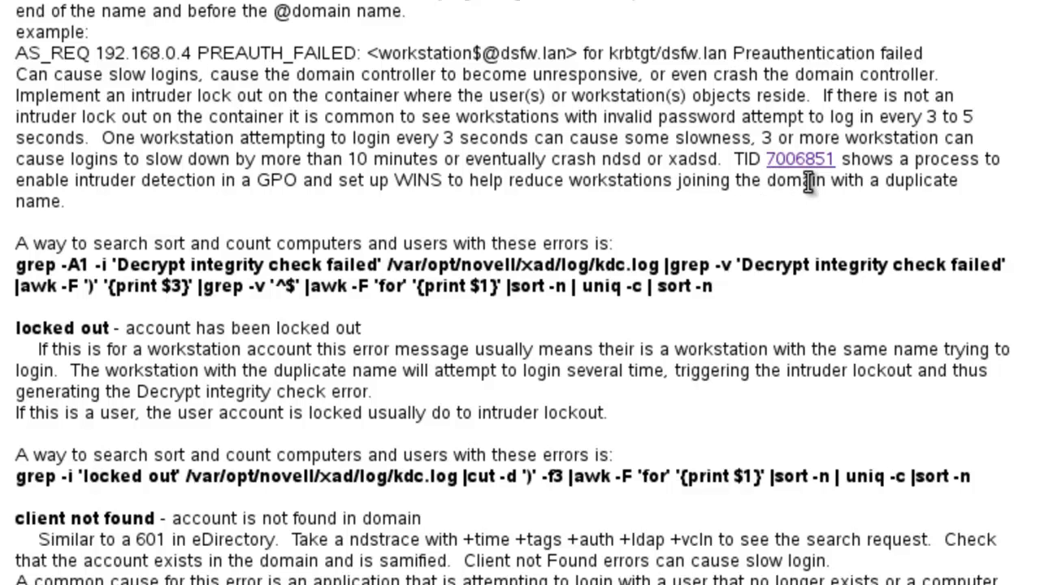
{"action": "mouse_move", "coordinate": [805, 172]}
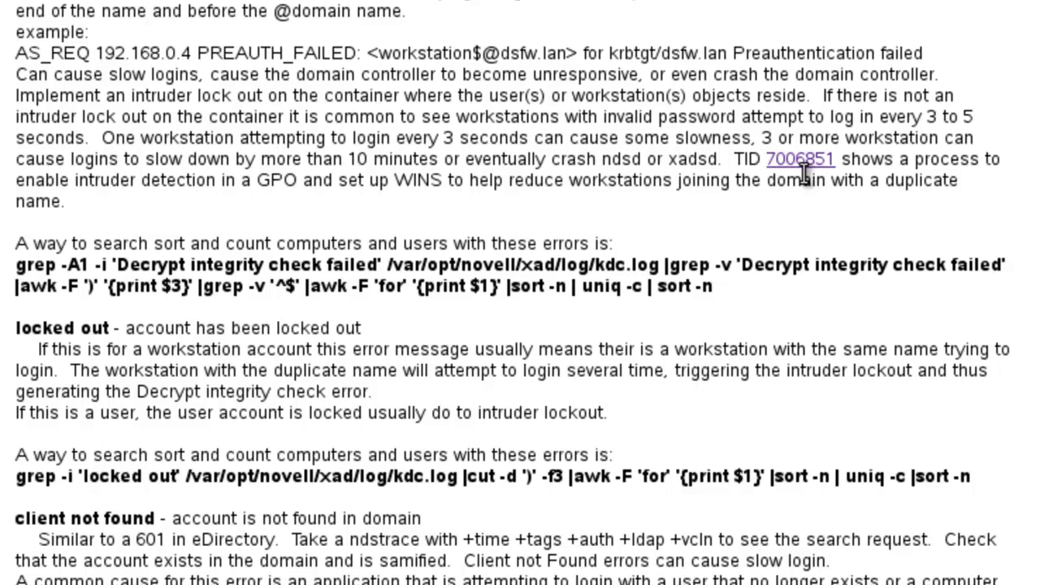
{"action": "mouse_move", "coordinate": [563, 71]}
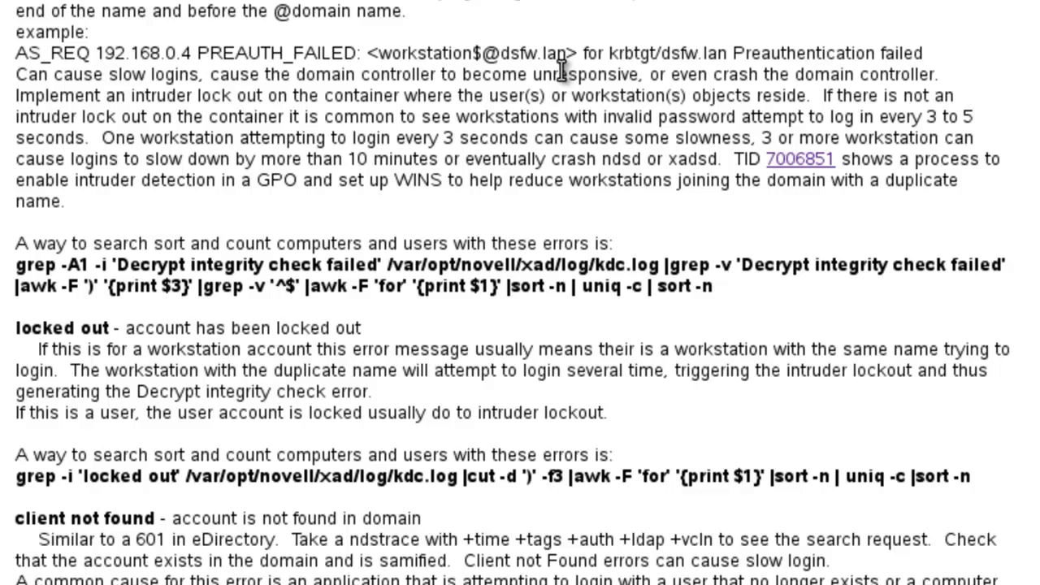
{"action": "scroll", "scroll_direction": "down", "scroll_amount": 3}
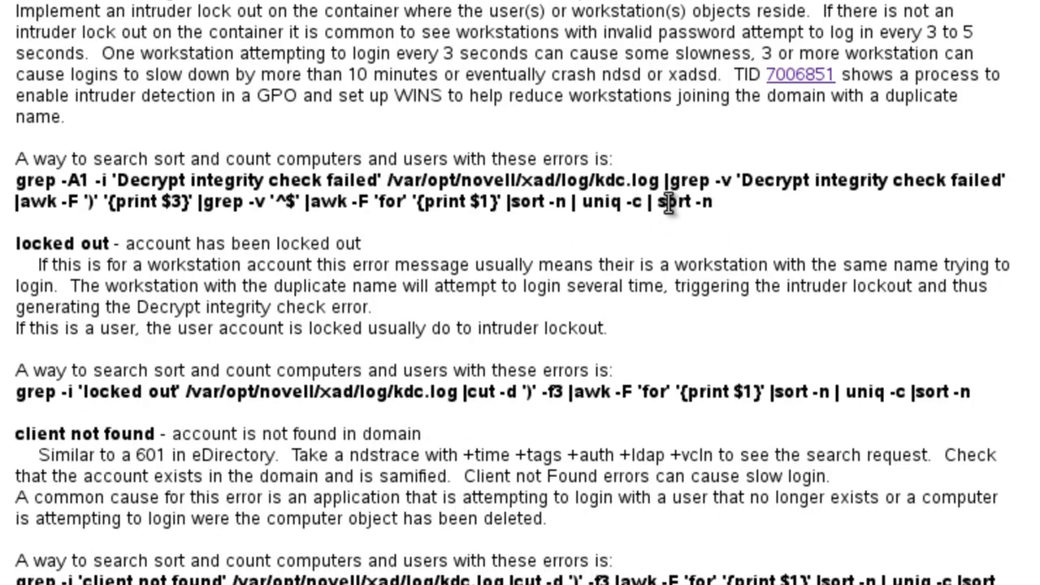
- Scroll through the article to reach and follow the TID 7006851 duplicate workstation names link
{"action": "scroll", "scroll_direction": "down", "scroll_amount": 3}
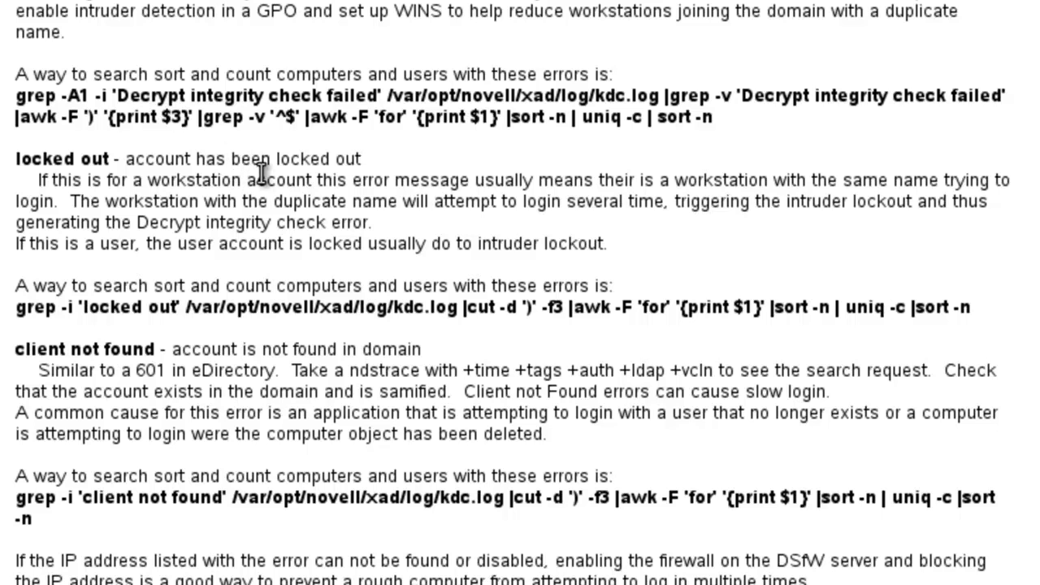
{"action": "mouse_move", "coordinate": [279, 150]}
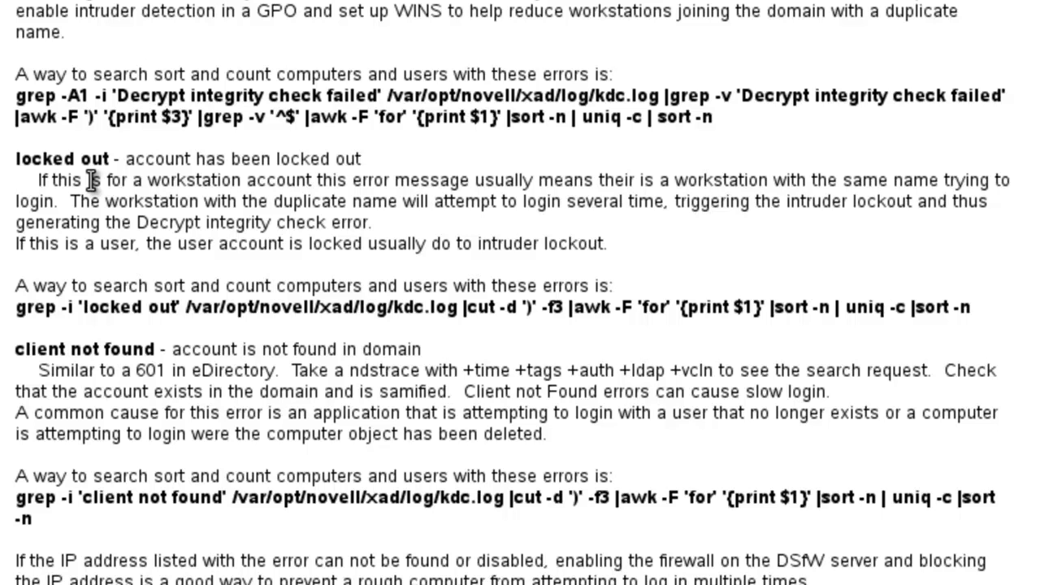
{"action": "scroll", "scroll_direction": "down", "scroll_amount": 3}
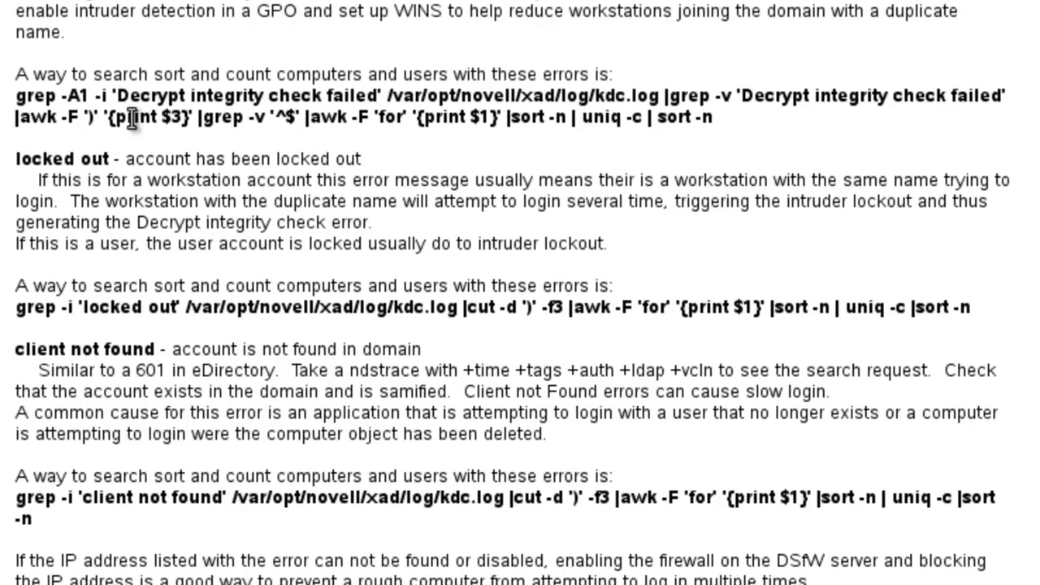
{"action": "mouse_move", "coordinate": [110, 180]}
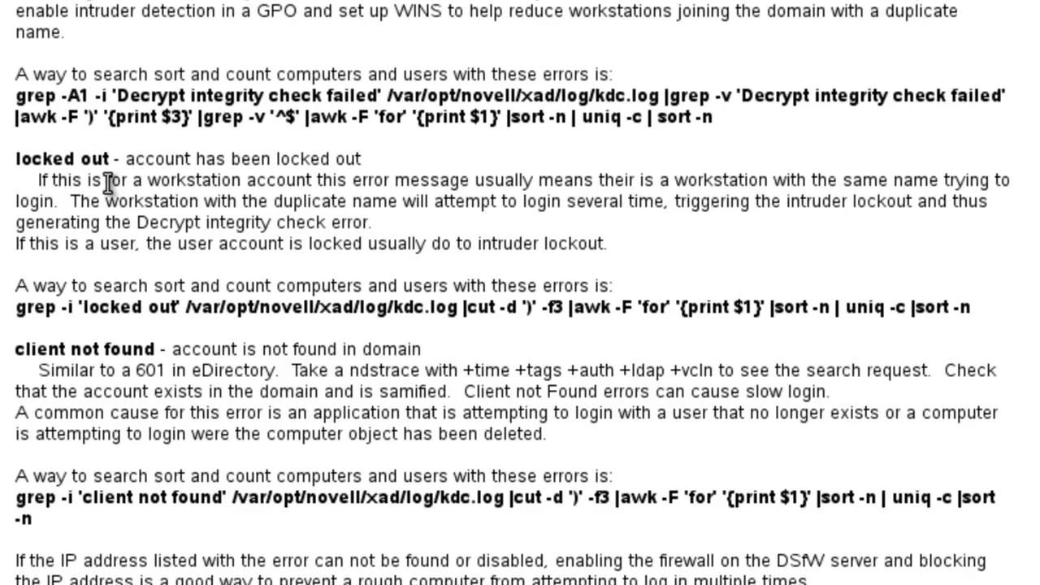
{"action": "mouse_move", "coordinate": [186, 205]}
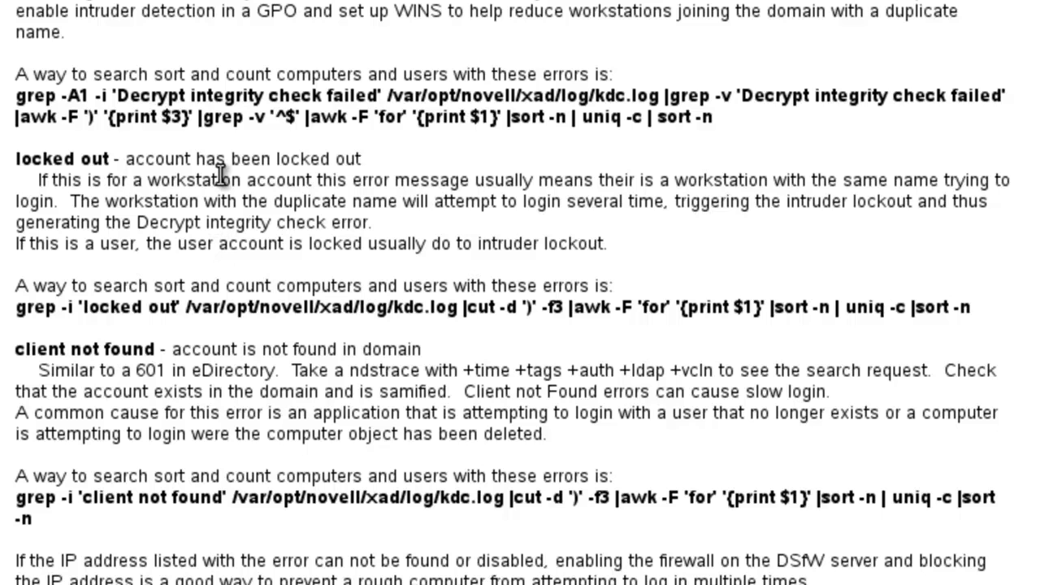
{"action": "mouse_move", "coordinate": [234, 202]}
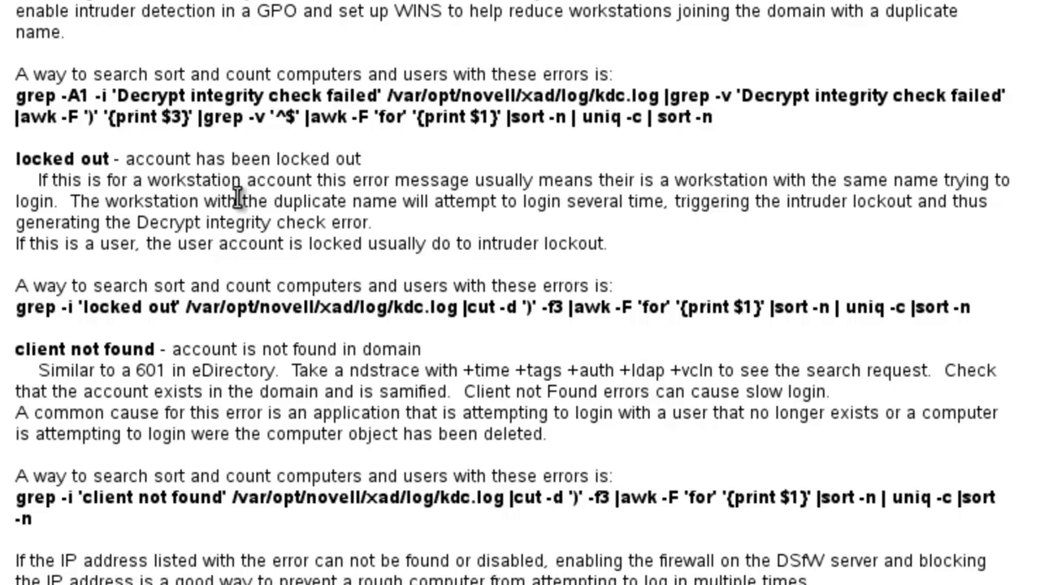
{"action": "mouse_move", "coordinate": [187, 187]}
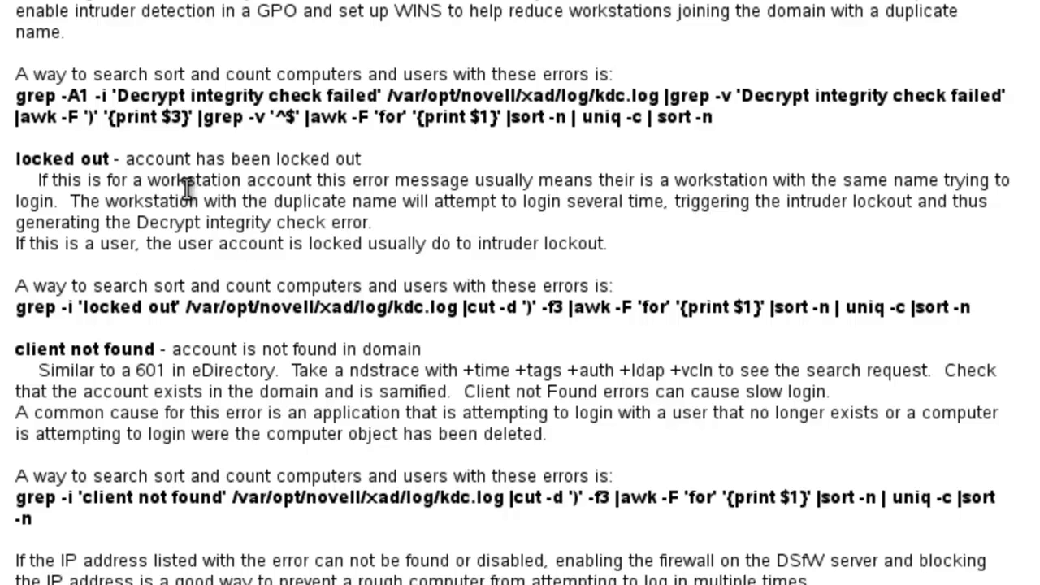
{"action": "scroll", "scroll_direction": "down", "scroll_amount": 3}
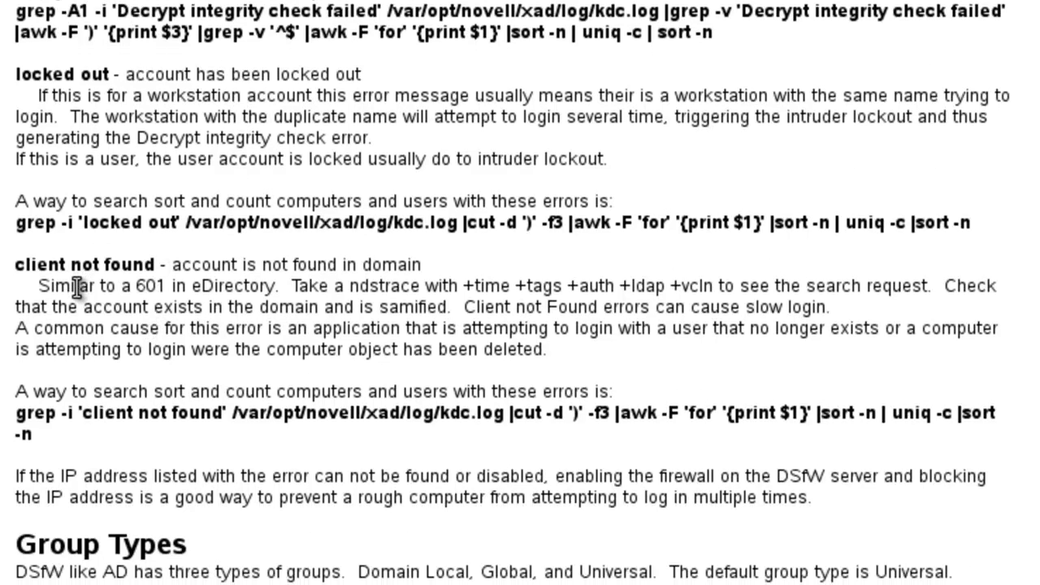
{"action": "mouse_move", "coordinate": [88, 295]}
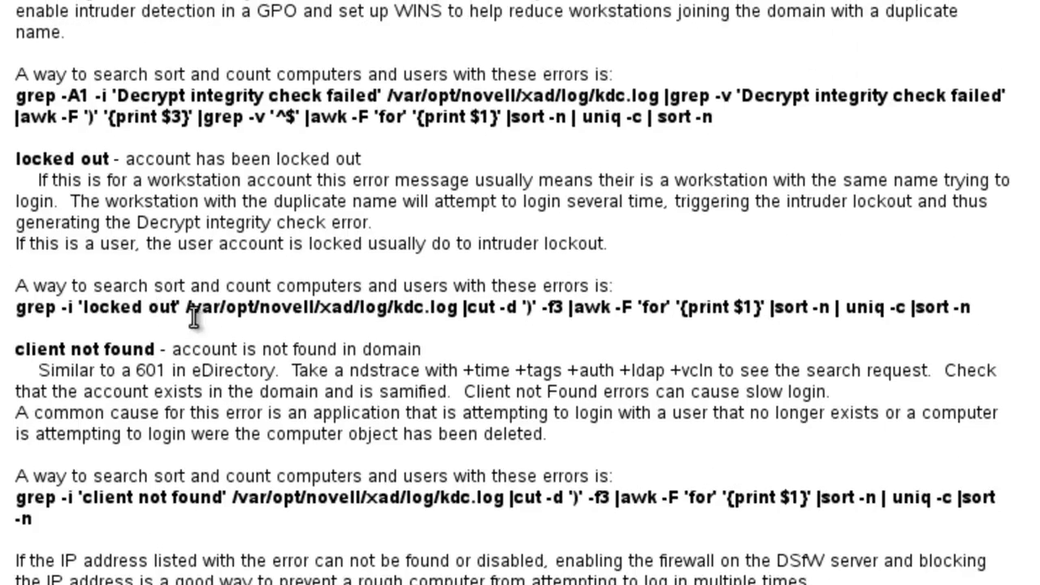
{"action": "scroll", "scroll_direction": "up", "scroll_amount": 3}
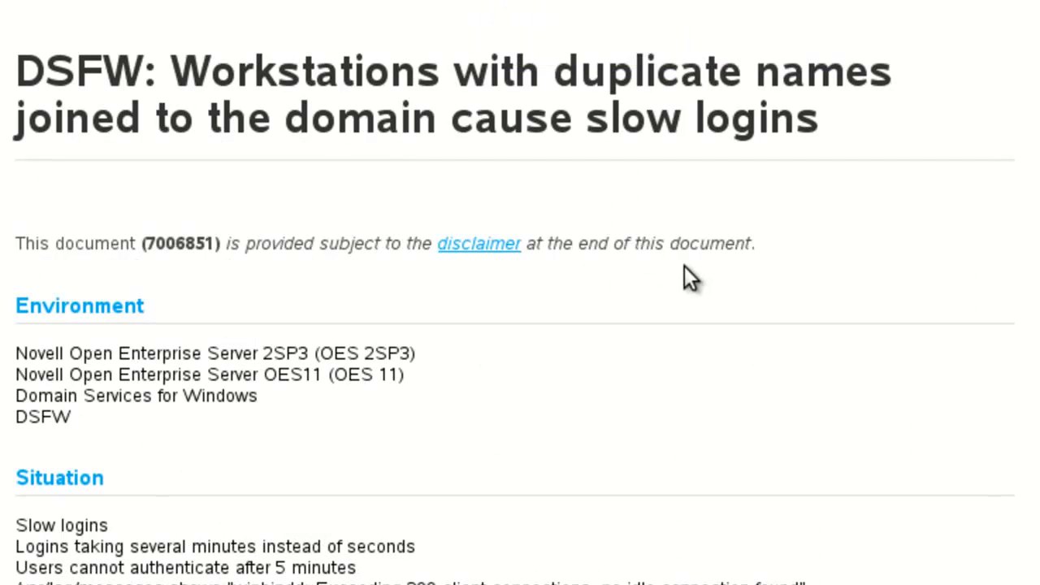
- Scroll to the Resolution with the grep command for counting integrity-check errors
{"action": "scroll", "scroll_direction": "down", "scroll_amount": 3}
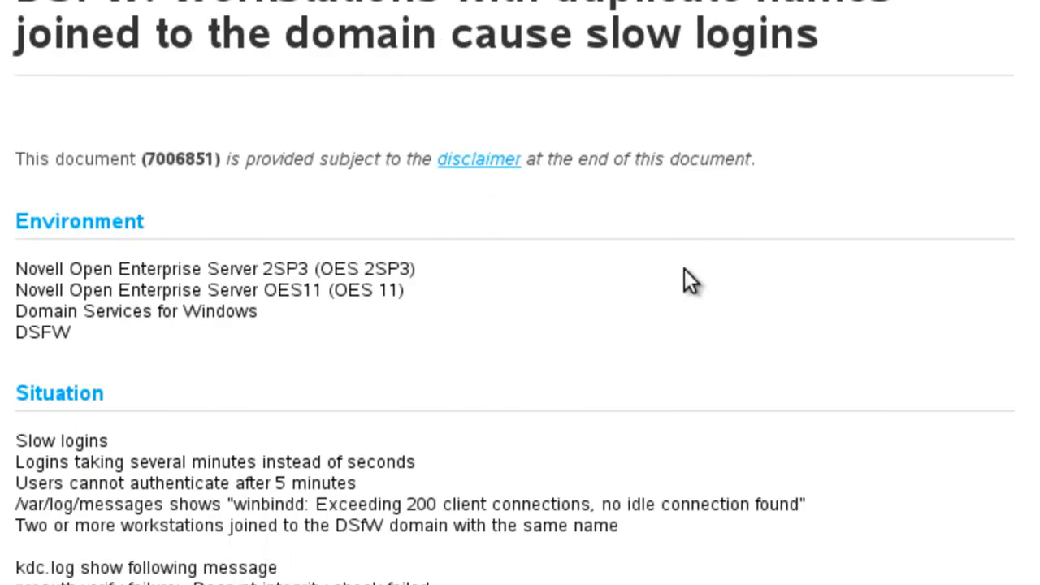
{"action": "scroll", "scroll_direction": "down", "scroll_amount": 3}
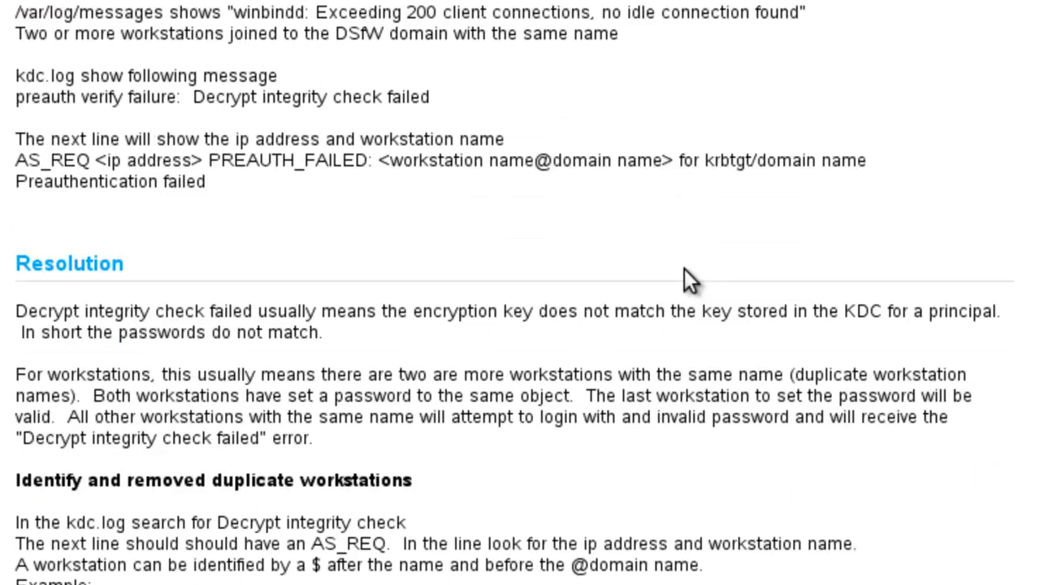
{"action": "scroll", "scroll_direction": "down", "scroll_amount": 3}
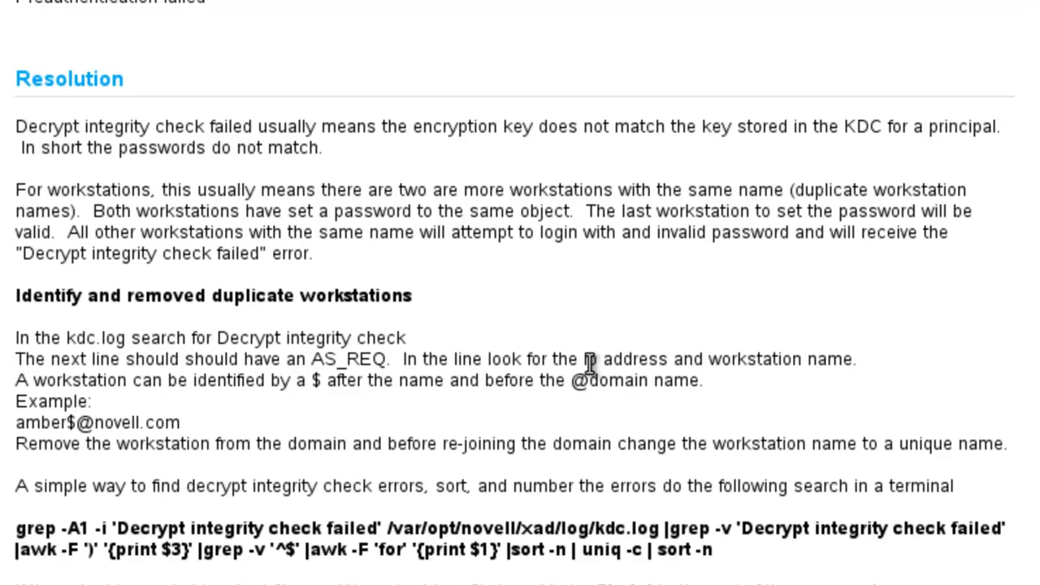
{"action": "scroll", "scroll_direction": "down", "scroll_amount": 3}
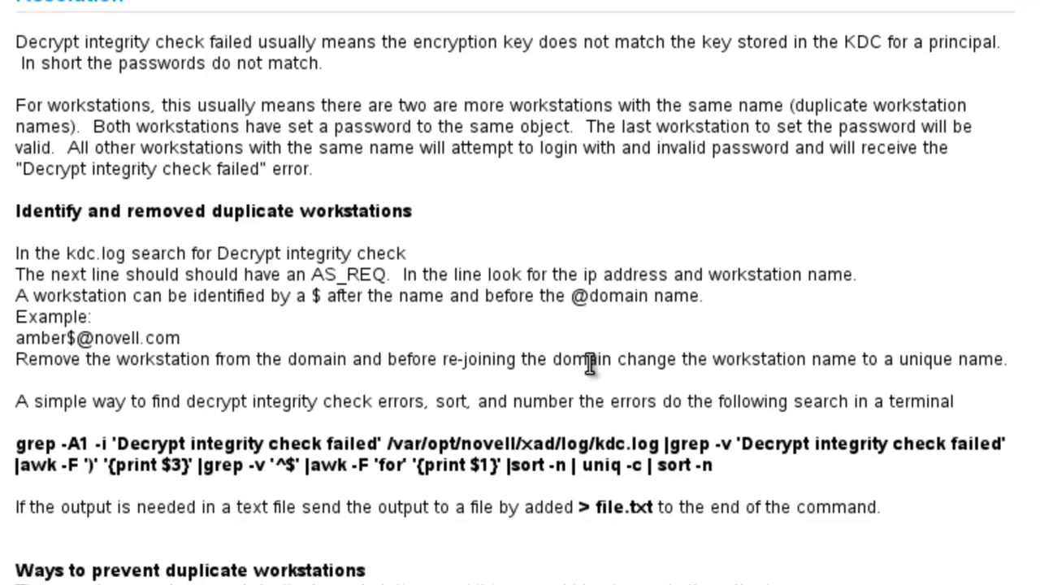
{"action": "mouse_move", "coordinate": [498, 359]}
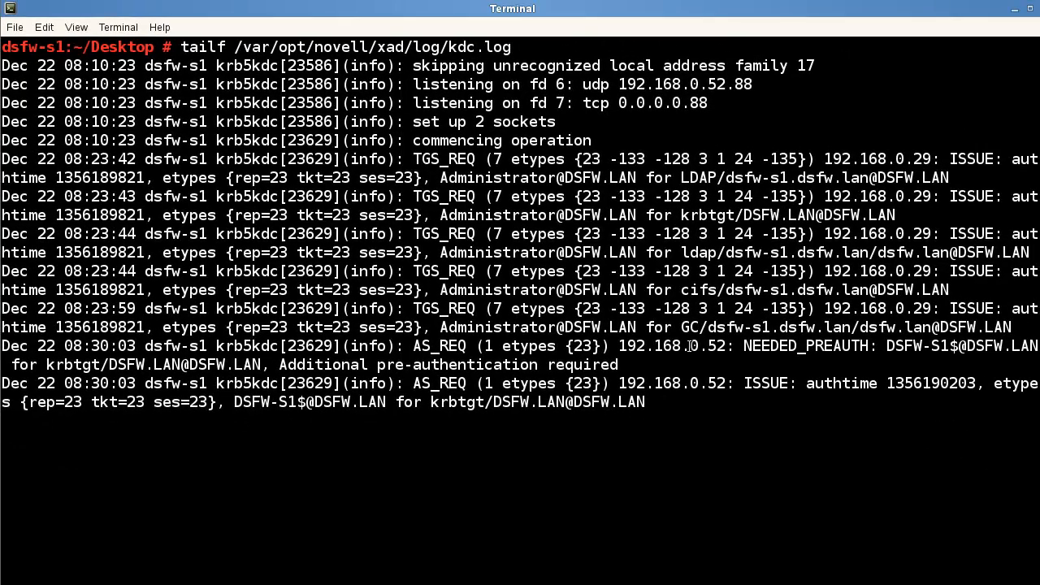
- Start following kdc.log live with tailf, showing AS_REQ and TGS_REQ entries for DSFW.LAN
{"action": "key", "text": "Return"}
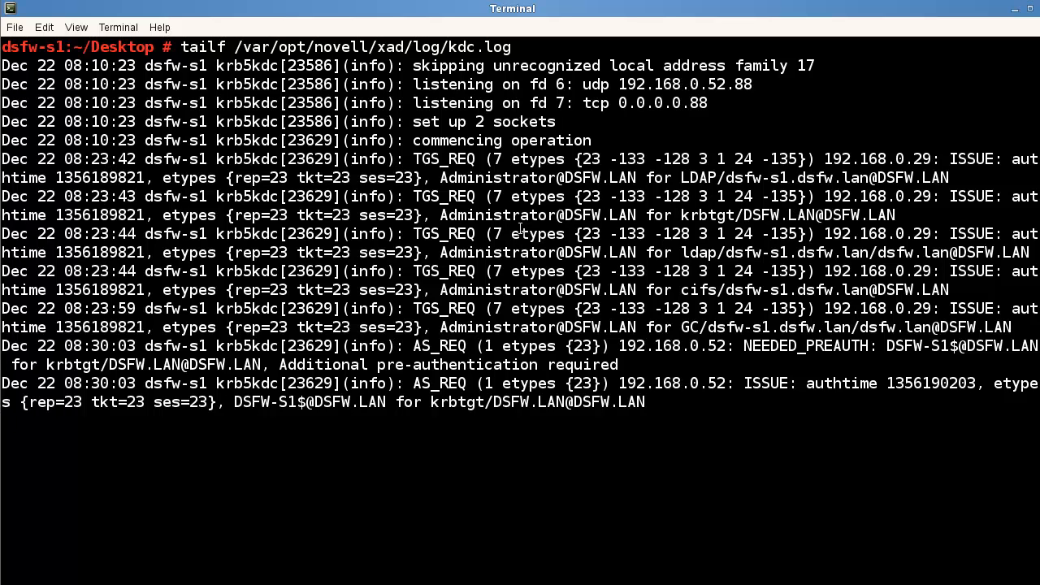
{"action": "mouse_move", "coordinate": [725, 265]}
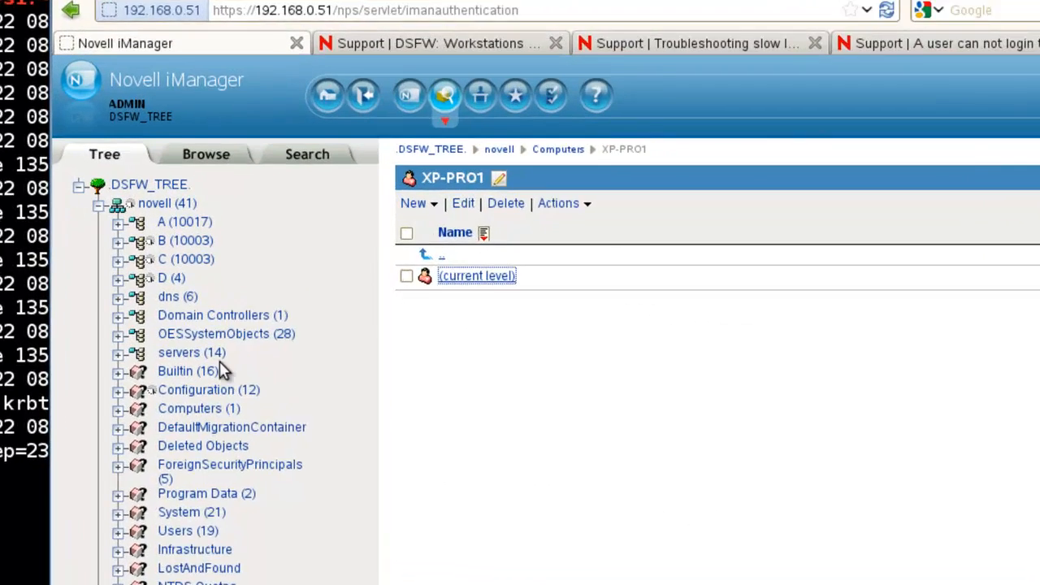
- Show the Computers container listing XP-PRO1 as its only workstation
{"action": "left_click", "coordinate": [189, 408]}
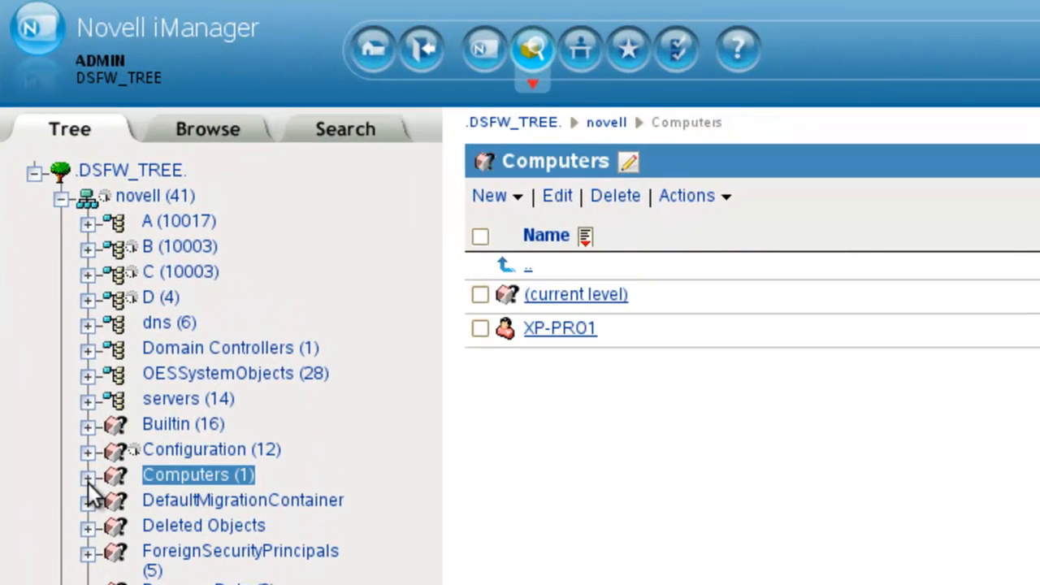
{"action": "mouse_move", "coordinate": [296, 468]}
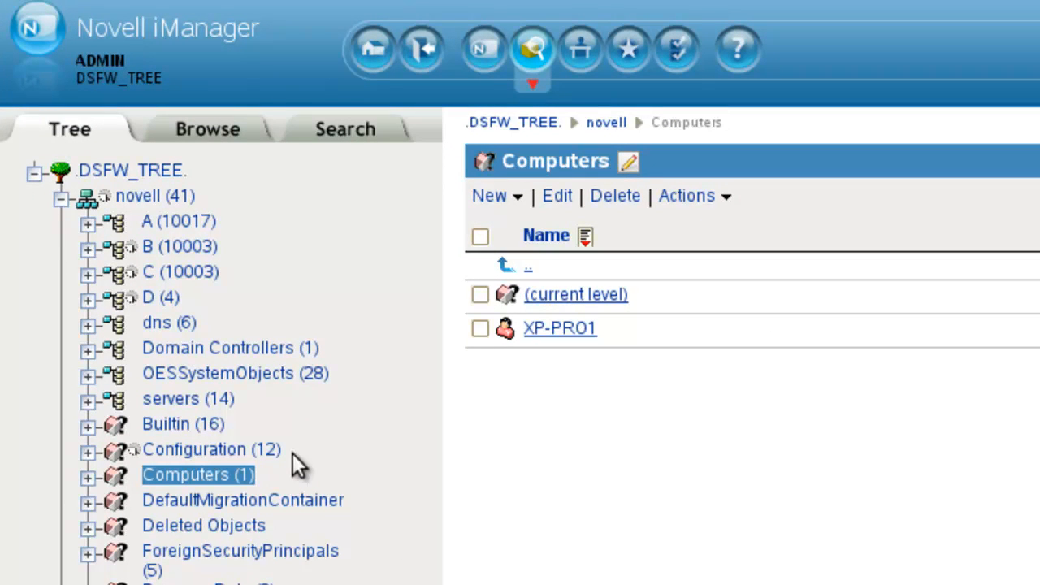
{"action": "mouse_move", "coordinate": [559, 370]}
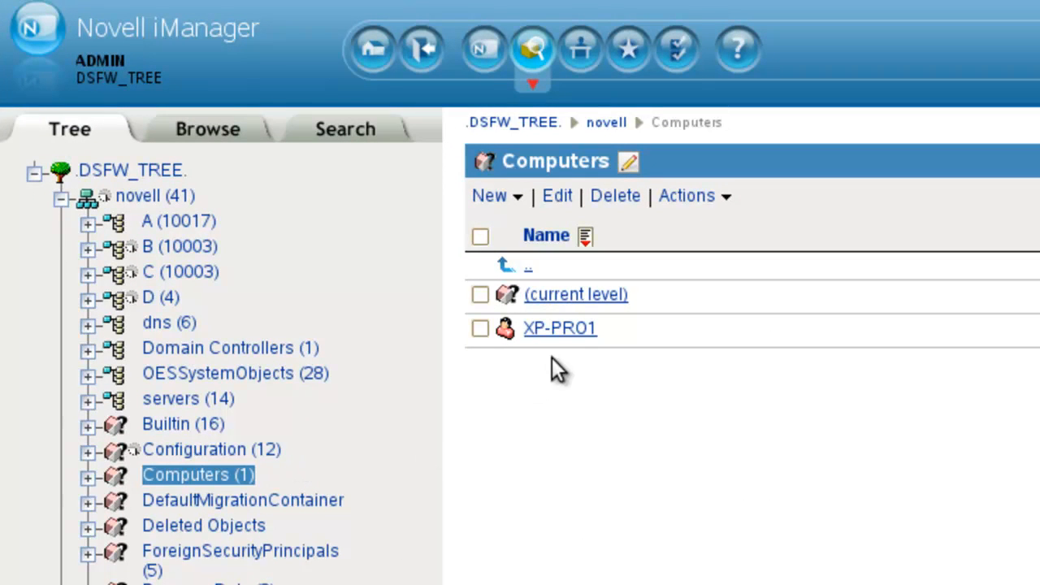
{"action": "mouse_move", "coordinate": [563, 351]}
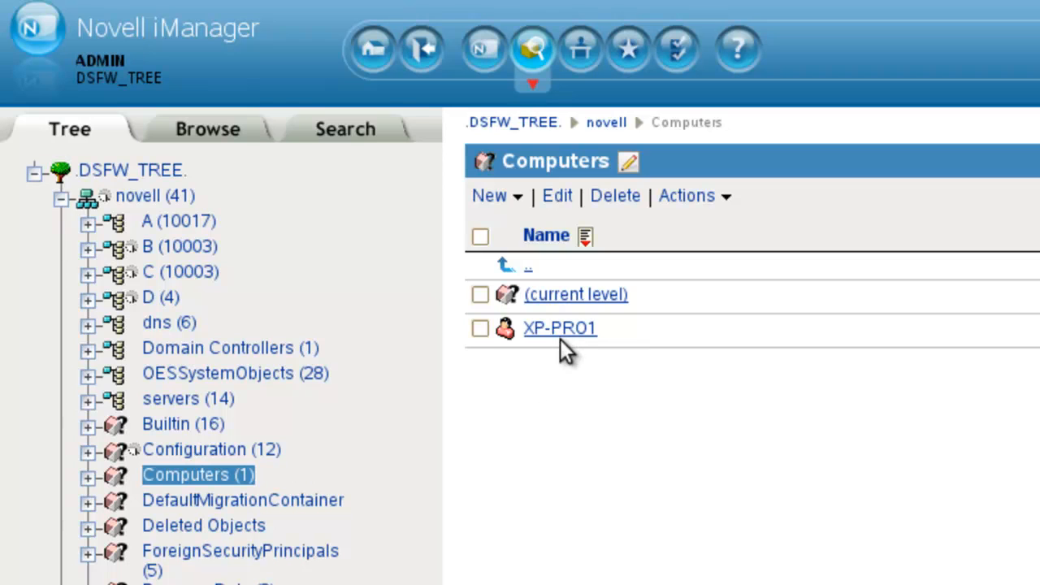
{"action": "mouse_move", "coordinate": [566, 357]}
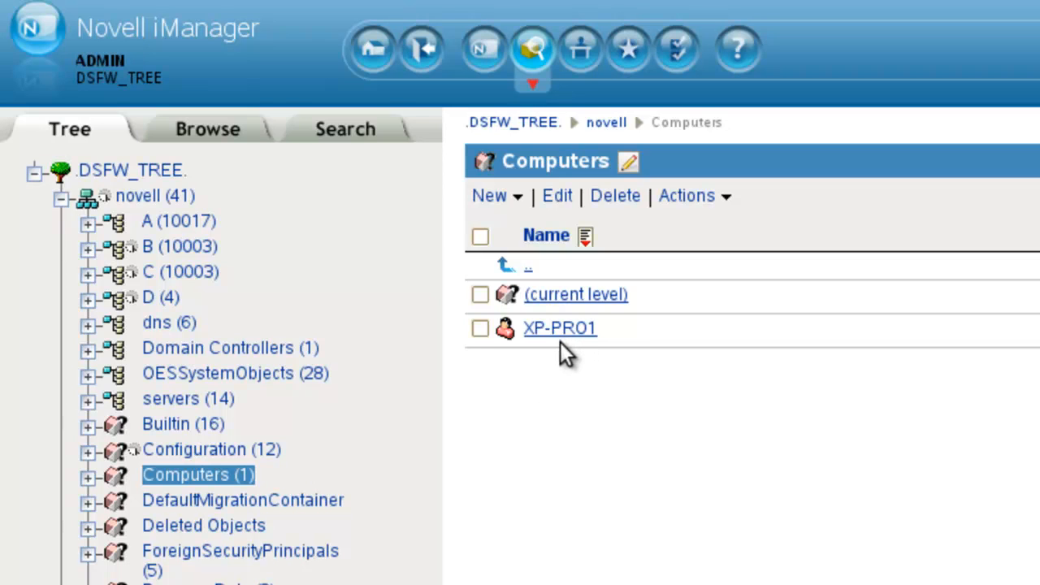
{"action": "mouse_move", "coordinate": [556, 341]}
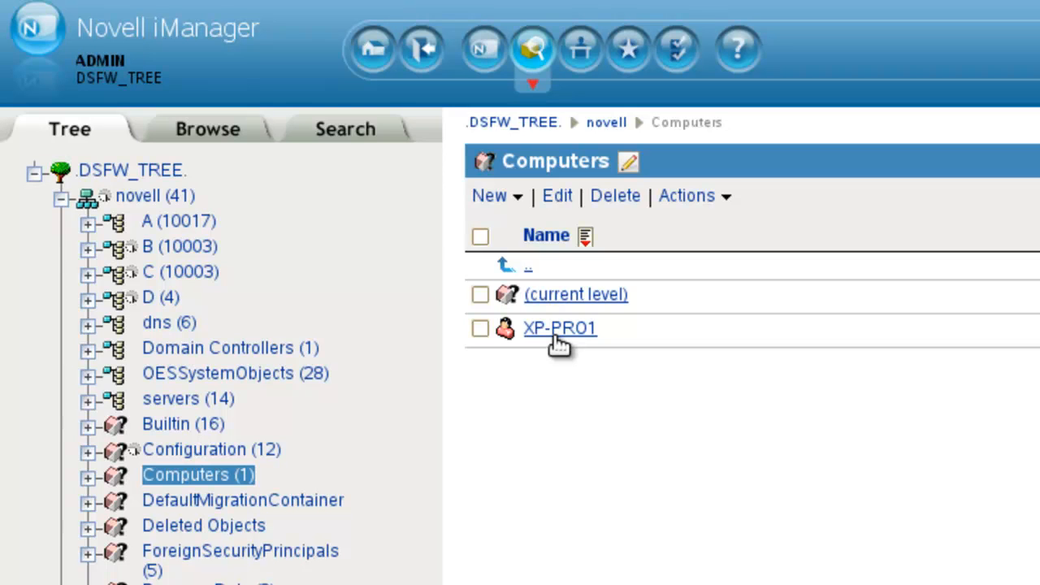
{"action": "mouse_move", "coordinate": [552, 357]}
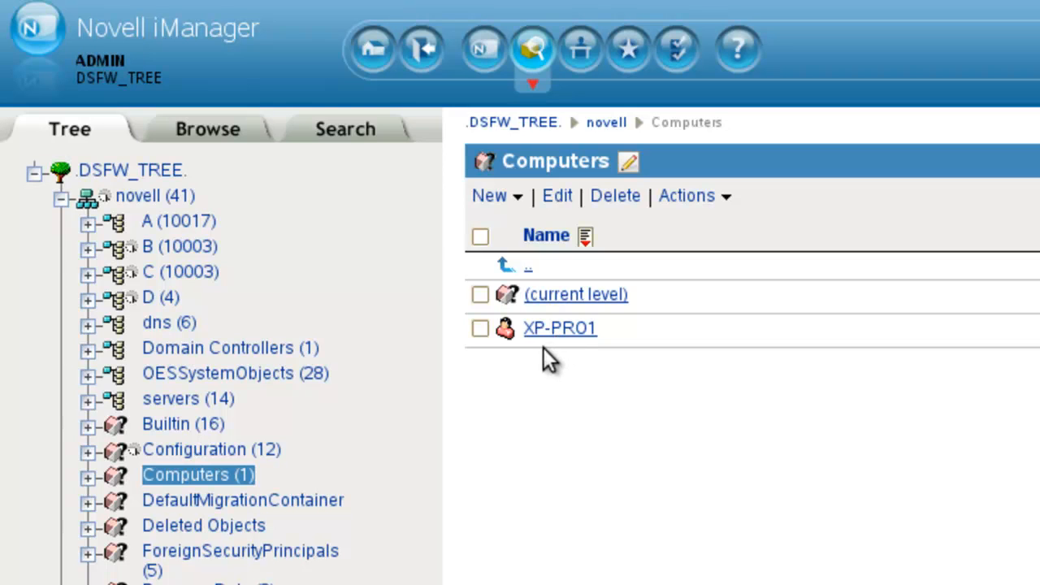
{"action": "mouse_move", "coordinate": [552, 361]}
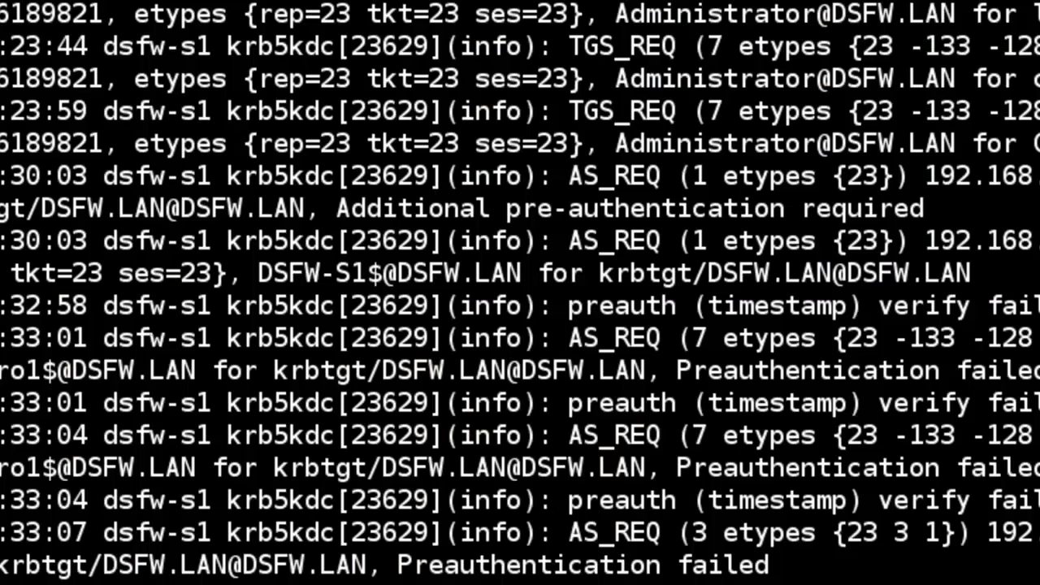
{"action": "scroll", "scroll_direction": "down", "scroll_amount": 3}
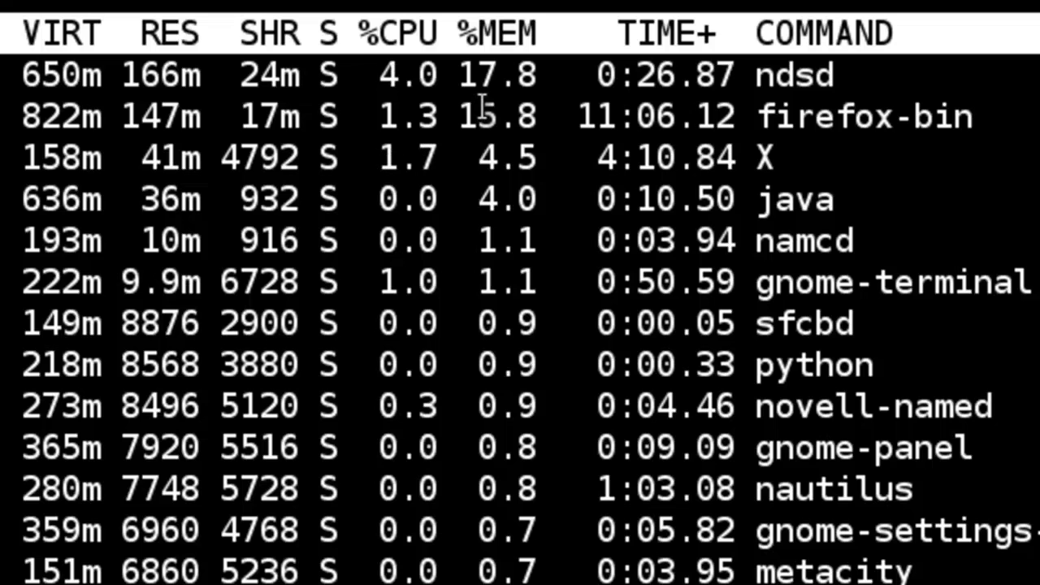
{"action": "mouse_move", "coordinate": [485, 114]}
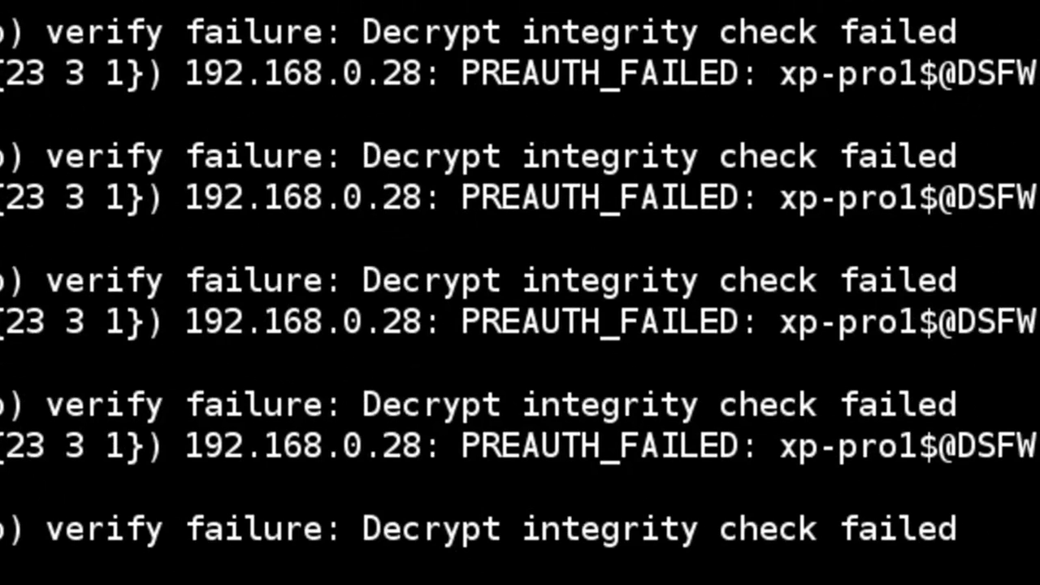
{"action": "scroll", "scroll_direction": "down", "scroll_amount": 3}
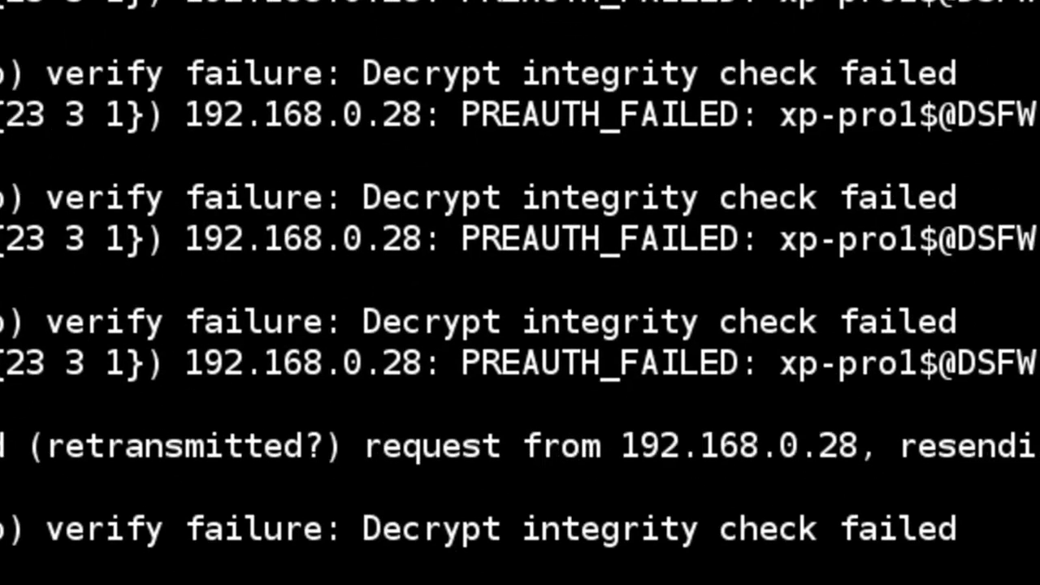
{"action": "scroll", "scroll_direction": "down", "scroll_amount": 3}
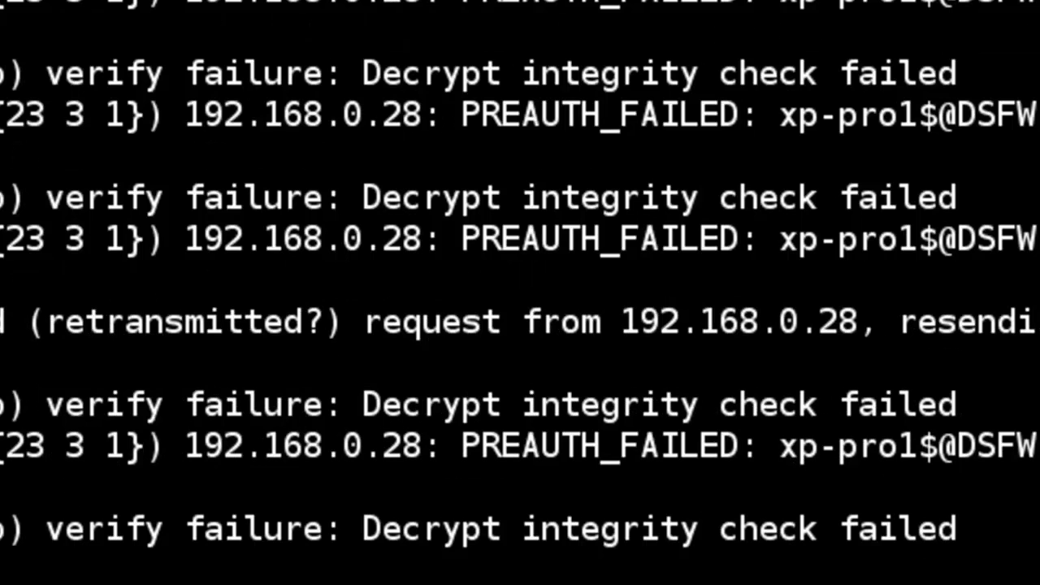
{"action": "scroll", "scroll_direction": "down", "scroll_amount": 3}
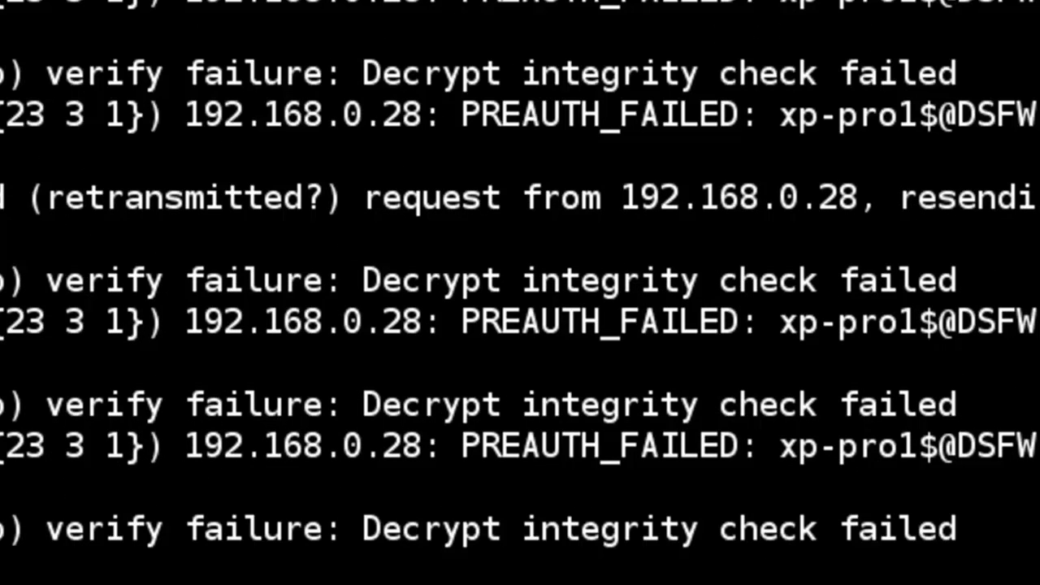
{"action": "scroll", "scroll_direction": "down", "scroll_amount": 3}
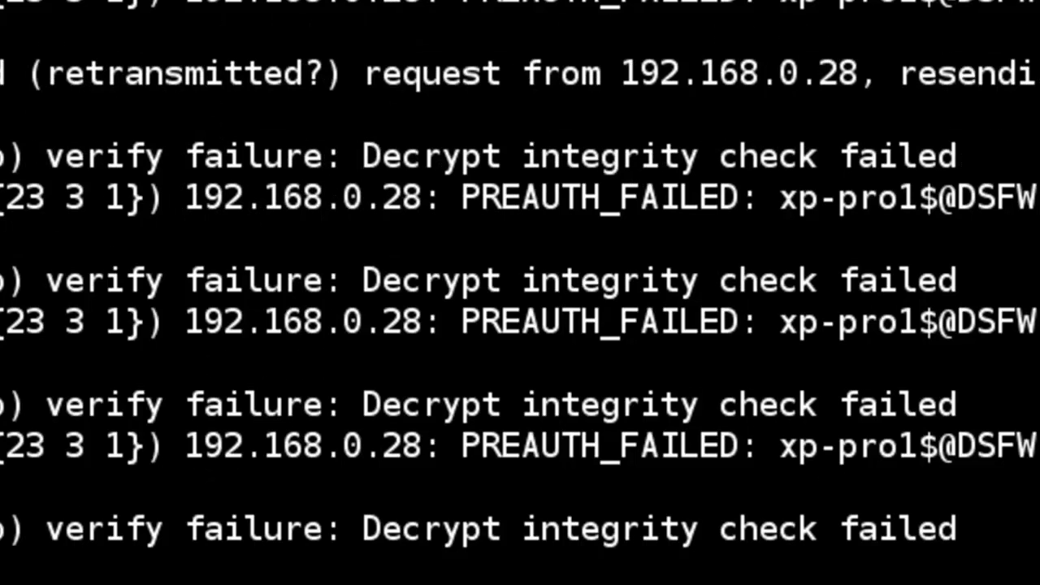
{"action": "scroll", "scroll_direction": "down", "scroll_amount": 3}
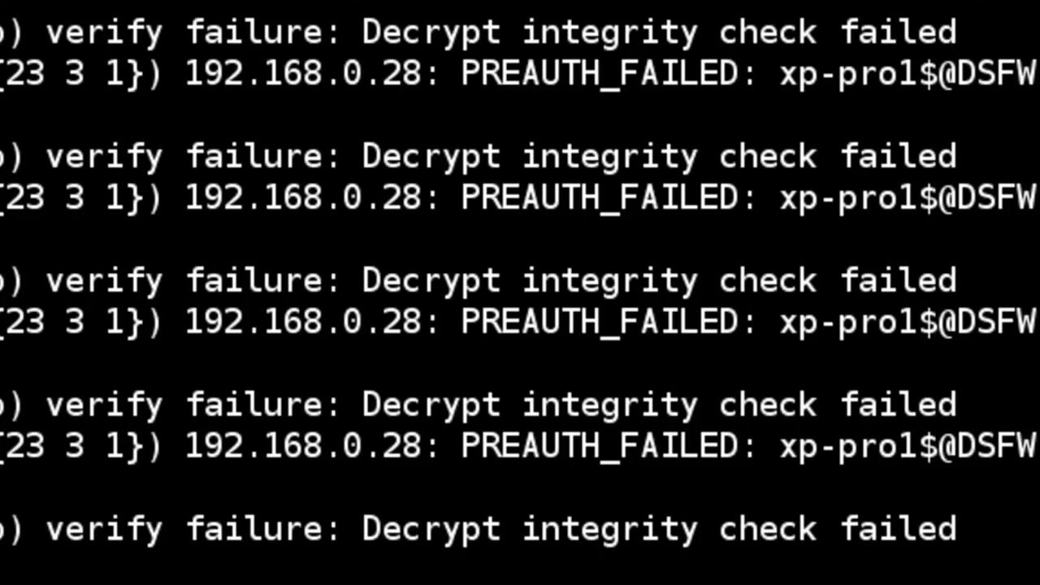
{"action": "scroll", "scroll_direction": "down", "scroll_amount": 3}
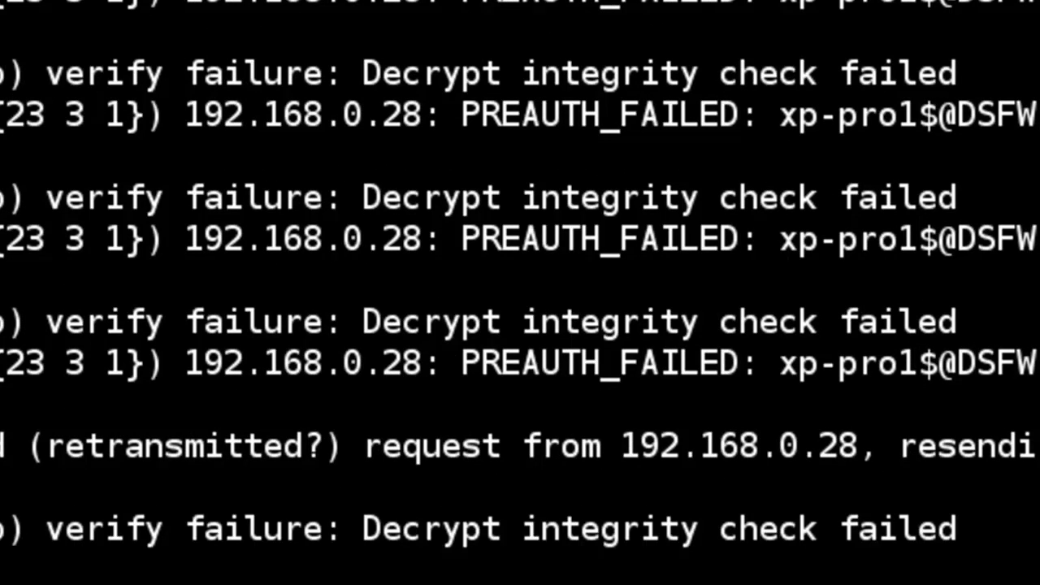
{"action": "scroll", "scroll_direction": "down", "scroll_amount": 3}
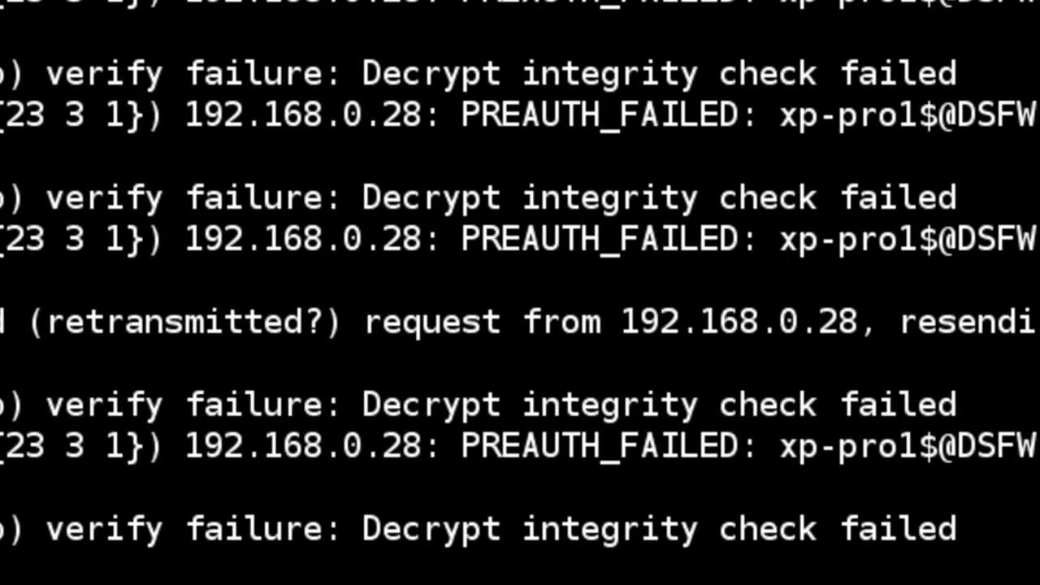
{"action": "scroll", "scroll_direction": "down", "scroll_amount": 3}
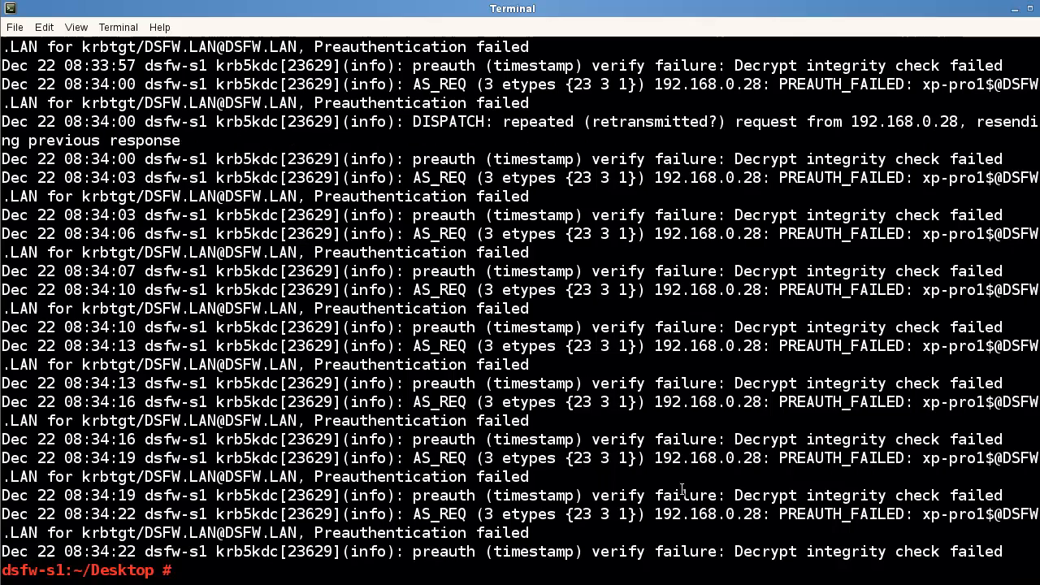
{"action": "mouse_move", "coordinate": [783, 447]}
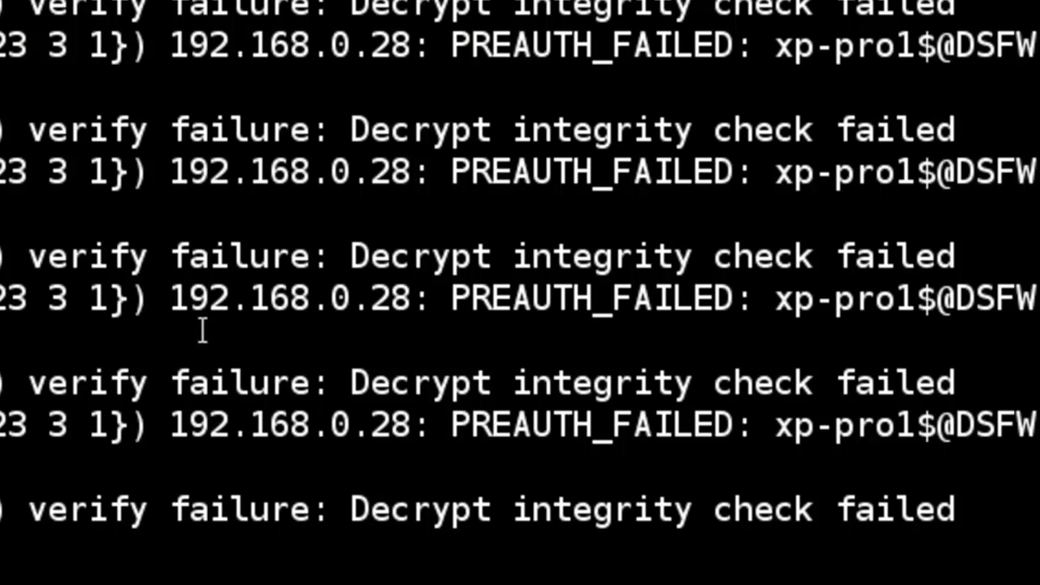
{"action": "mouse_move", "coordinate": [356, 333]}
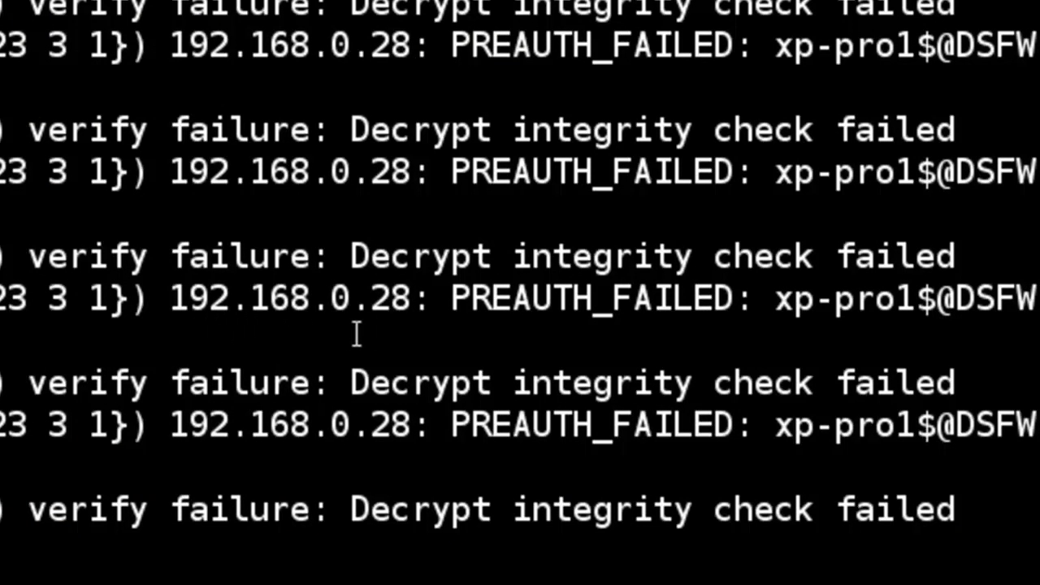
{"action": "mouse_move", "coordinate": [848, 323]}
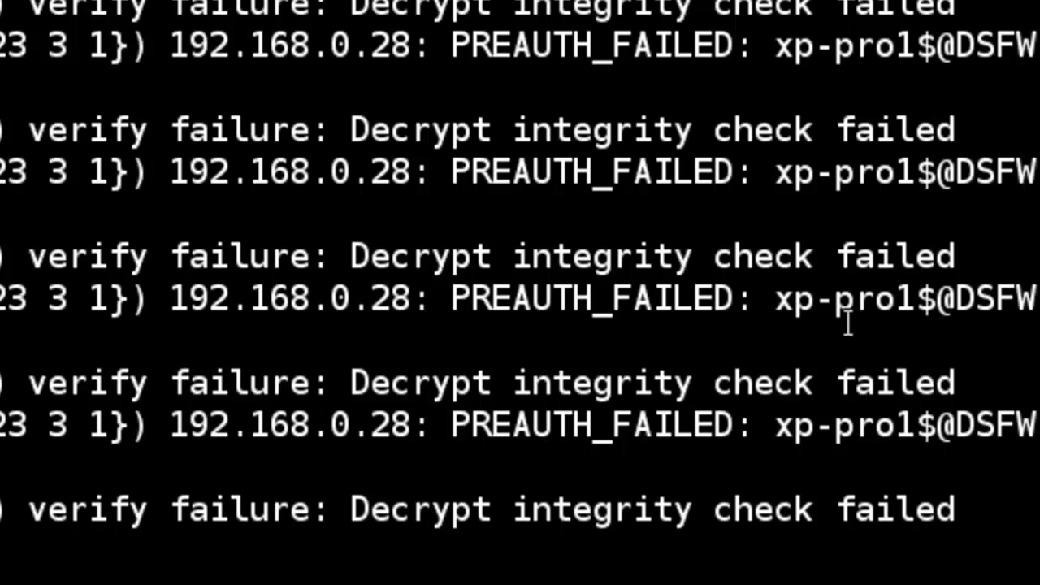
{"action": "mouse_move", "coordinate": [926, 321]}
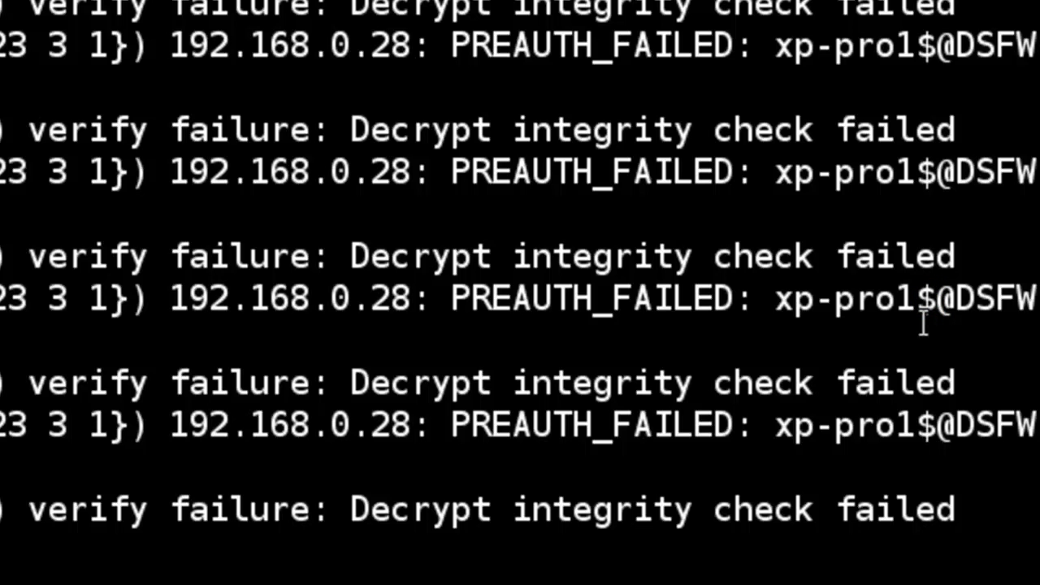
{"action": "mouse_move", "coordinate": [796, 325]}
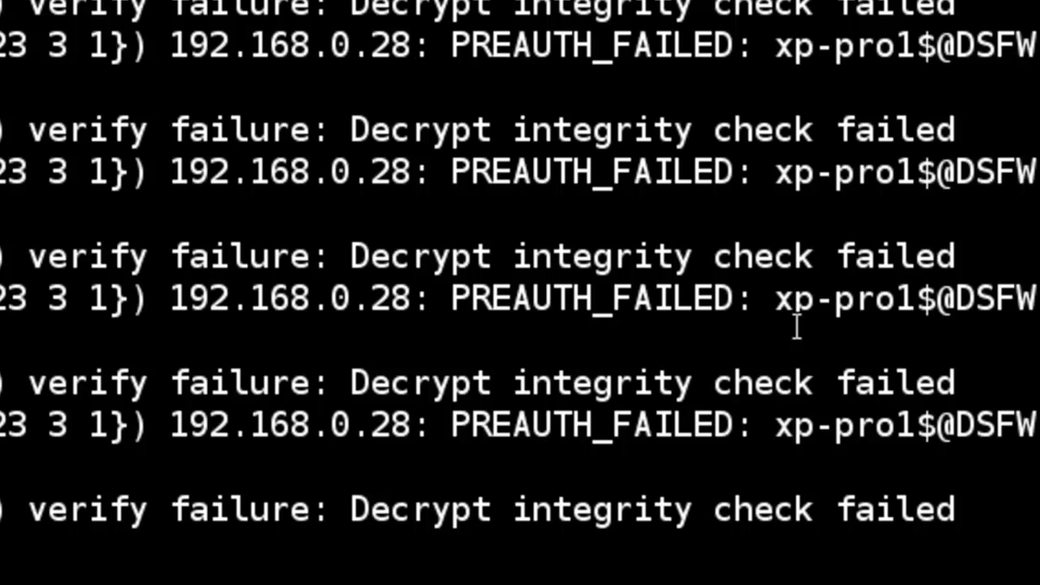
{"action": "mouse_move", "coordinate": [796, 342]}
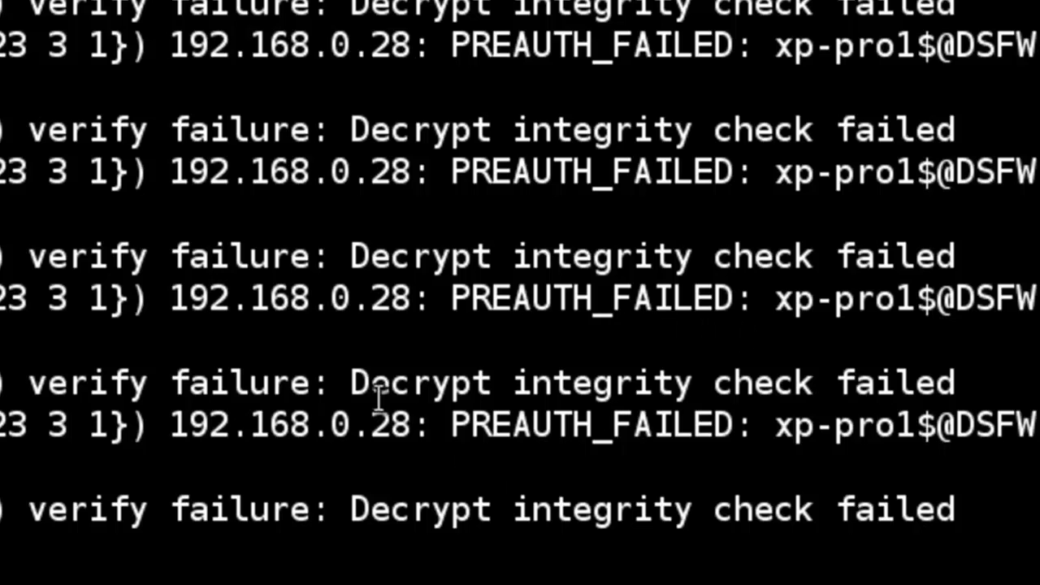
{"action": "mouse_move", "coordinate": [377, 398]}
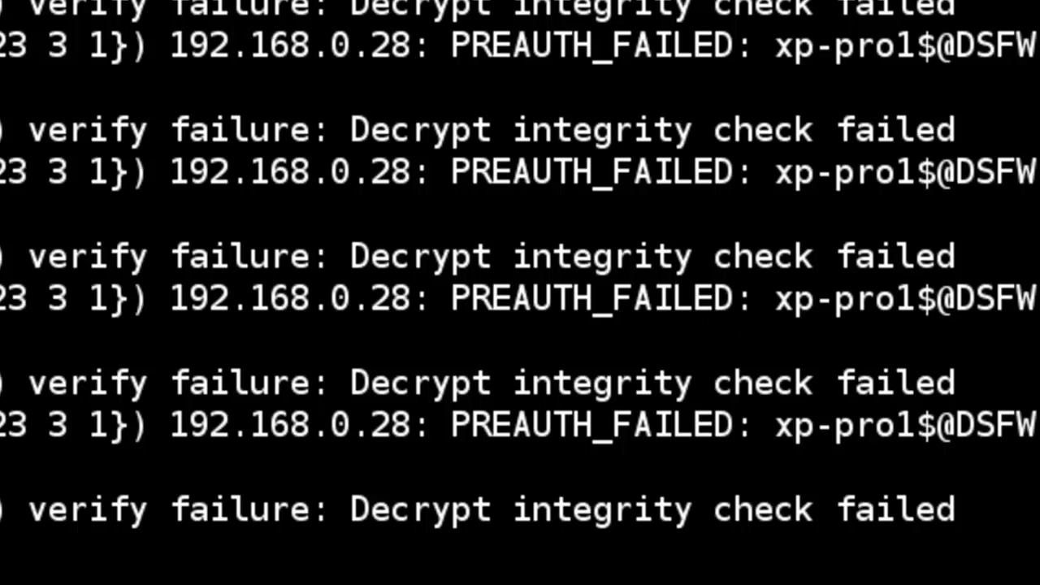
{"action": "mouse_move", "coordinate": [13, 561]}
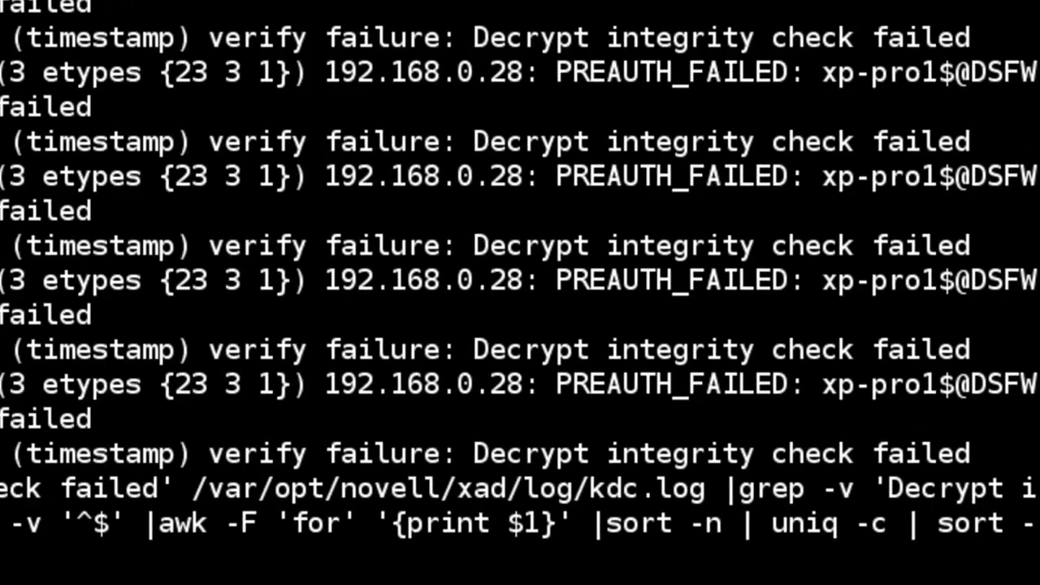
- Run the grep/awk/uniq pipeline counting PREAUTH_FAILED entries for xp-pro1$ from 192.168.0.28, then clear the screen
{"action": "key", "text": "Return"}
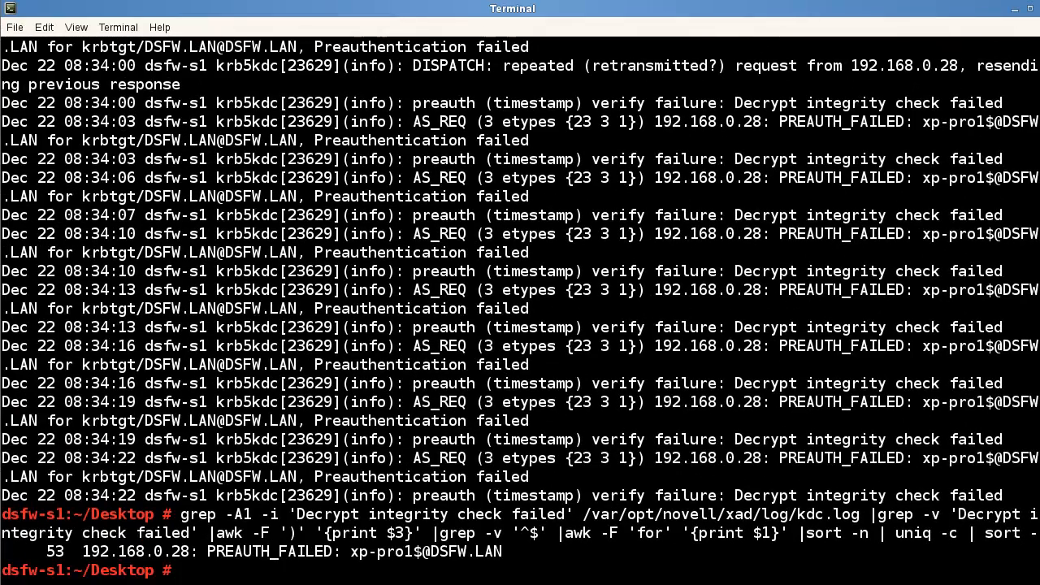
{"action": "type", "text": "clear"}
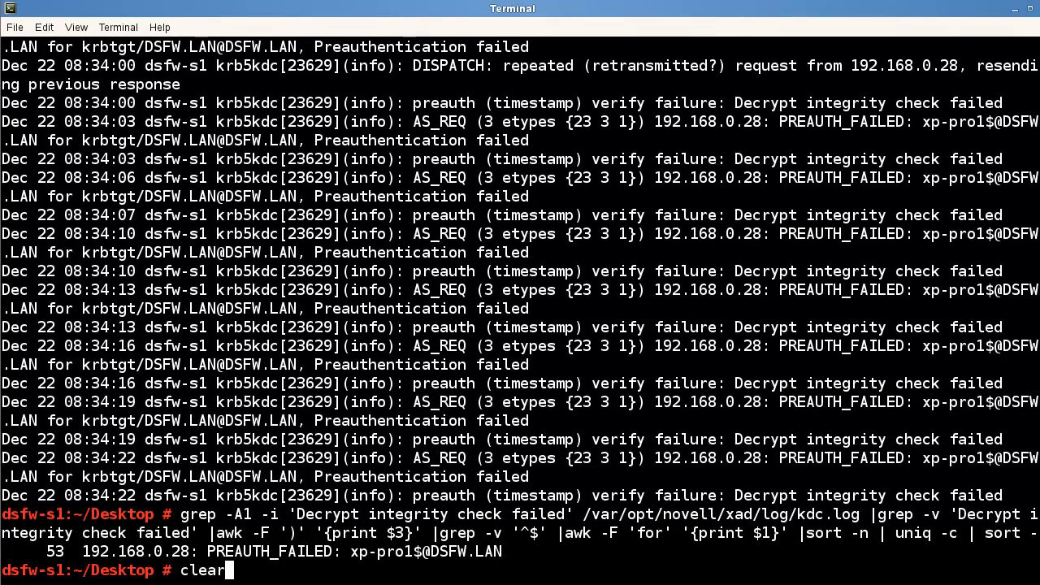
{"action": "key", "text": "Return"}
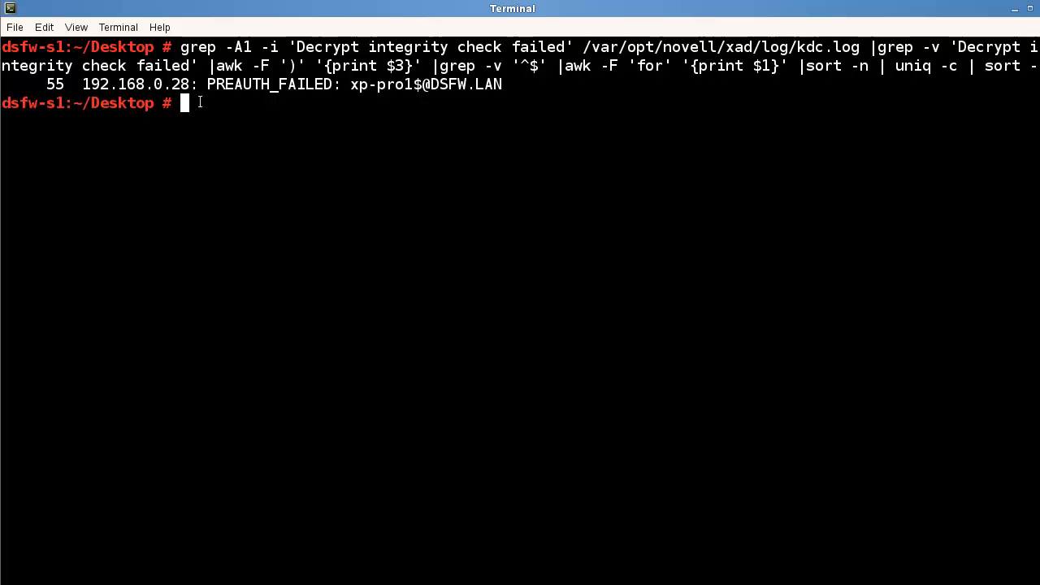
{"action": "mouse_move", "coordinate": [409, 97]}
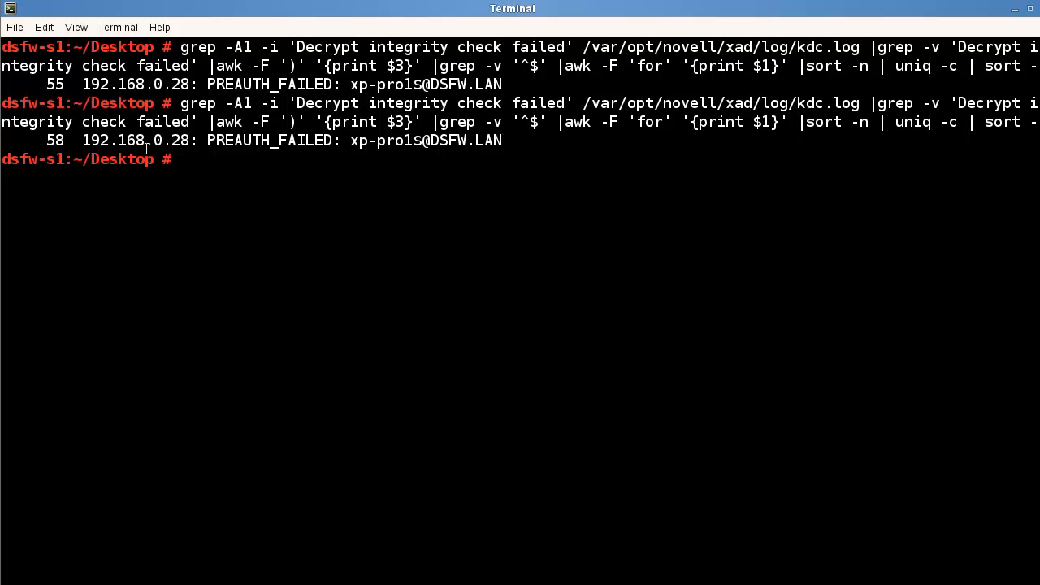
{"action": "mouse_move", "coordinate": [293, 287]}
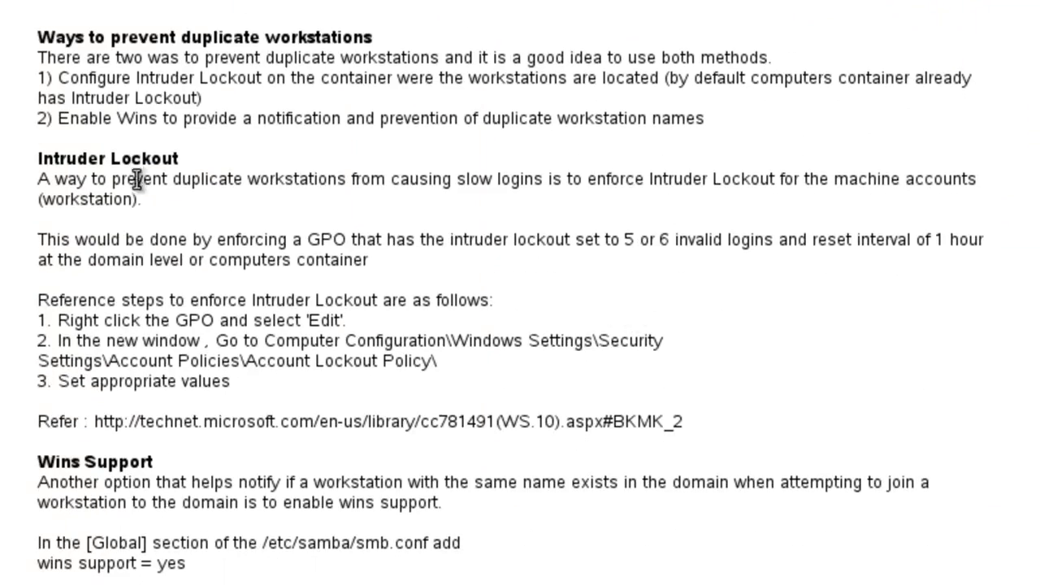
{"action": "mouse_move", "coordinate": [600, 283]}
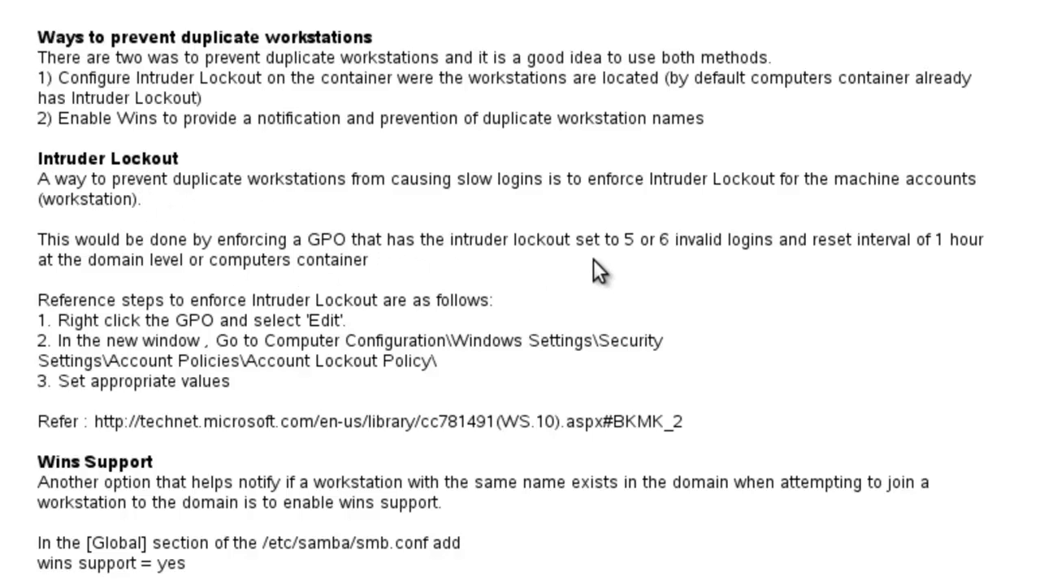
{"action": "mouse_move", "coordinate": [553, 263]}
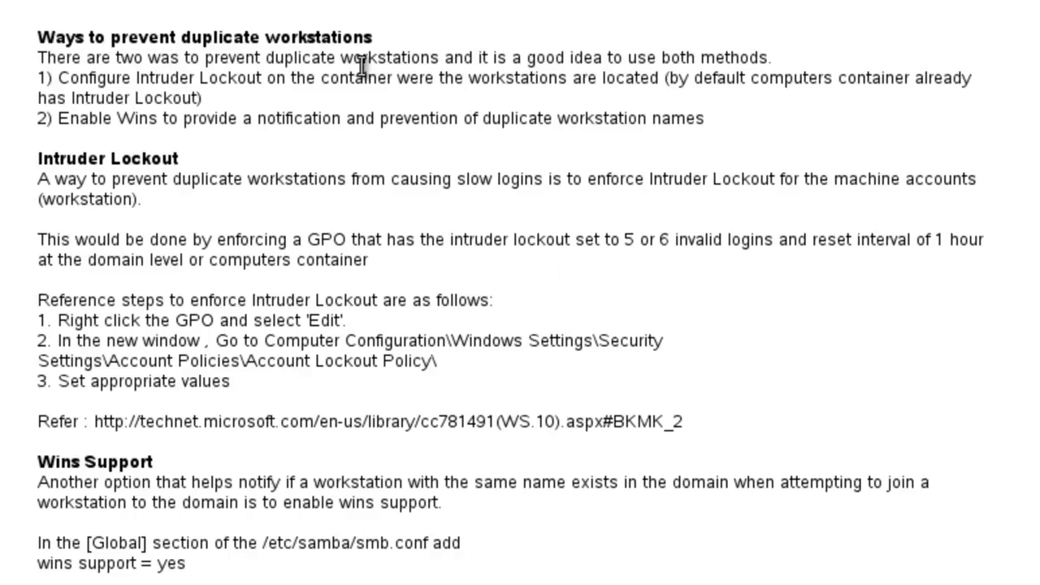
{"action": "mouse_move", "coordinate": [461, 458]}
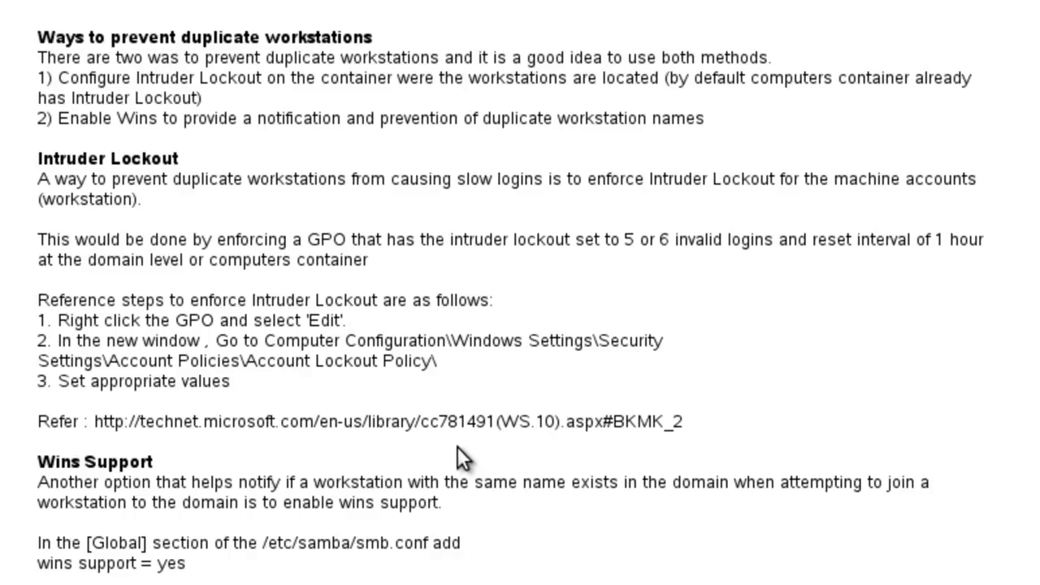
{"action": "mouse_move", "coordinate": [479, 465]}
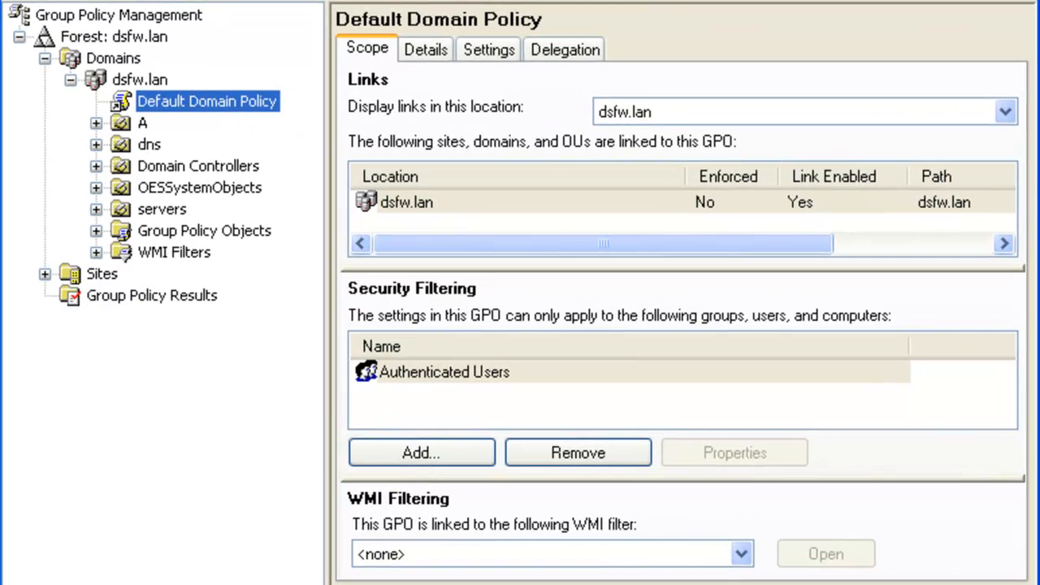
{"action": "mouse_move", "coordinate": [187, 114]}
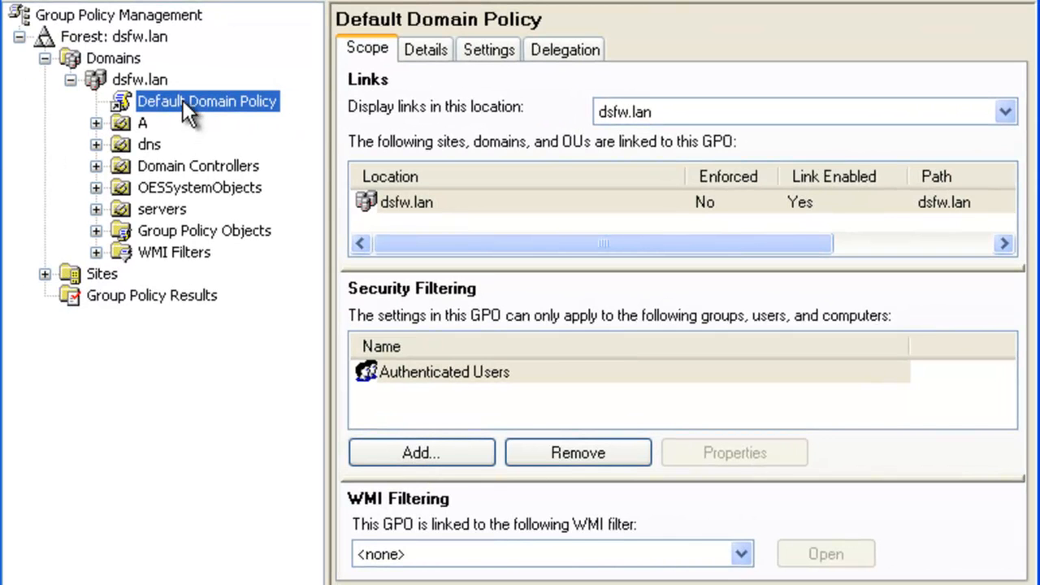
- Edit the Default Domain Policy and expand Security Settings down to Account Lockout Policy
{"action": "right_click", "coordinate": [208, 100]}
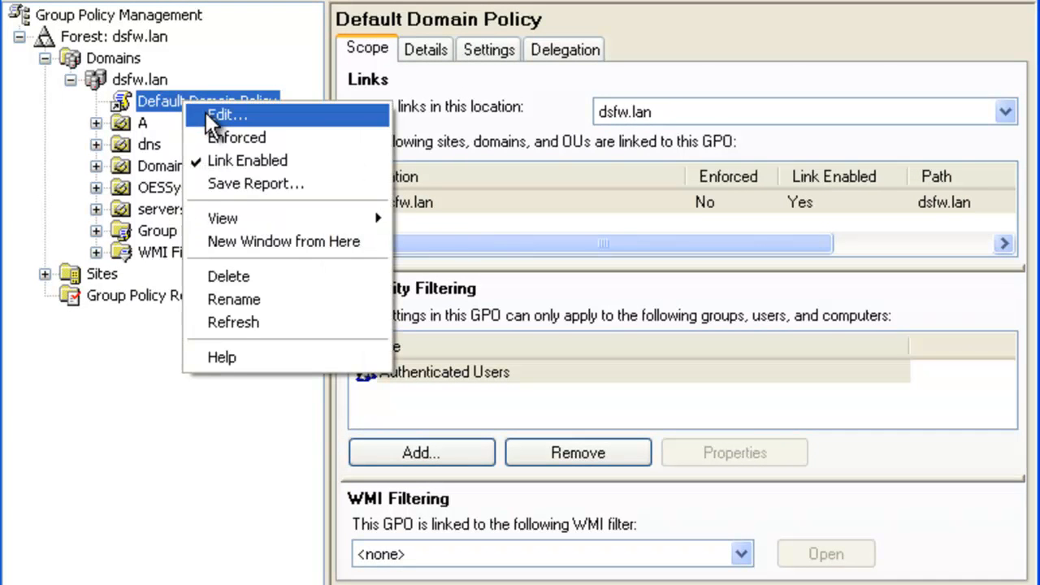
{"action": "left_click", "coordinate": [228, 113]}
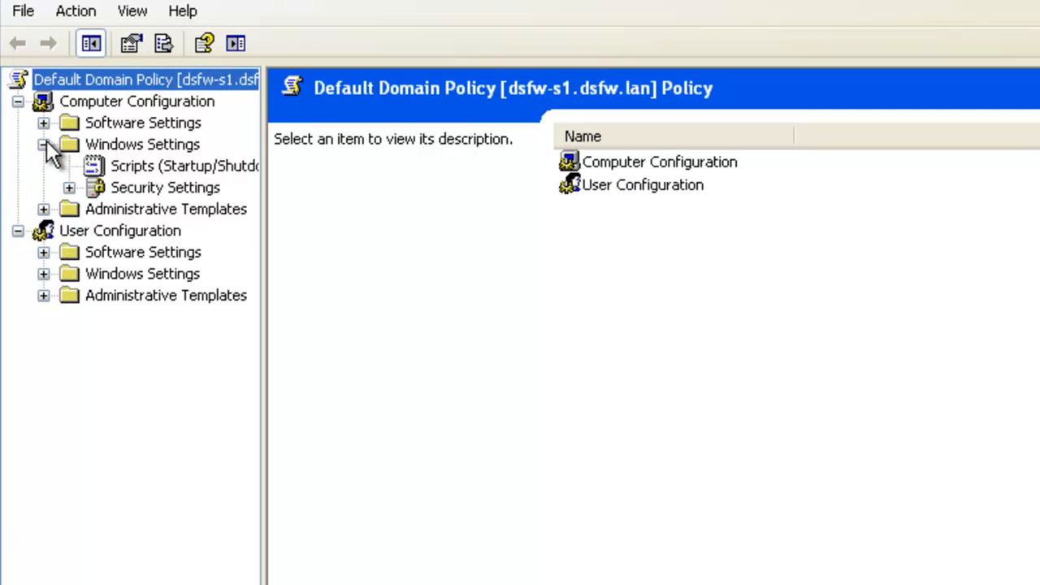
{"action": "left_click", "coordinate": [68, 189]}
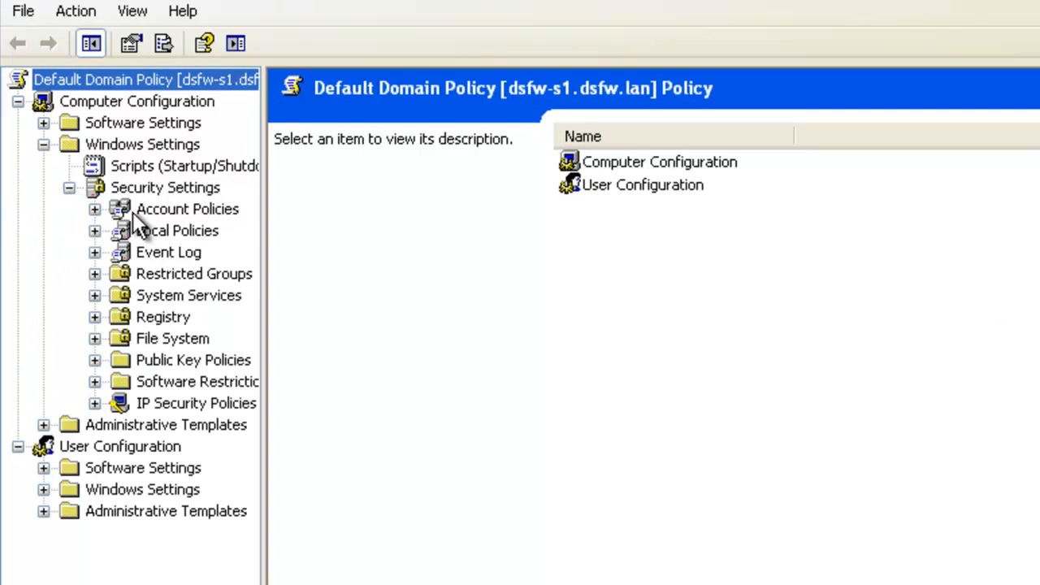
{"action": "left_click", "coordinate": [187, 208]}
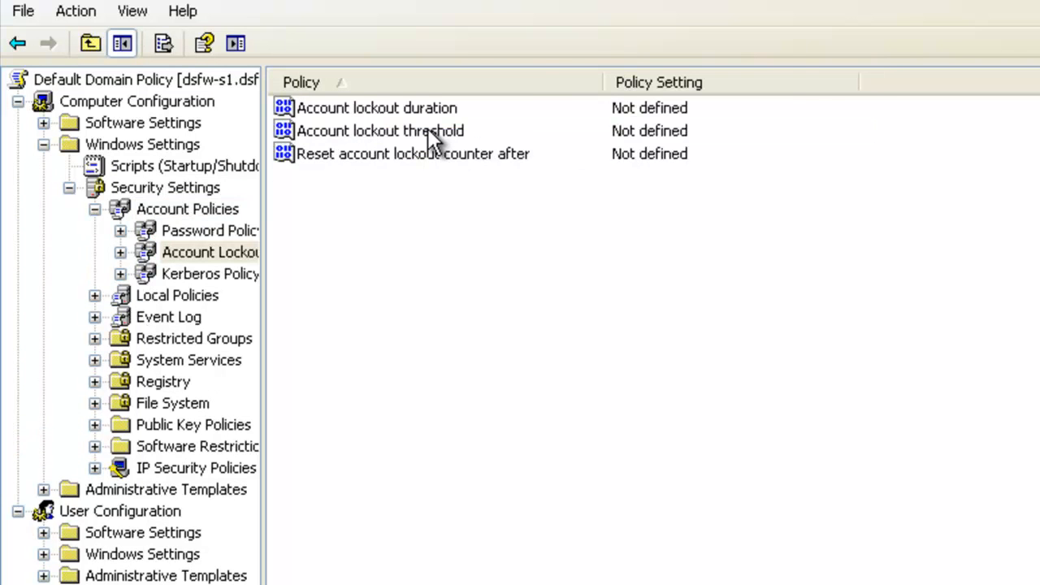
- Define the account lockout threshold at 5 invalid logons, accepting the suggested 30-minute duration and reset
{"action": "double_click", "coordinate": [380, 130]}
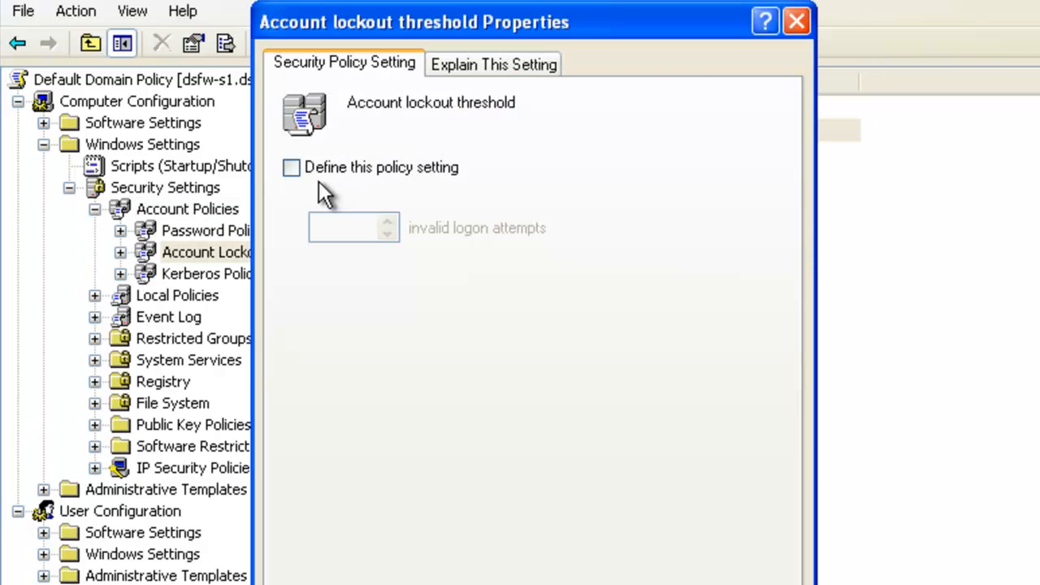
{"action": "left_click", "coordinate": [291, 166]}
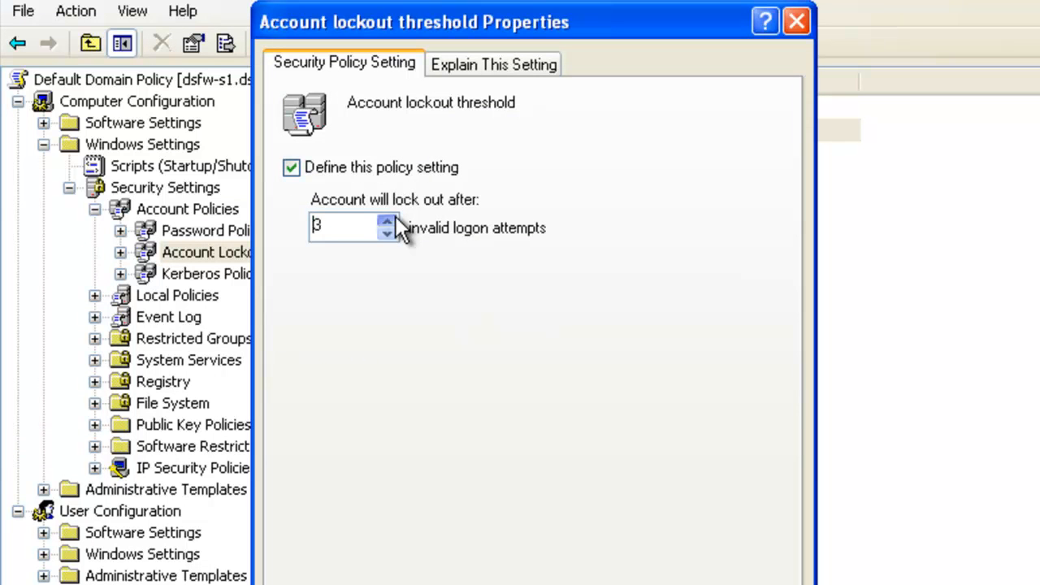
{"action": "left_click", "coordinate": [387, 221]}
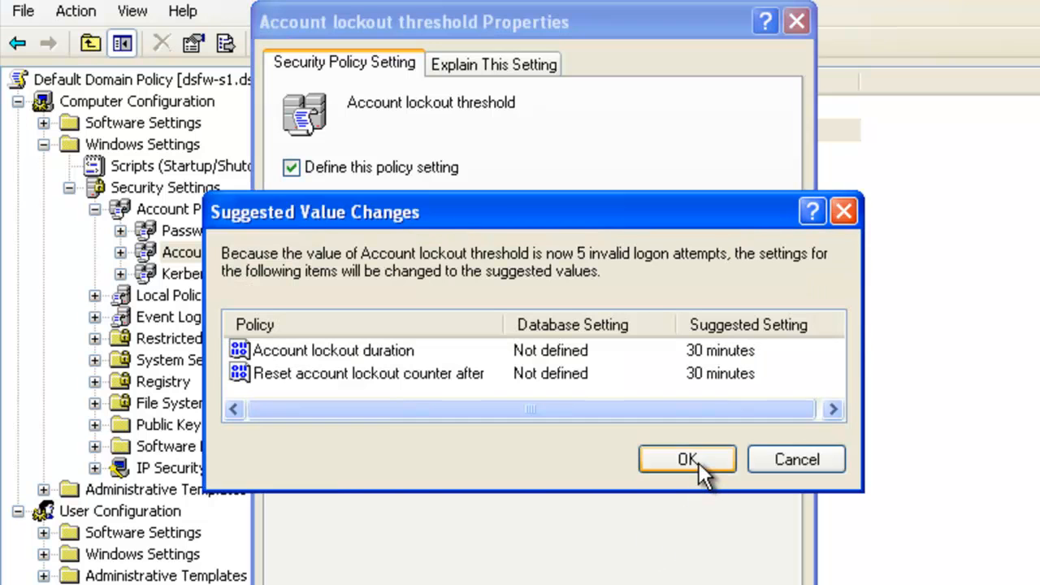
{"action": "mouse_move", "coordinate": [666, 472]}
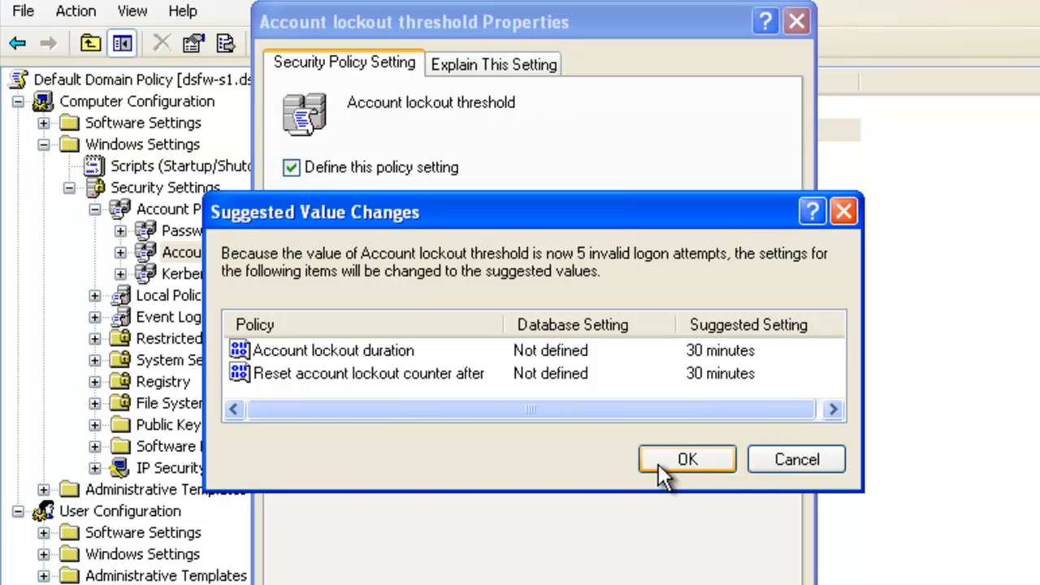
{"action": "mouse_move", "coordinate": [666, 377]}
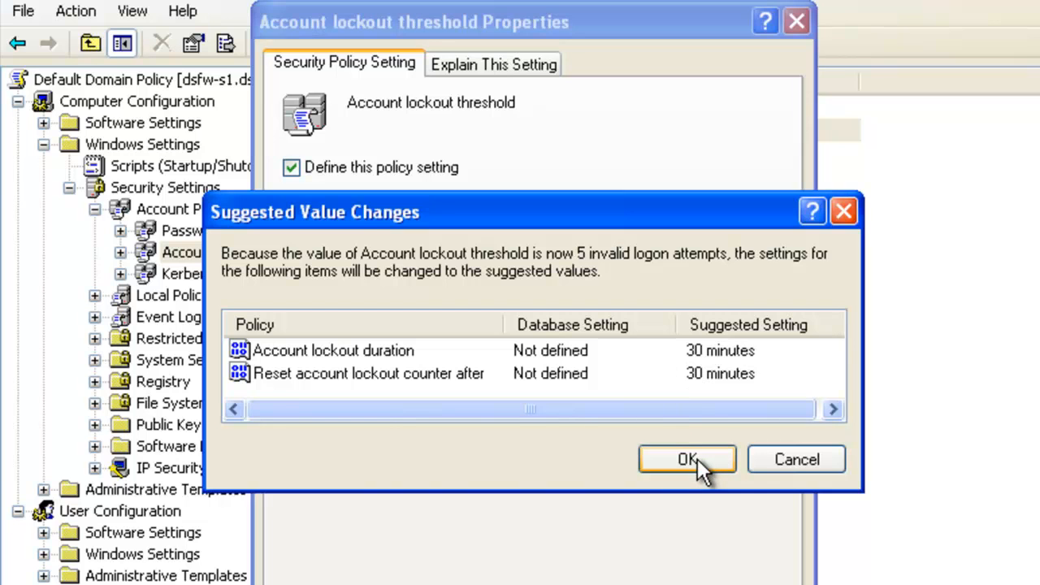
{"action": "left_click", "coordinate": [686, 458]}
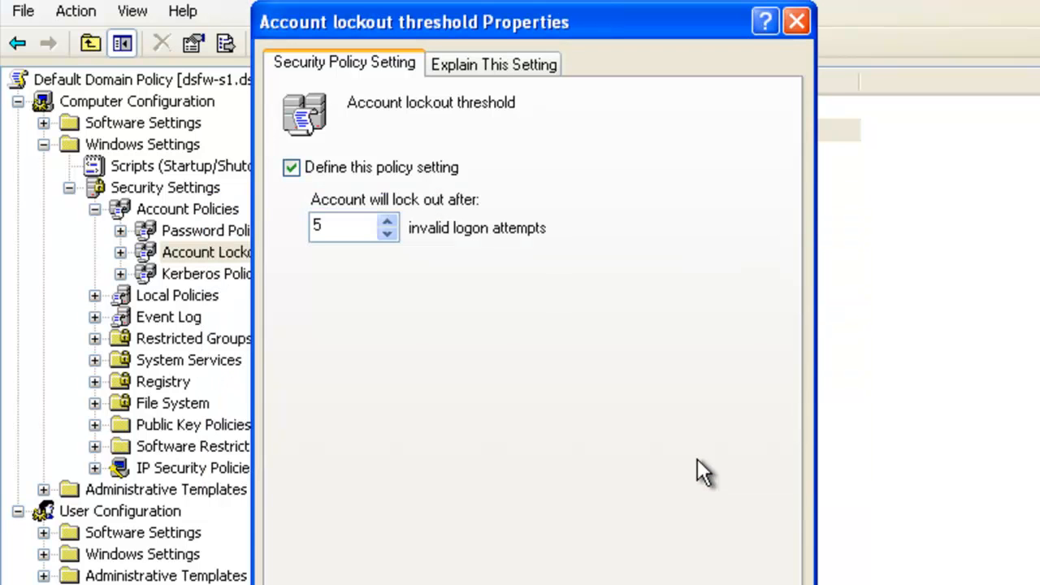
{"action": "mouse_move", "coordinate": [697, 461]}
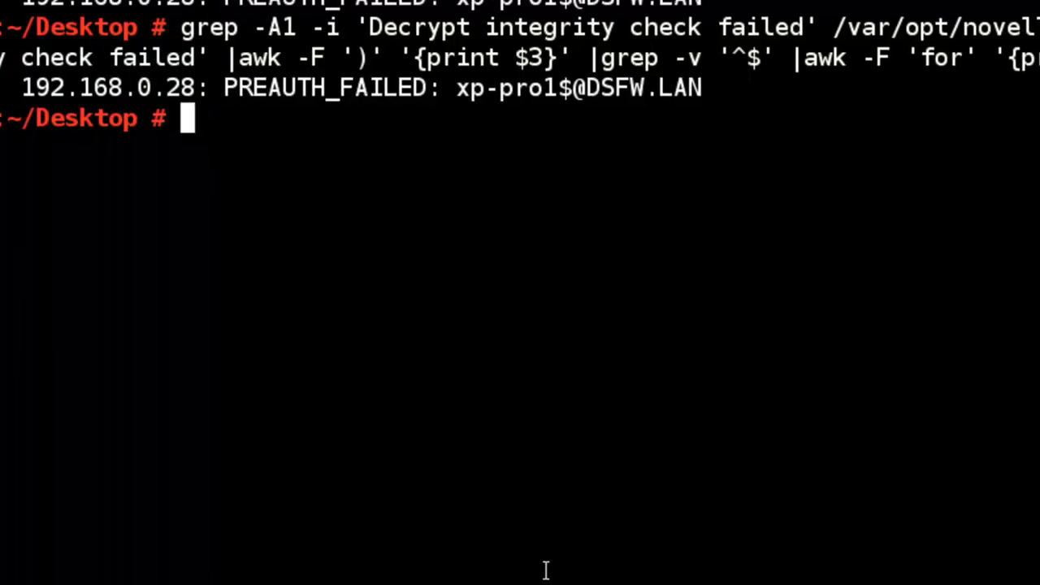
- Rerun the failure count, then tailf kdc.log until xp-pro1$ shows Account Locked Out entries
{"action": "key", "text": "Return"}
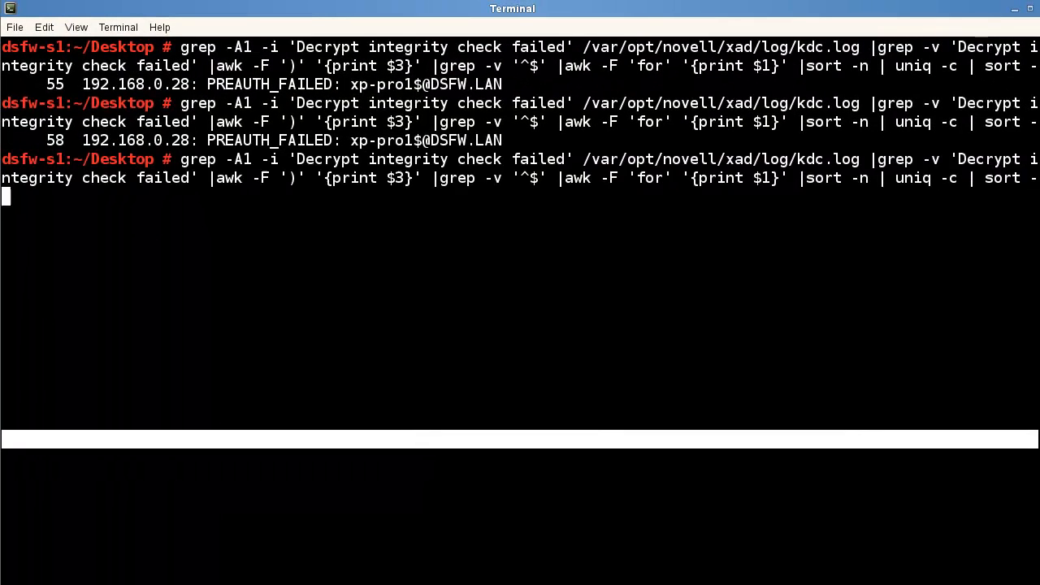
{"action": "type", "text": "tailf /var/opt/novell/xad/log/kdc.log"}
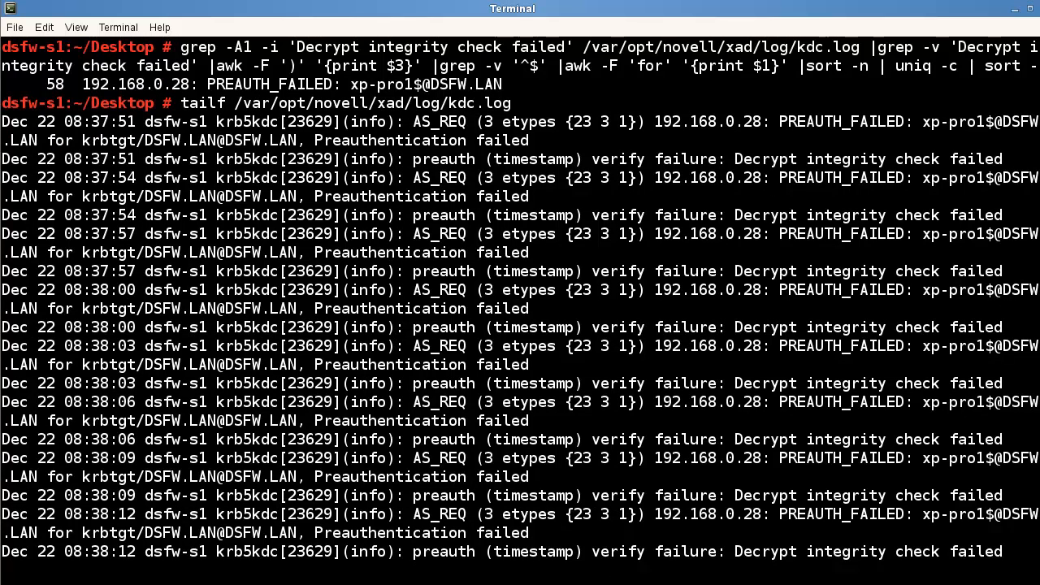
{"action": "scroll", "scroll_direction": "down", "scroll_amount": 3}
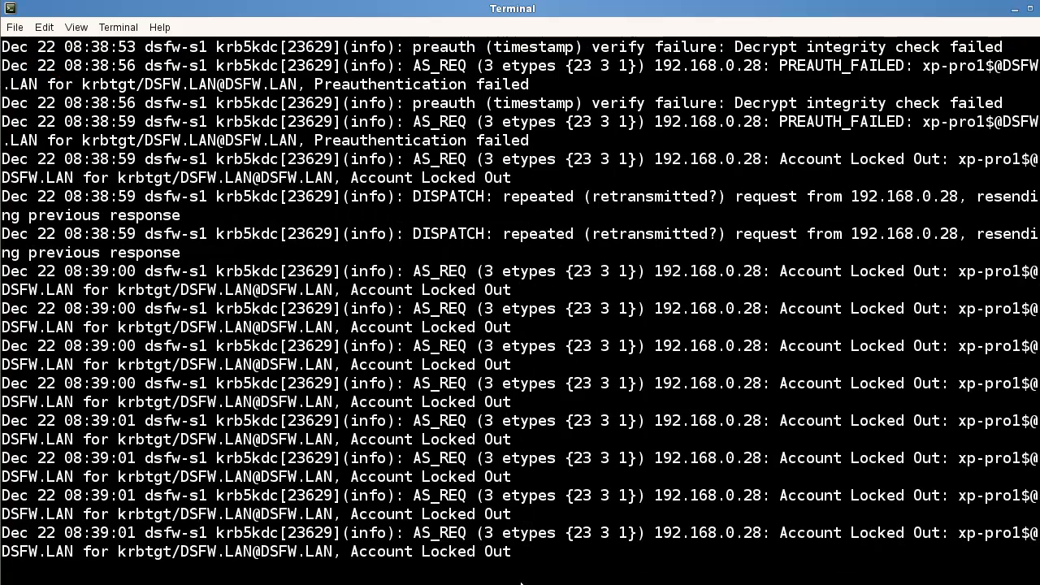
{"action": "mouse_move", "coordinate": [851, 329]}
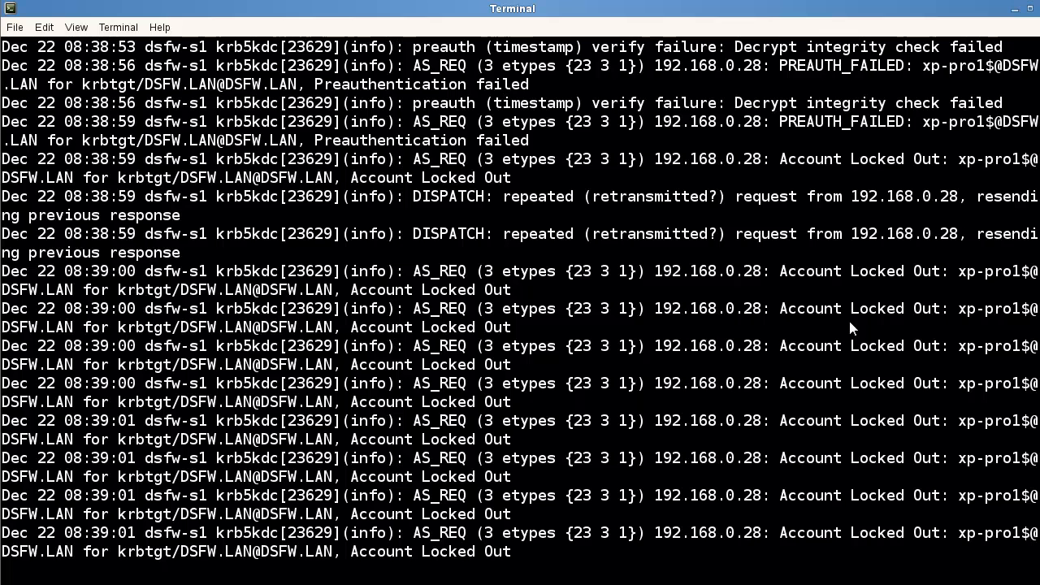
{"action": "mouse_move", "coordinate": [208, 302]}
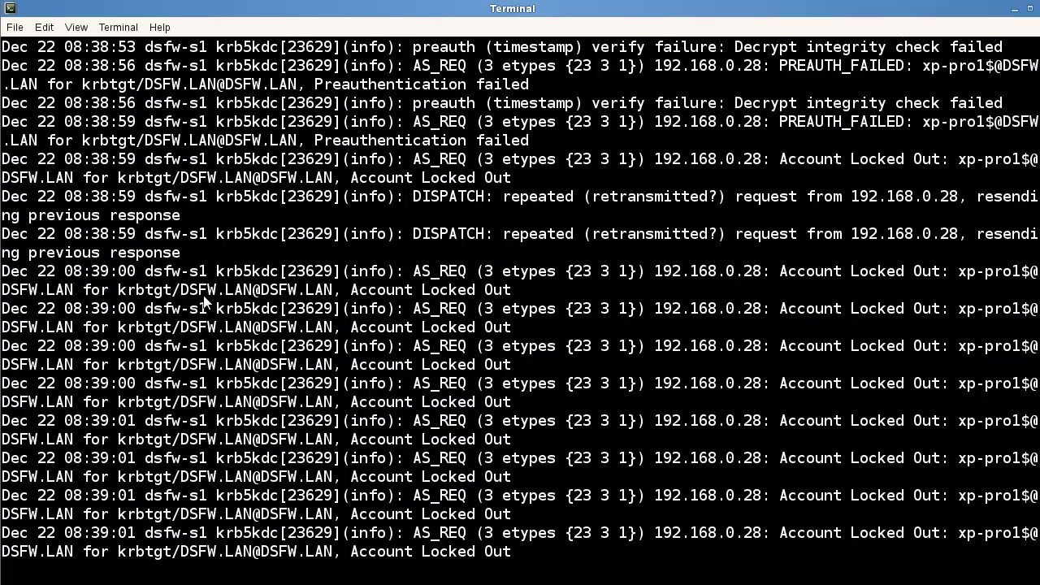
{"action": "mouse_move", "coordinate": [593, 322]}
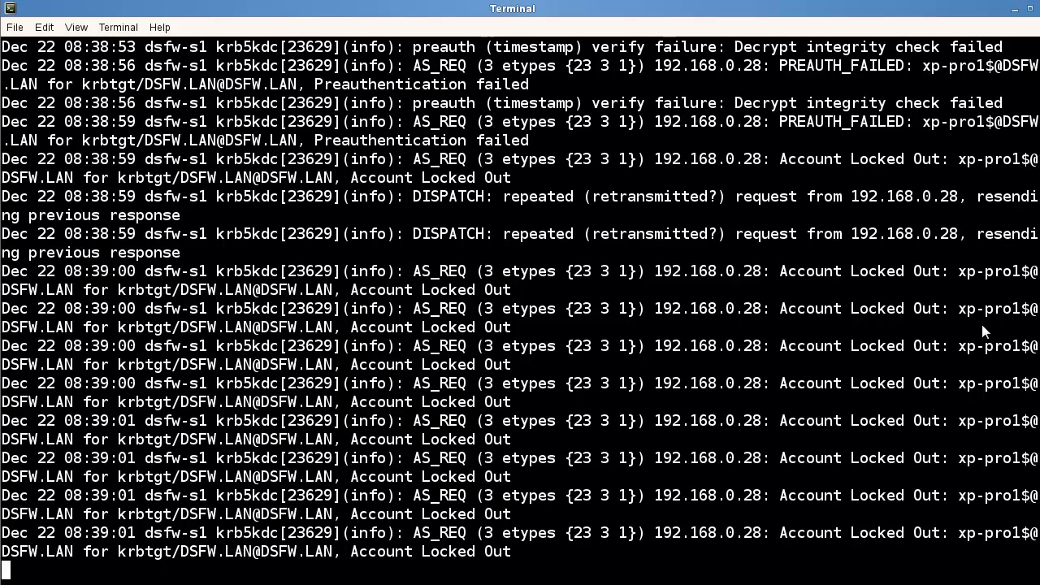
{"action": "mouse_move", "coordinate": [682, 377]}
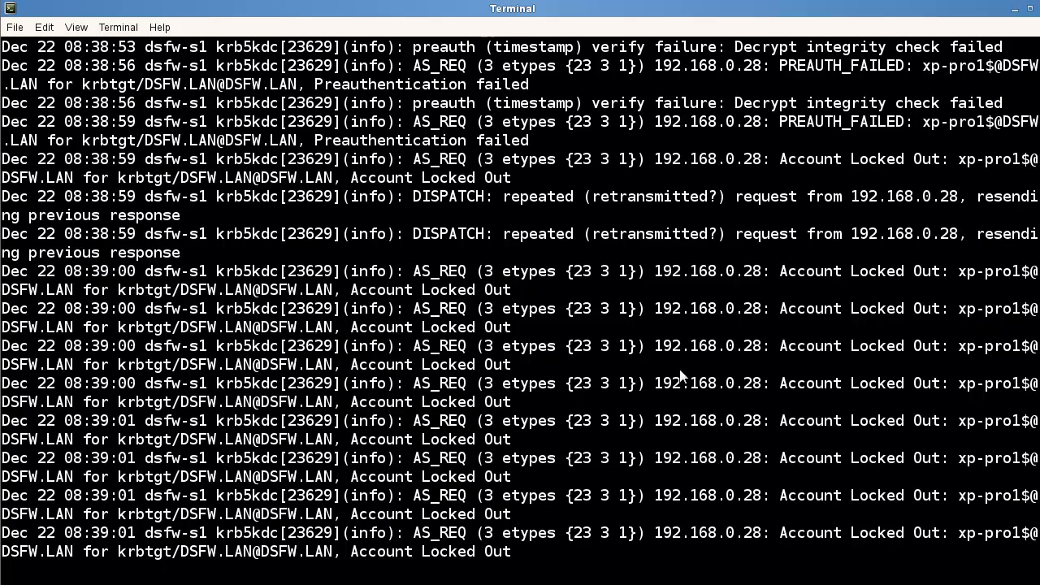
{"action": "mouse_move", "coordinate": [437, 526]}
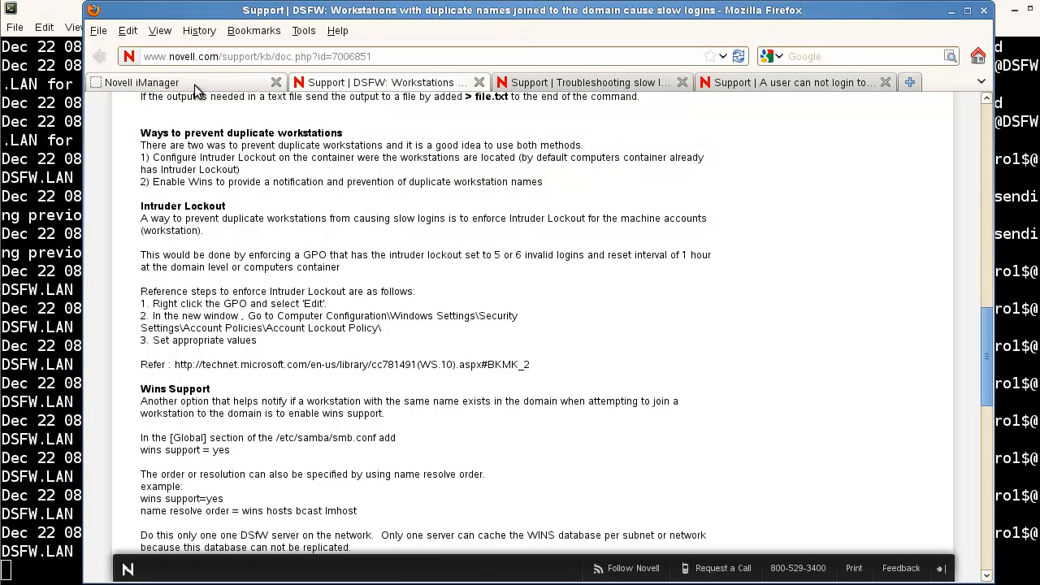
- Expand novell > A in the iManager tree and select the A_Workstations container
{"action": "left_click", "coordinate": [140, 81]}
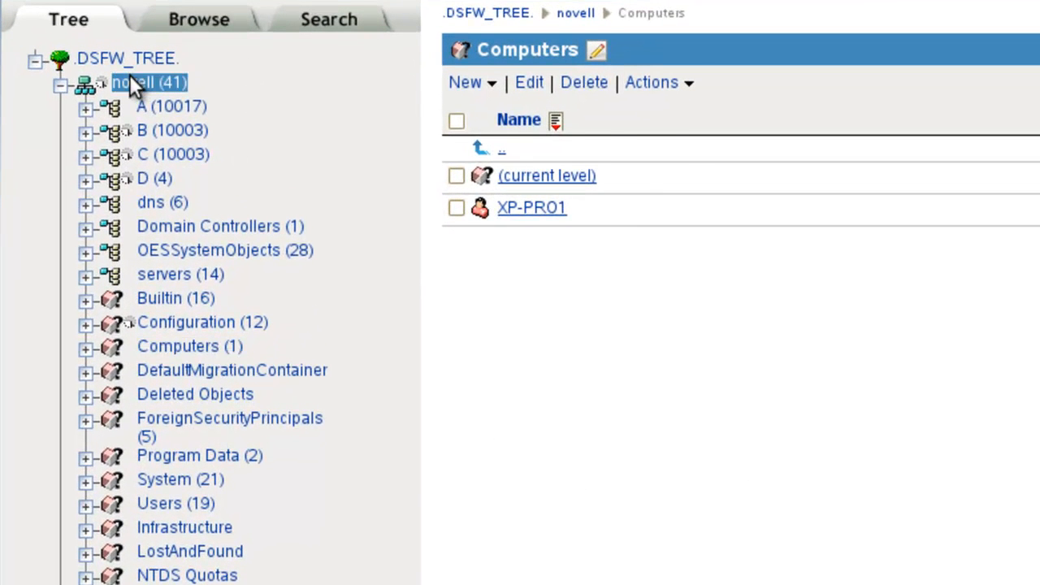
{"action": "left_click", "coordinate": [132, 81]}
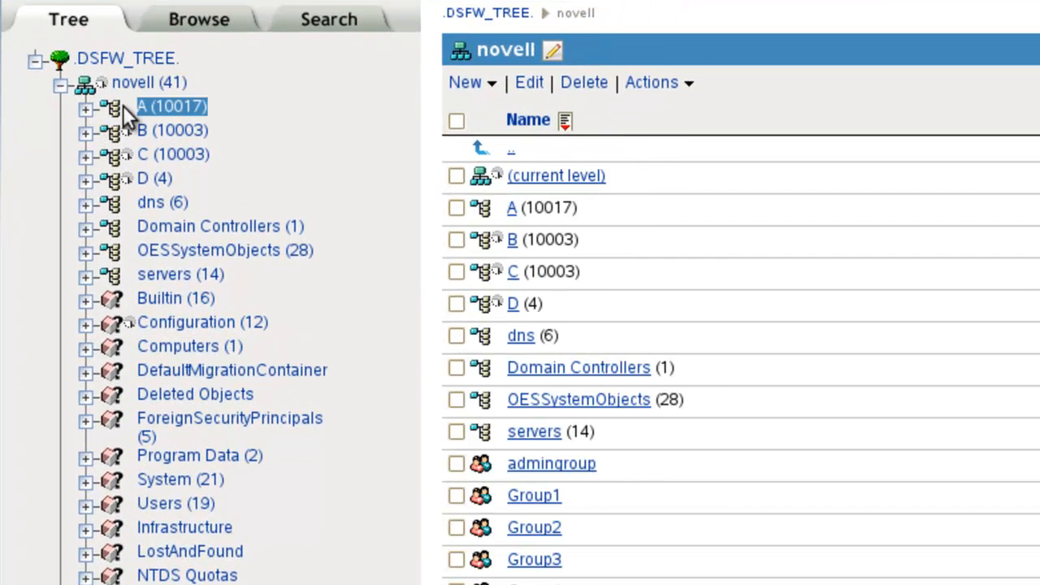
{"action": "left_click", "coordinate": [86, 107]}
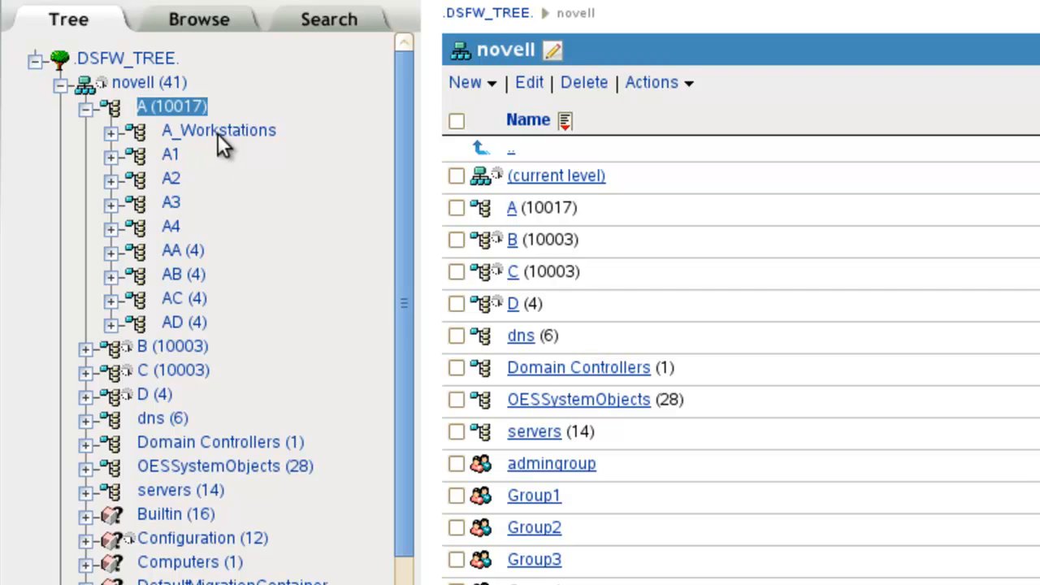
{"action": "left_click", "coordinate": [218, 130]}
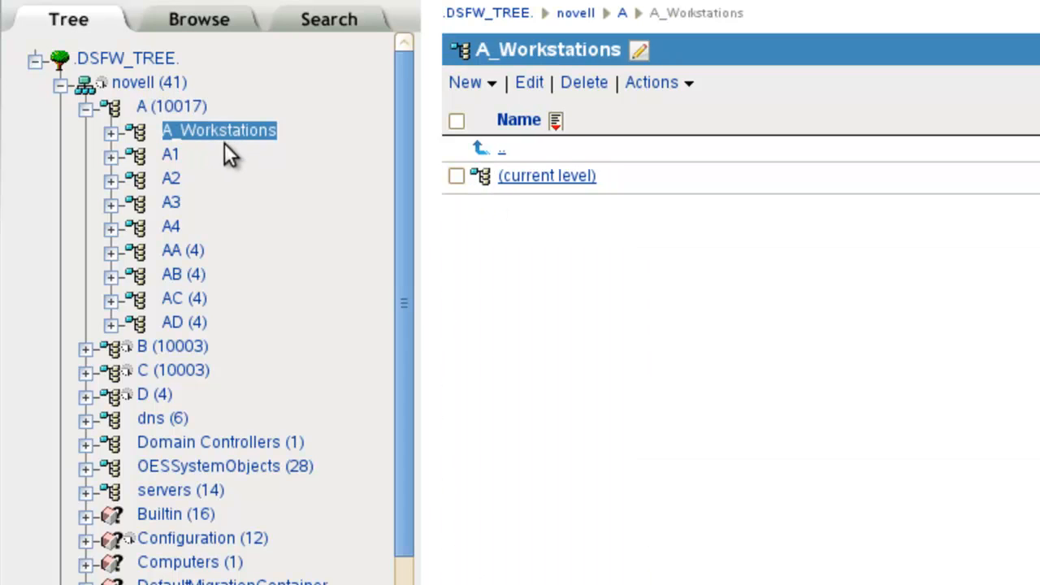
{"action": "mouse_move", "coordinate": [236, 147]}
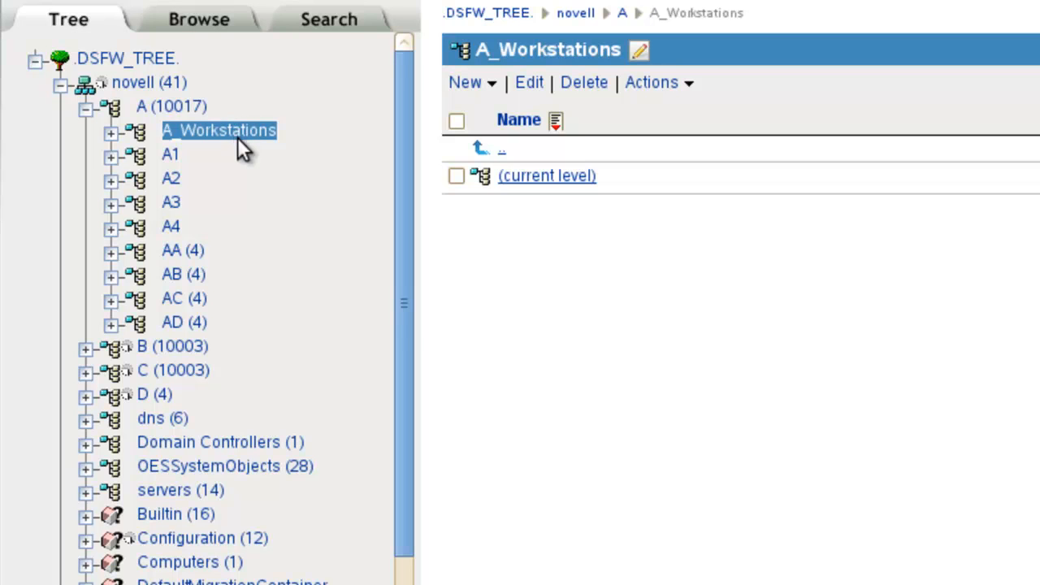
{"action": "mouse_move", "coordinate": [536, 182]}
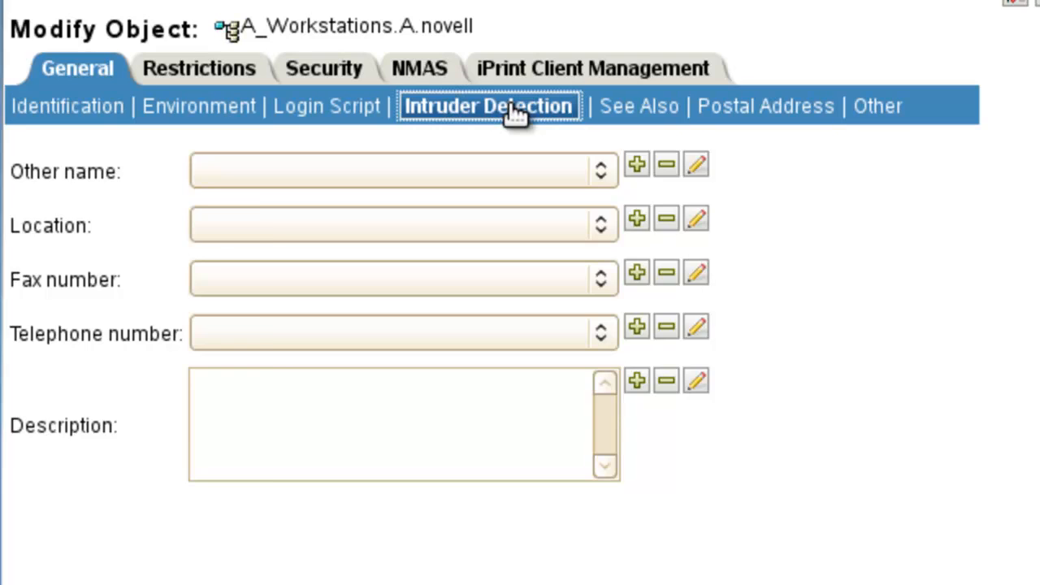
- Show A_Workstations intruder detection: on, 5 incorrect attempts, 30-minute reset and lockout
{"action": "left_click", "coordinate": [487, 106]}
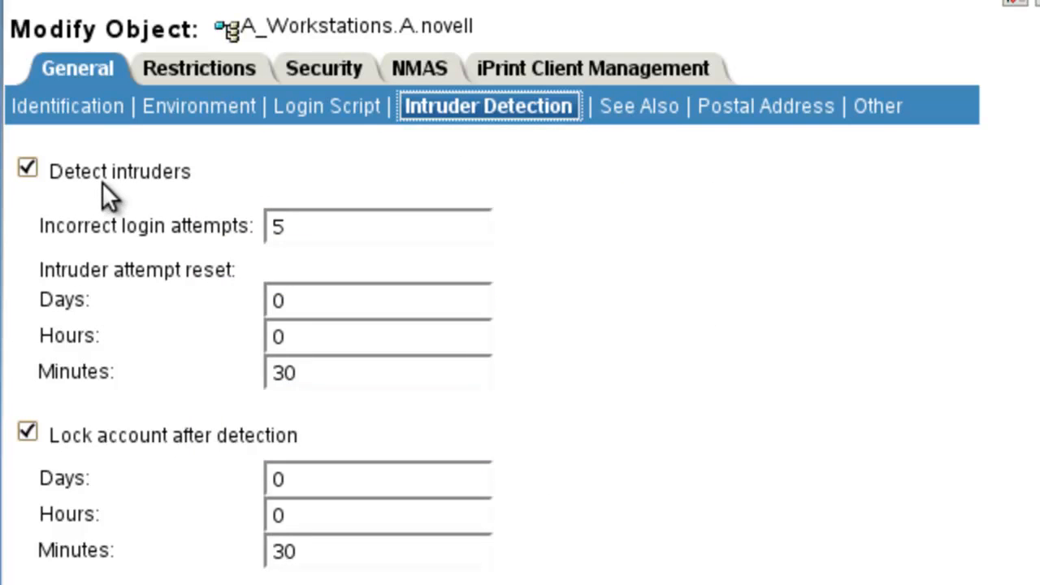
{"action": "mouse_move", "coordinate": [384, 516]}
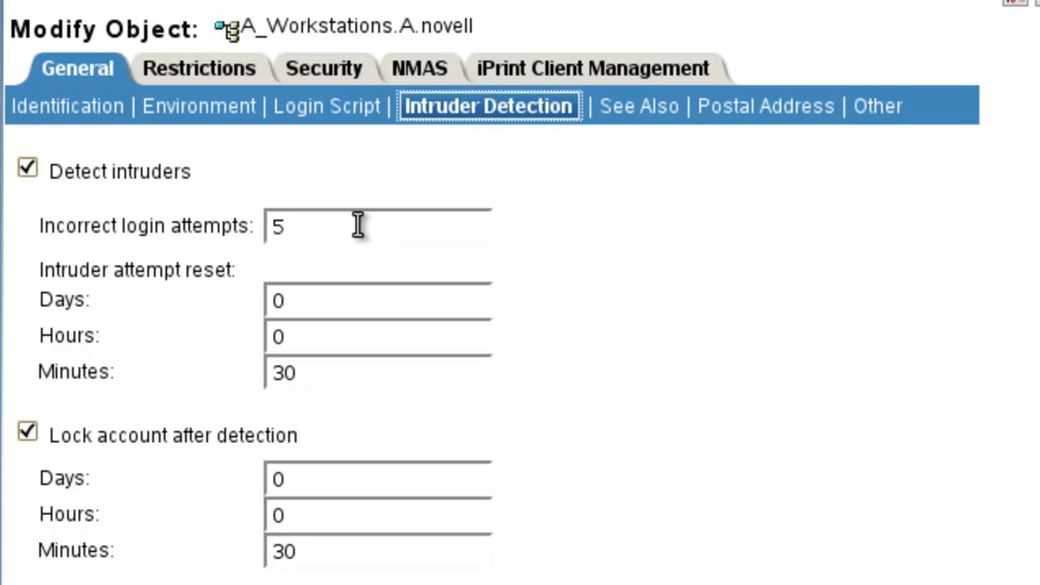
{"action": "mouse_move", "coordinate": [394, 370]}
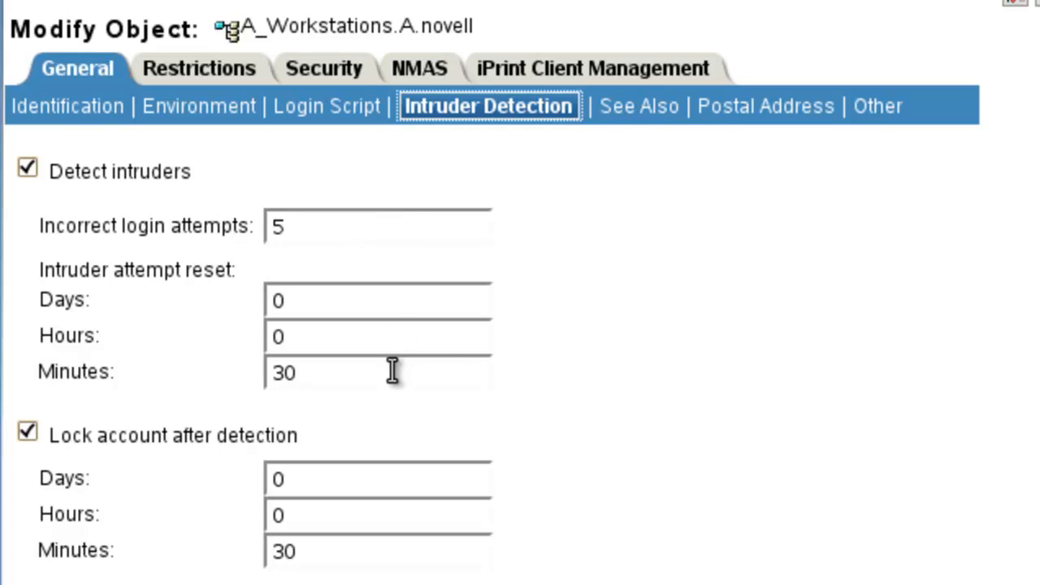
{"action": "mouse_move", "coordinate": [387, 374]}
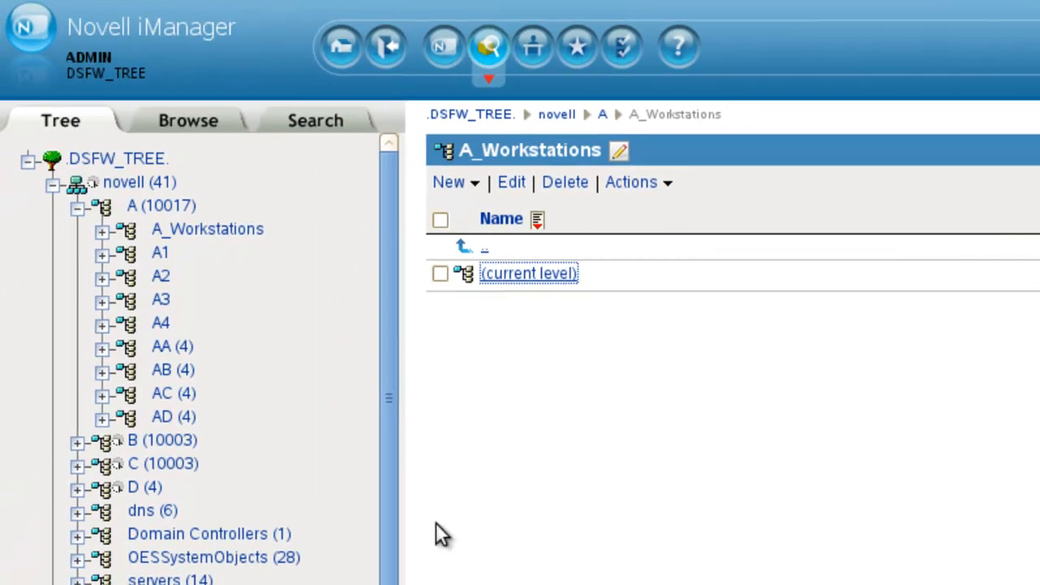
{"action": "mouse_move", "coordinate": [528, 280]}
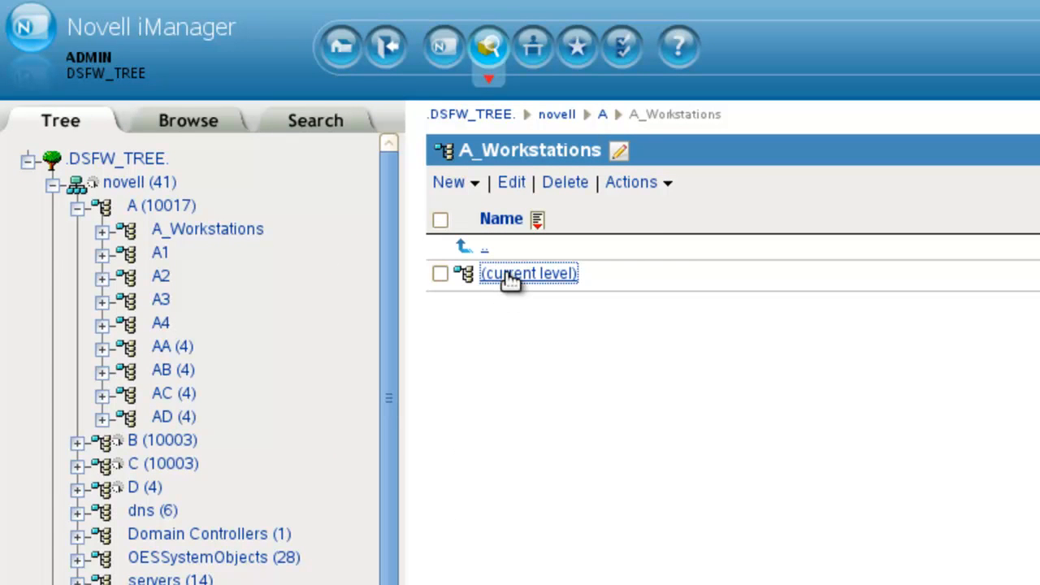
{"action": "mouse_move", "coordinate": [394, 308]}
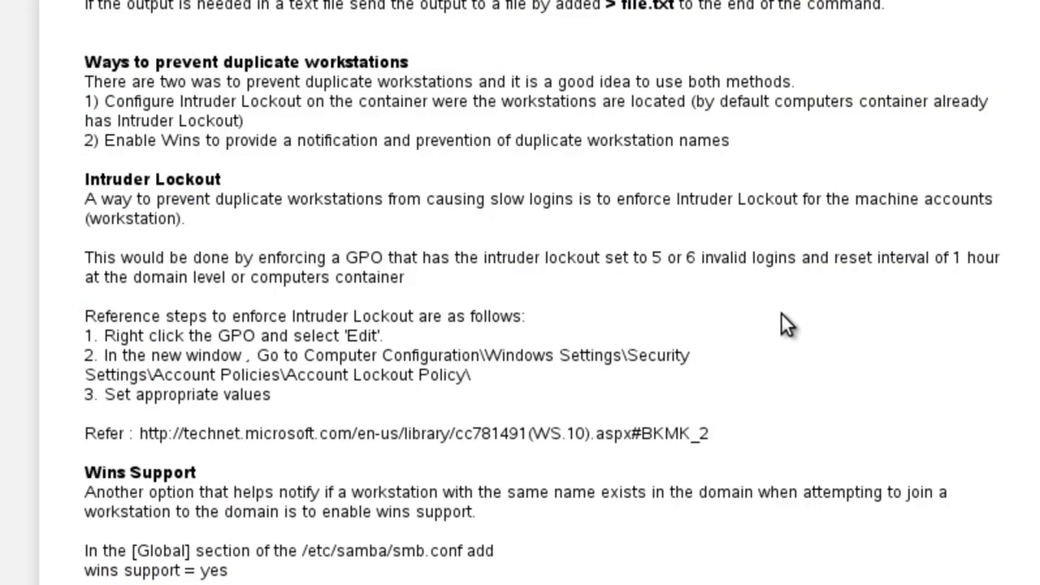
- Scroll the TID article down to the wins support = yes and wins proxy settings for smb.conf
{"action": "scroll", "scroll_direction": "down", "scroll_amount": 3}
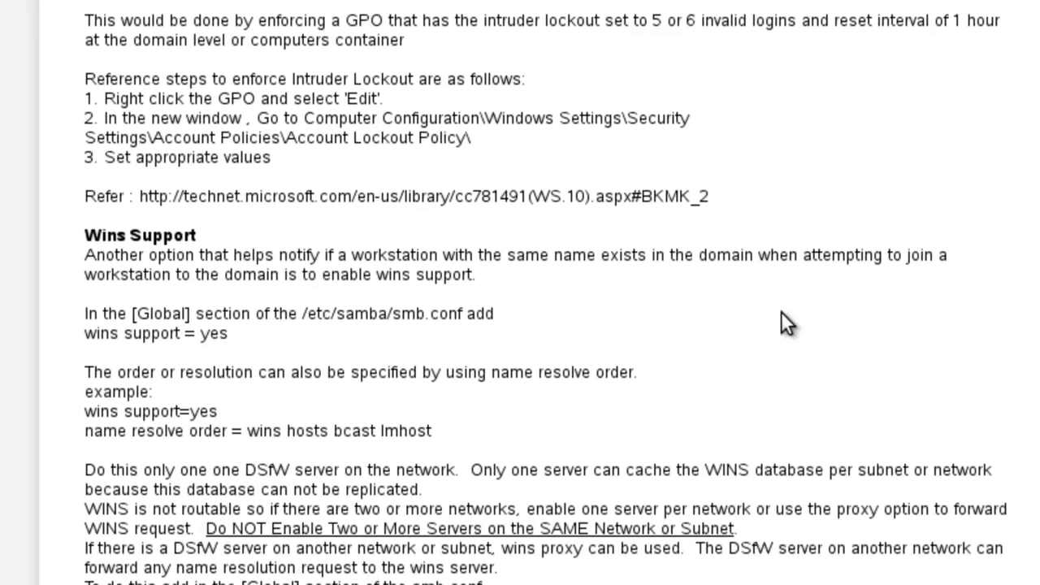
{"action": "scroll", "scroll_direction": "down", "scroll_amount": 3}
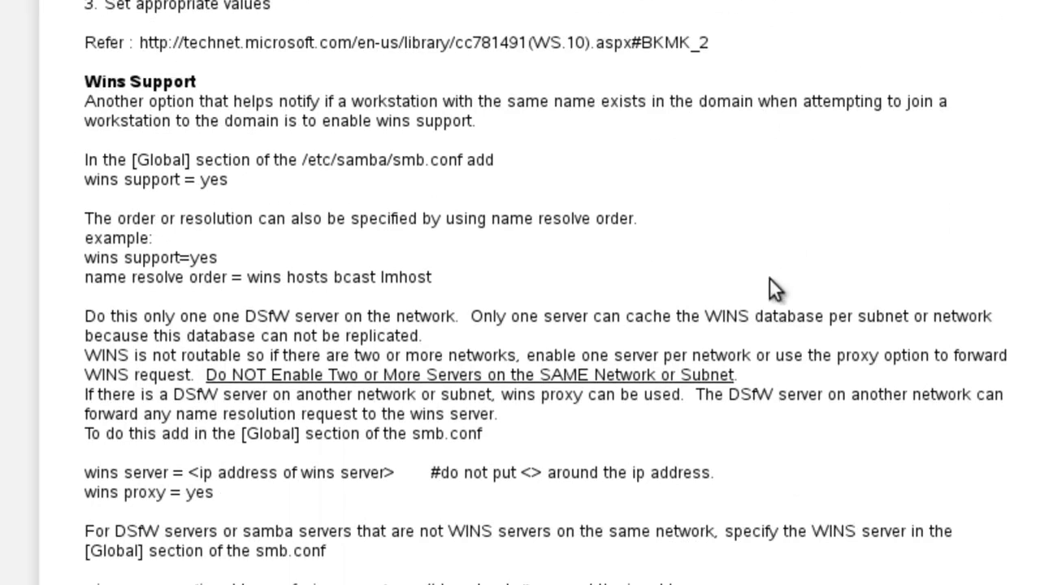
{"action": "mouse_move", "coordinate": [764, 264]}
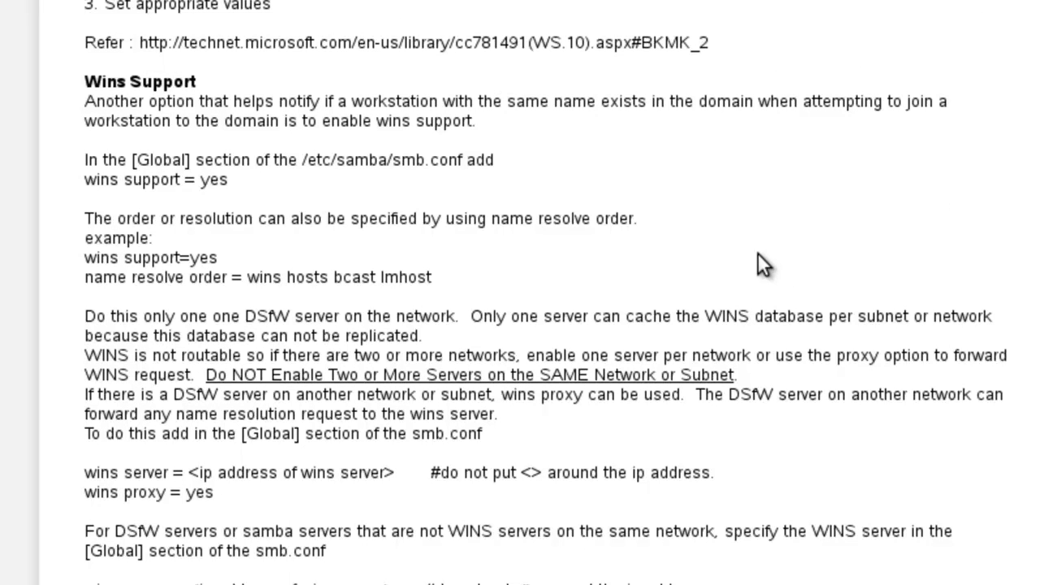
{"action": "mouse_move", "coordinate": [224, 208]}
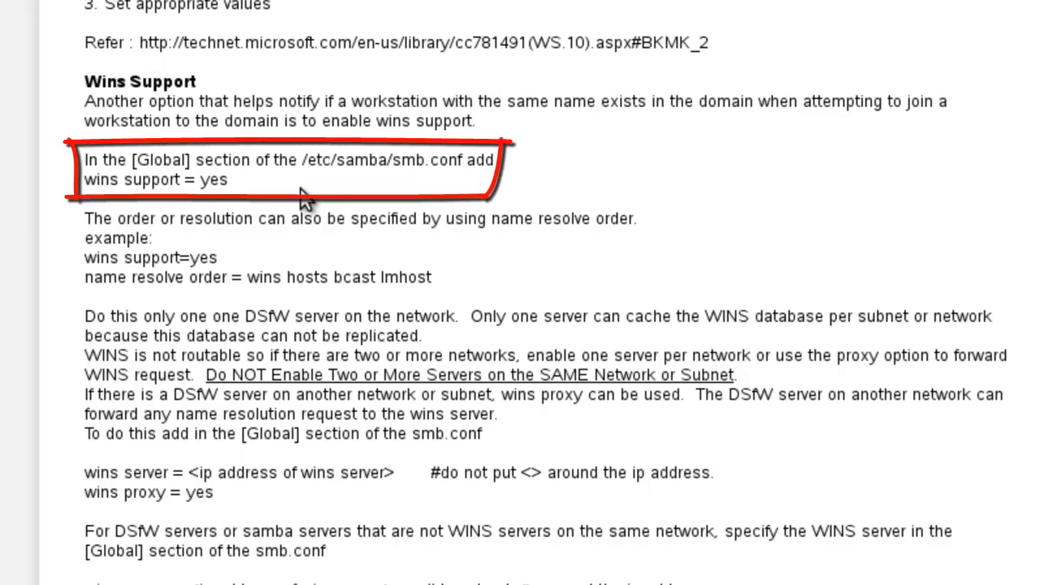
{"action": "mouse_move", "coordinate": [268, 188]}
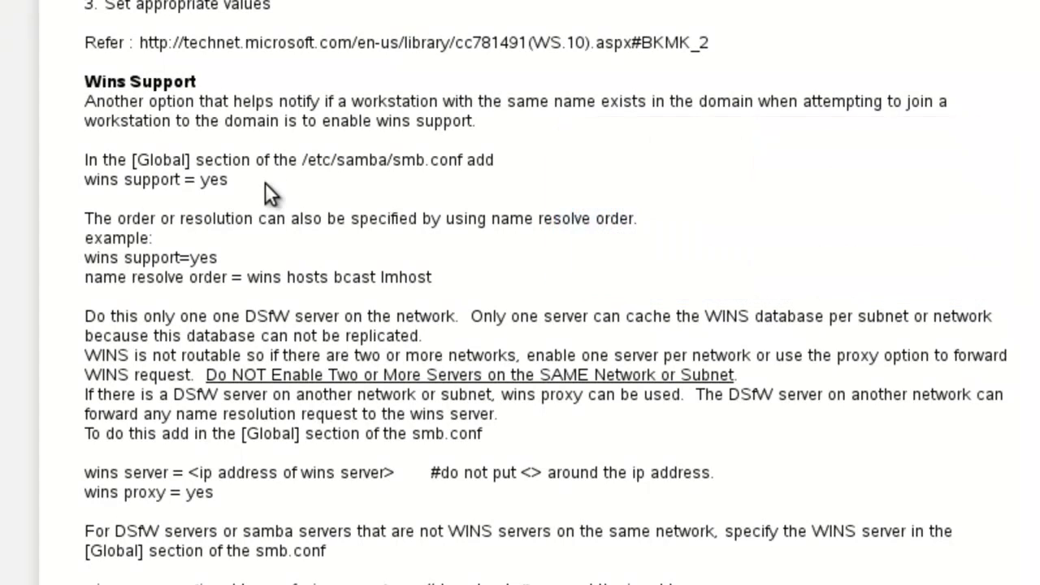
{"action": "scroll", "scroll_direction": "down", "scroll_amount": 3}
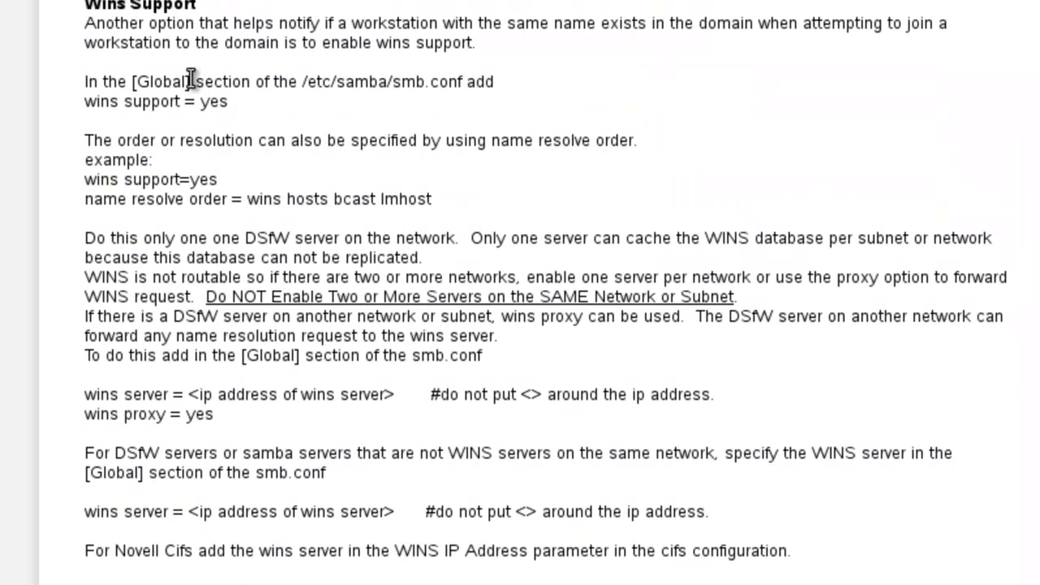
{"action": "mouse_move", "coordinate": [347, 199]}
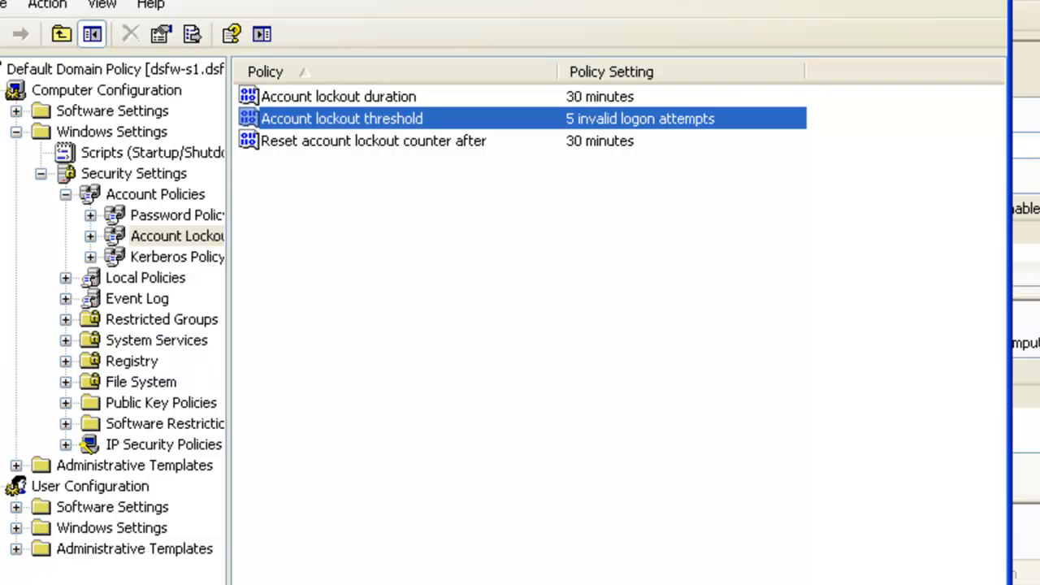
- Scroll to the Account Lockout Policy showing a threshold of 5 invalid logon attempts
{"action": "scroll", "scroll_direction": "down", "scroll_amount": 3}
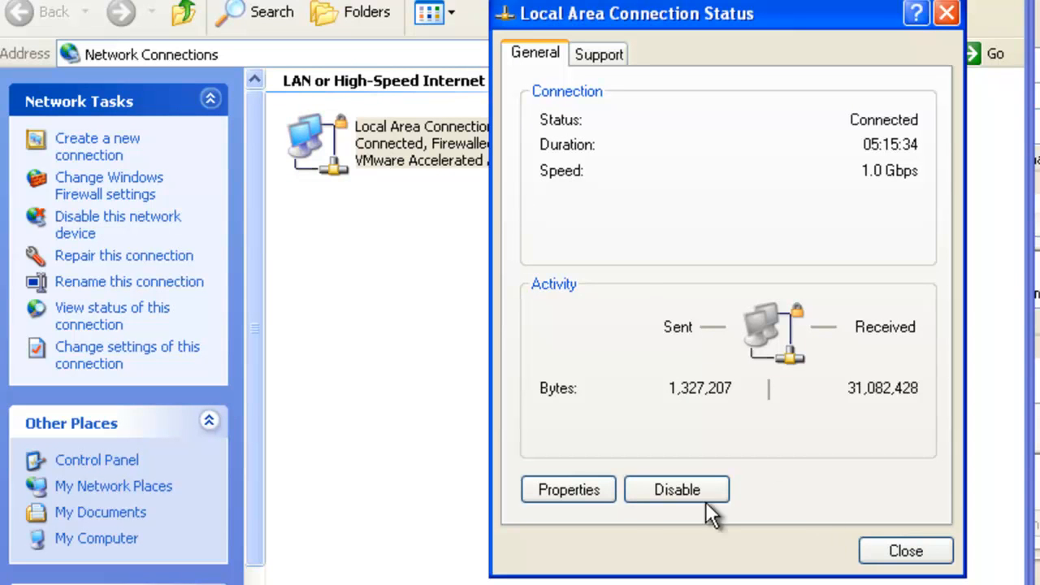
- Check the connection's TCP/IP Advanced WINS settings list server 192.168.0.52
{"action": "left_click", "coordinate": [569, 489]}
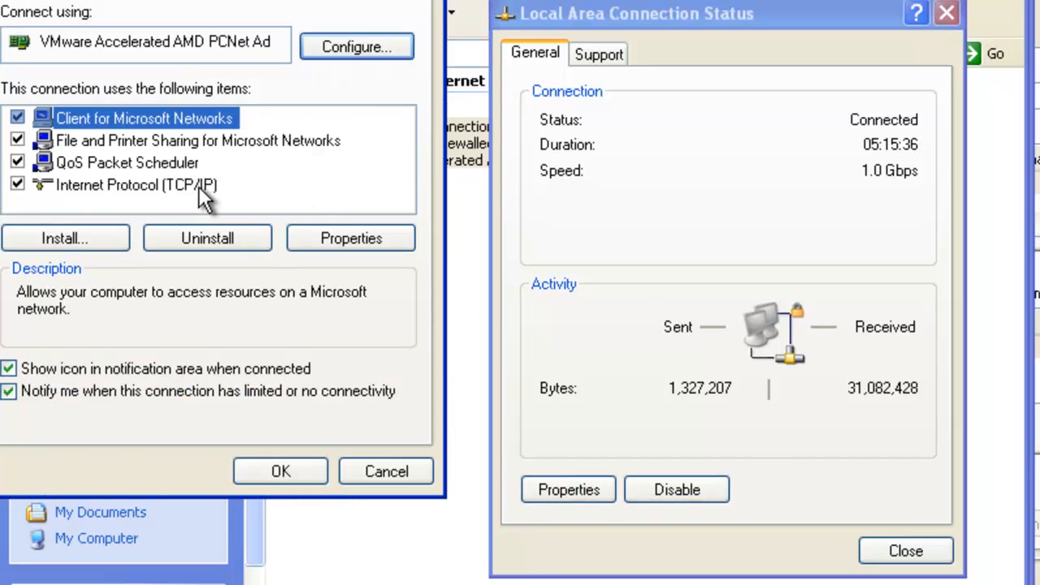
{"action": "left_click", "coordinate": [351, 237]}
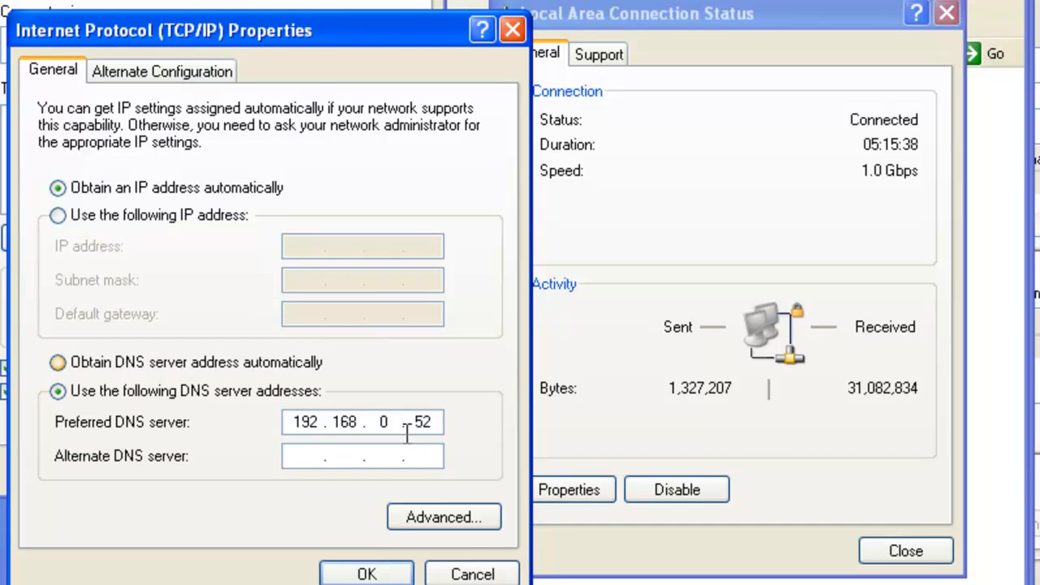
{"action": "left_click", "coordinate": [444, 517]}
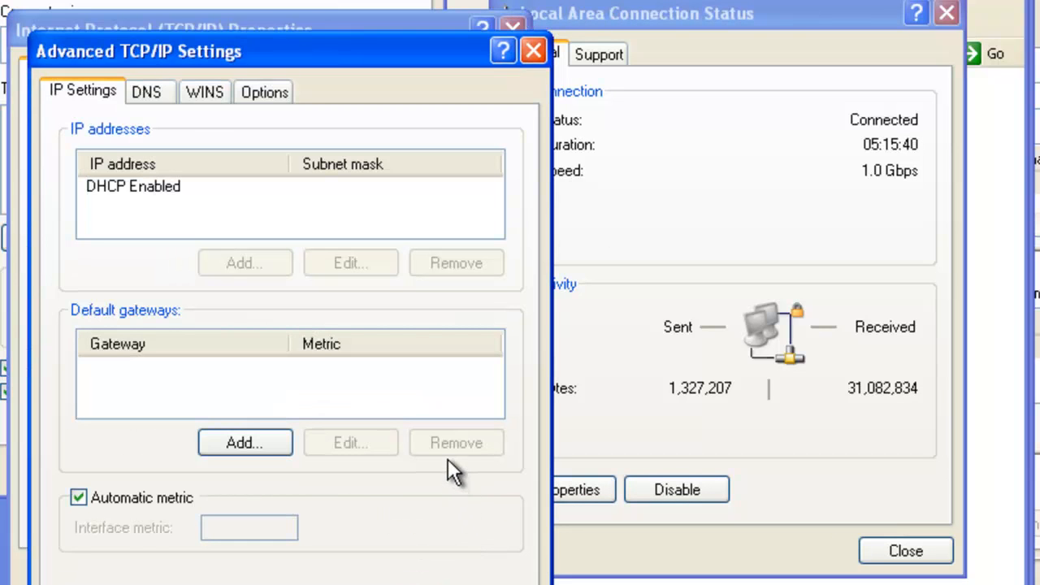
{"action": "mouse_move", "coordinate": [305, 284]}
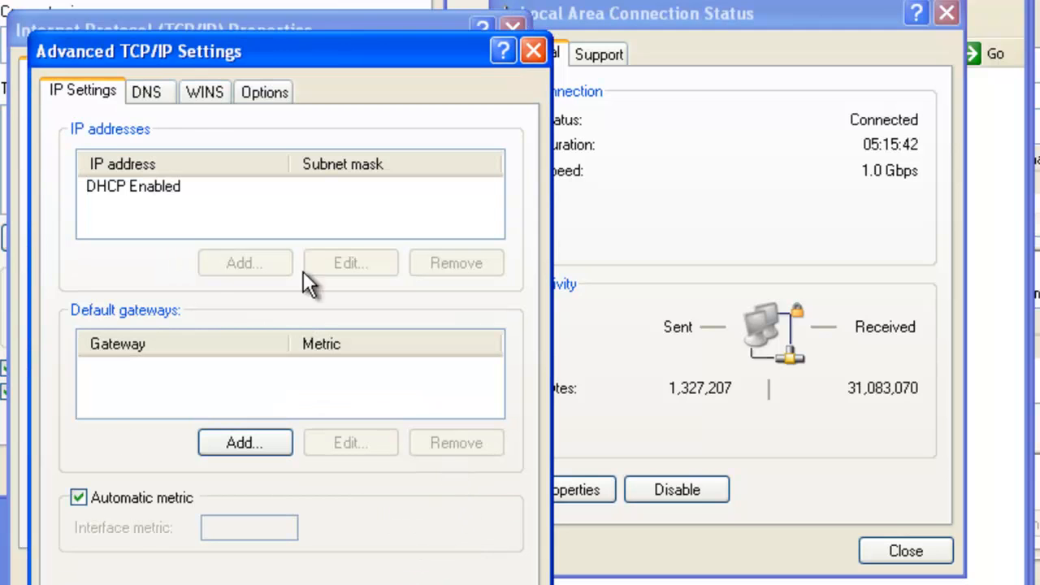
{"action": "left_click", "coordinate": [205, 91]}
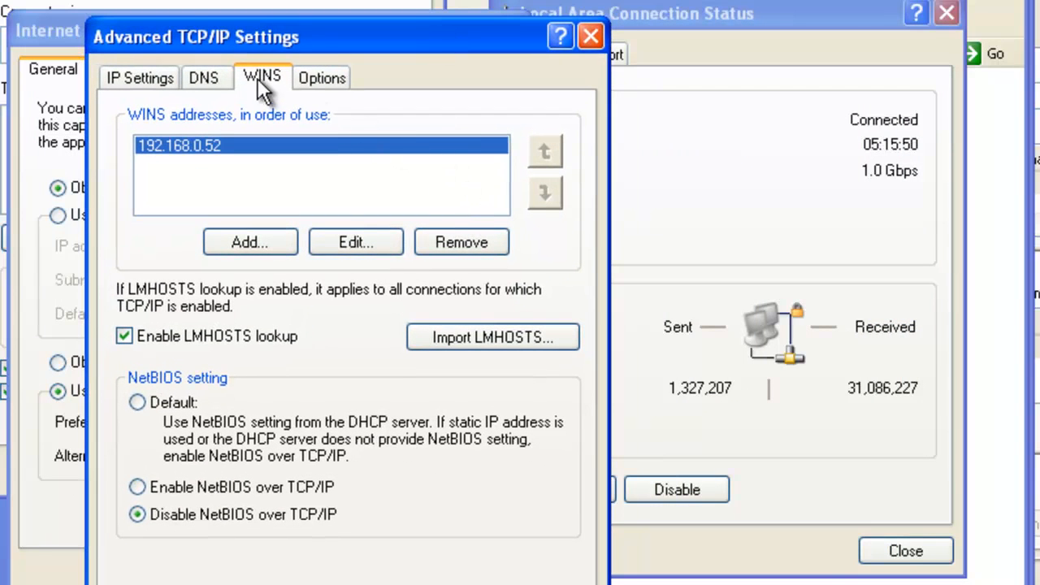
{"action": "left_click", "coordinate": [140, 78]}
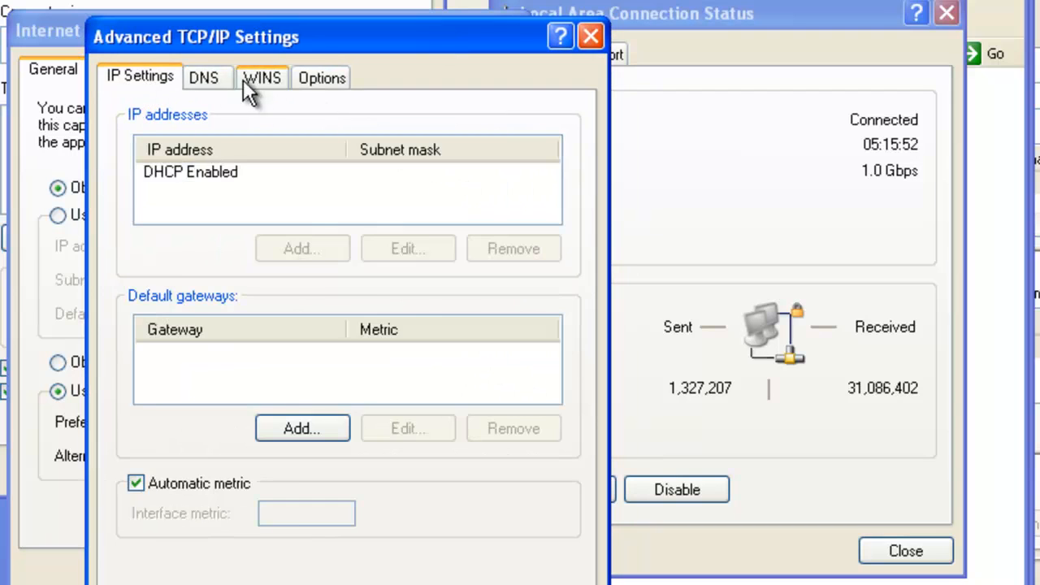
{"action": "left_click", "coordinate": [262, 78]}
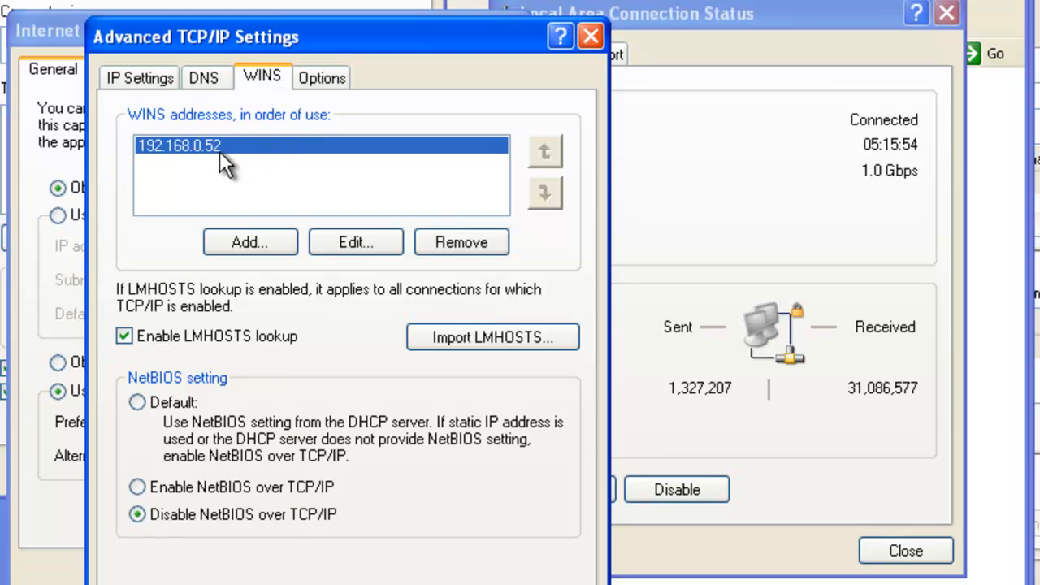
{"action": "mouse_move", "coordinate": [214, 166]}
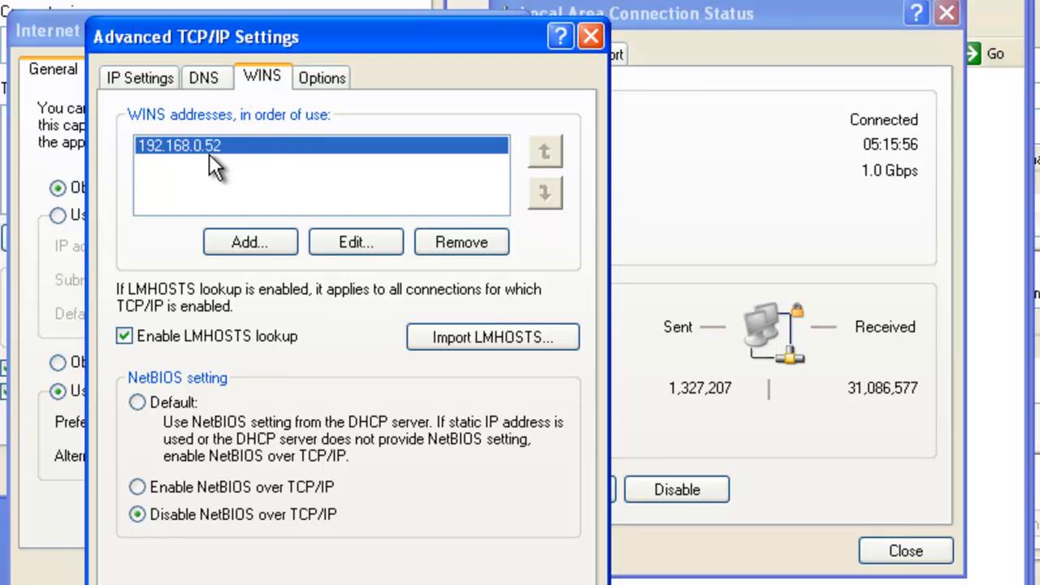
{"action": "mouse_move", "coordinate": [279, 273]}
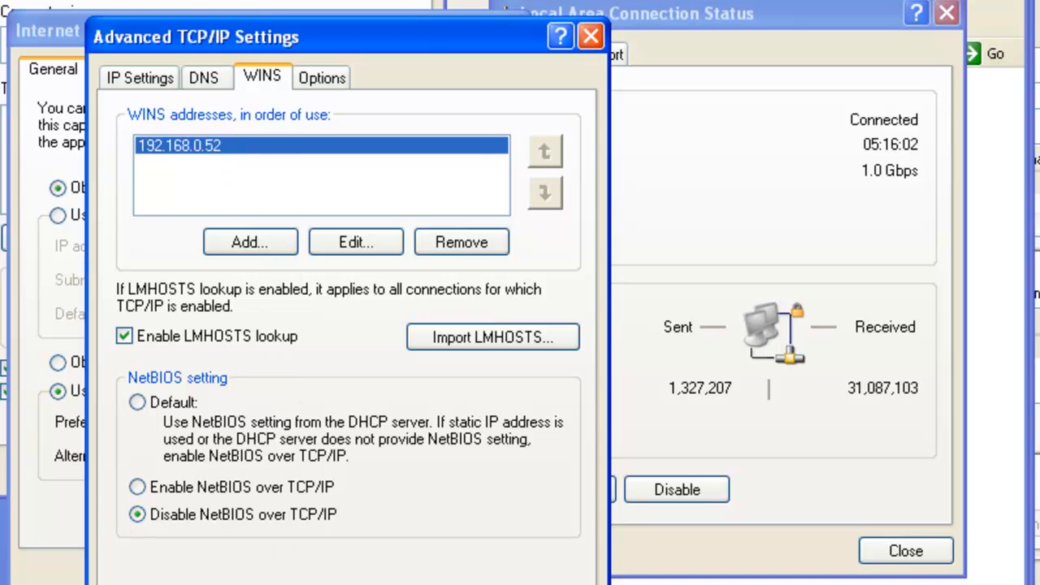
{"action": "mouse_move", "coordinate": [235, 540]}
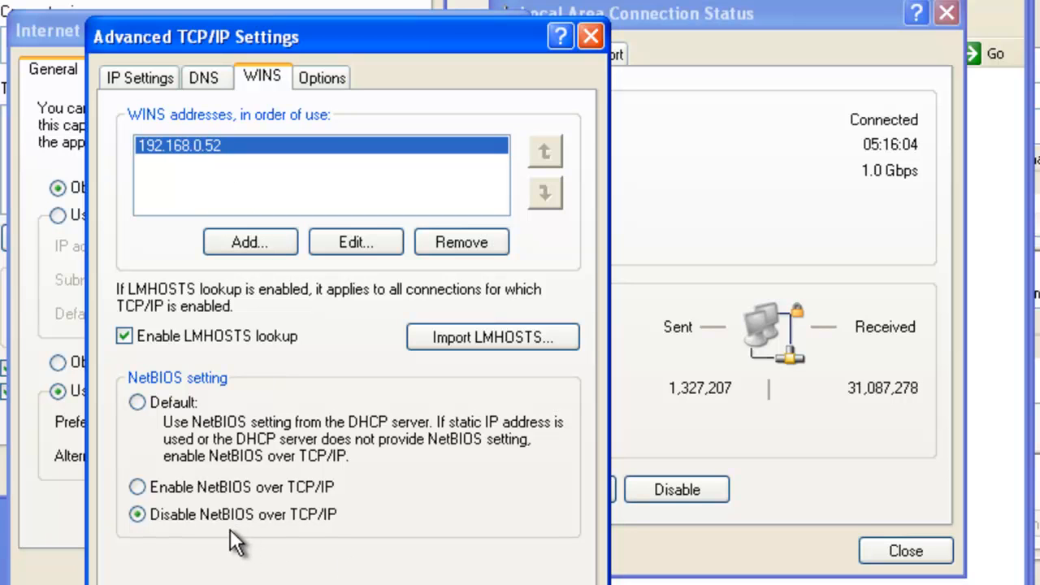
{"action": "mouse_move", "coordinate": [250, 240]}
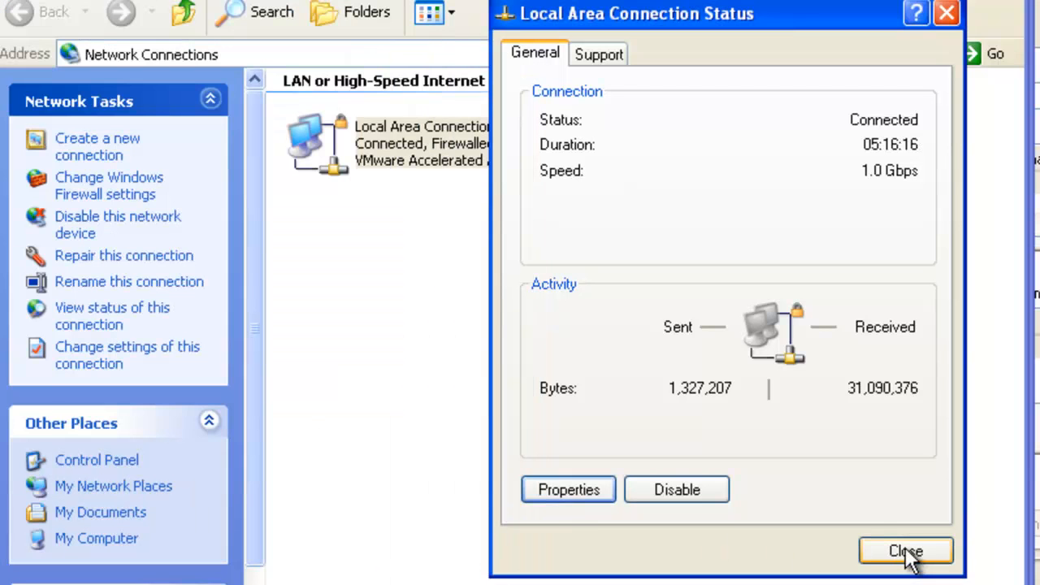
- Close the Local Area Connection Status window
{"action": "left_click", "coordinate": [906, 551]}
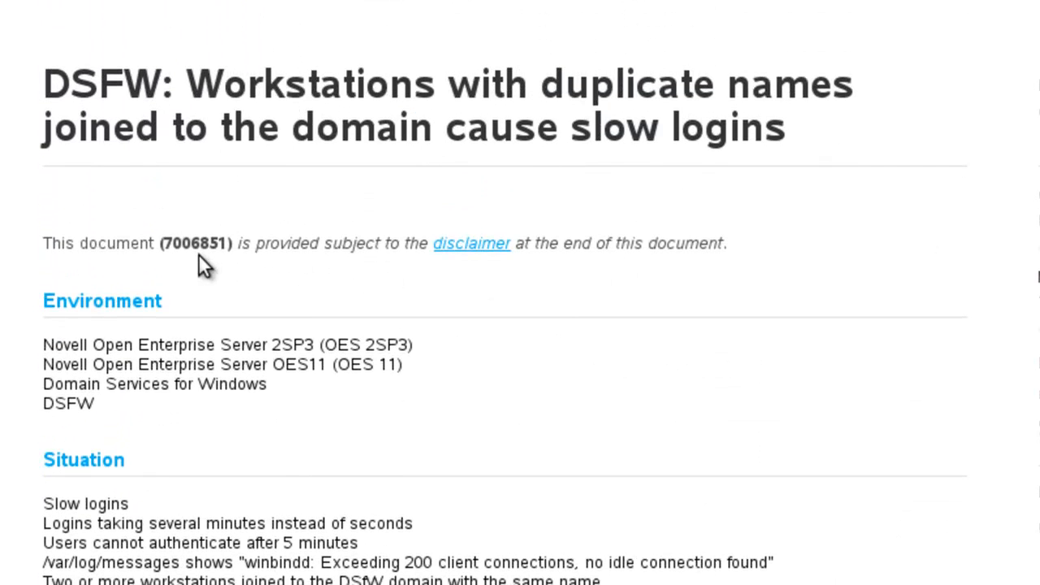
{"action": "mouse_move", "coordinate": [215, 270]}
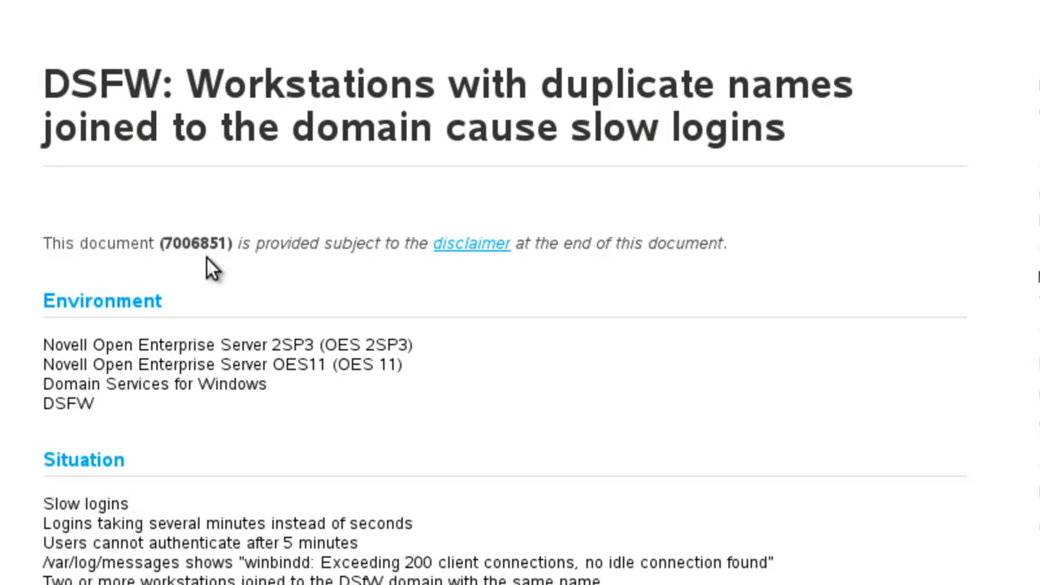
{"action": "mouse_move", "coordinate": [225, 273]}
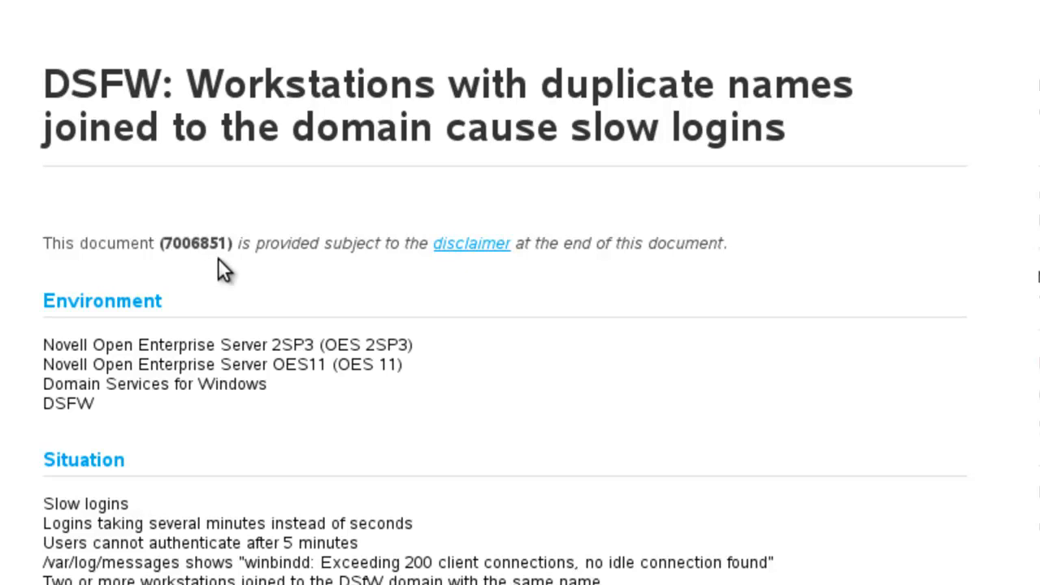
{"action": "mouse_move", "coordinate": [414, 307]}
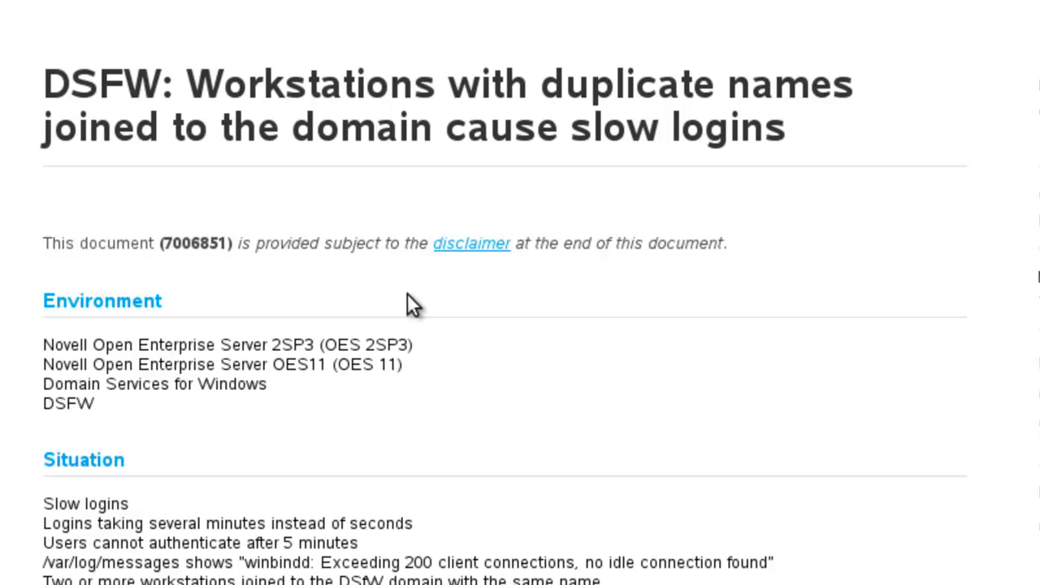
{"action": "mouse_move", "coordinate": [728, 442]}
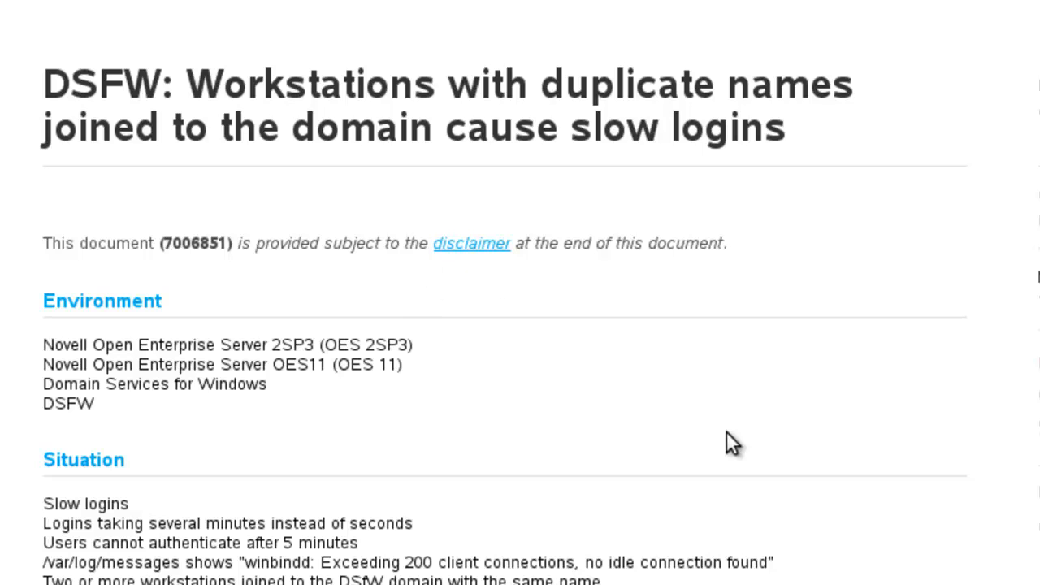